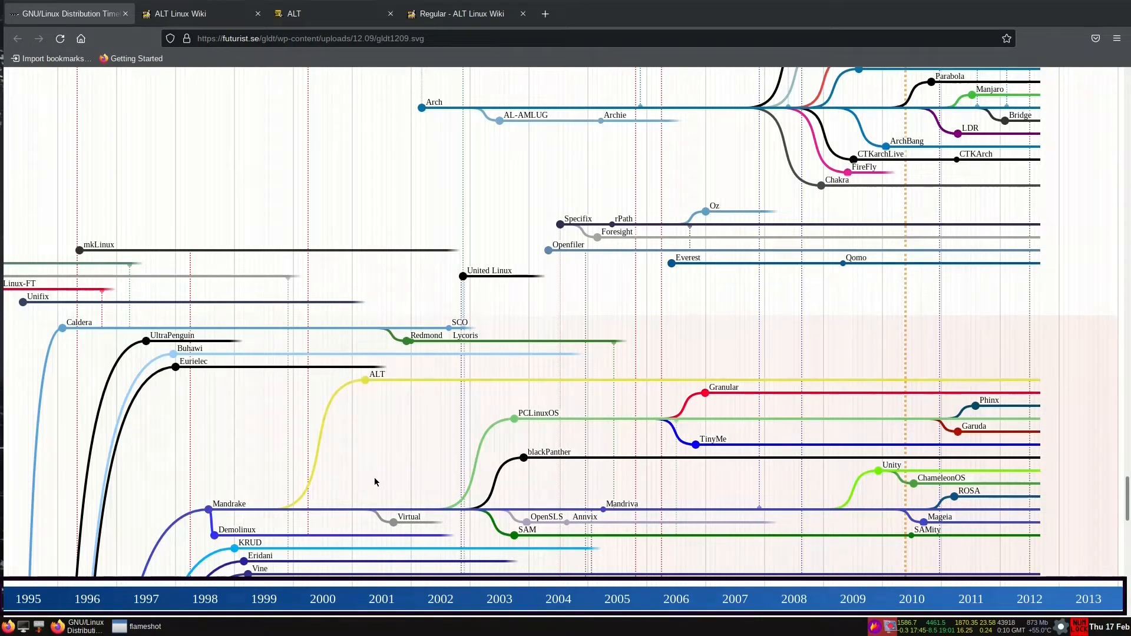
pyautogui.moveTo(349, 521)
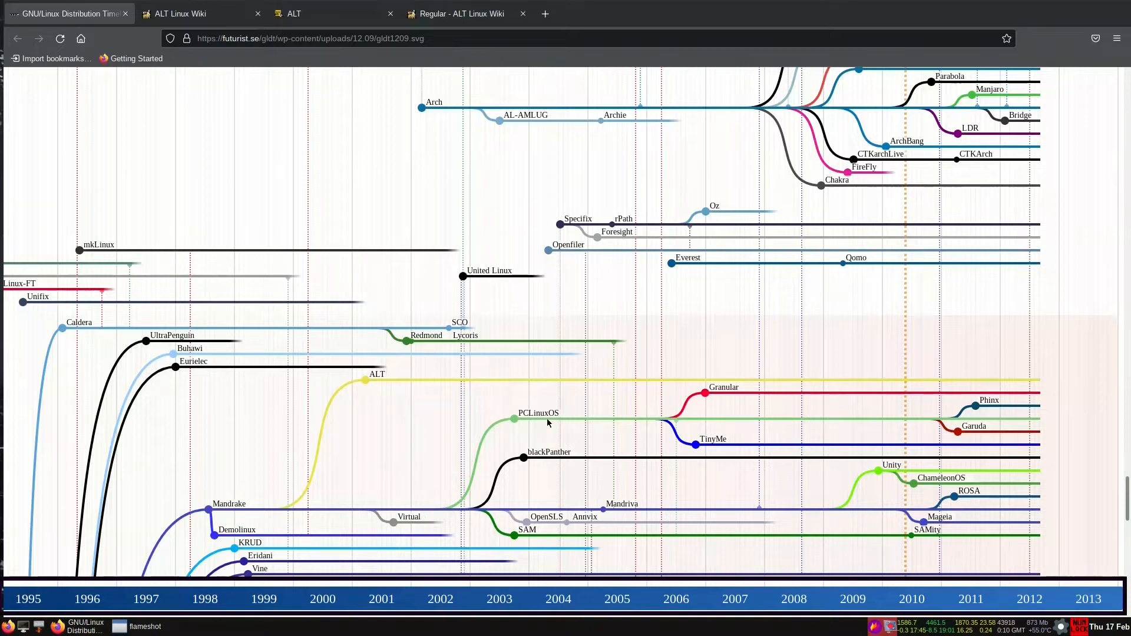
pyautogui.moveTo(222, 510)
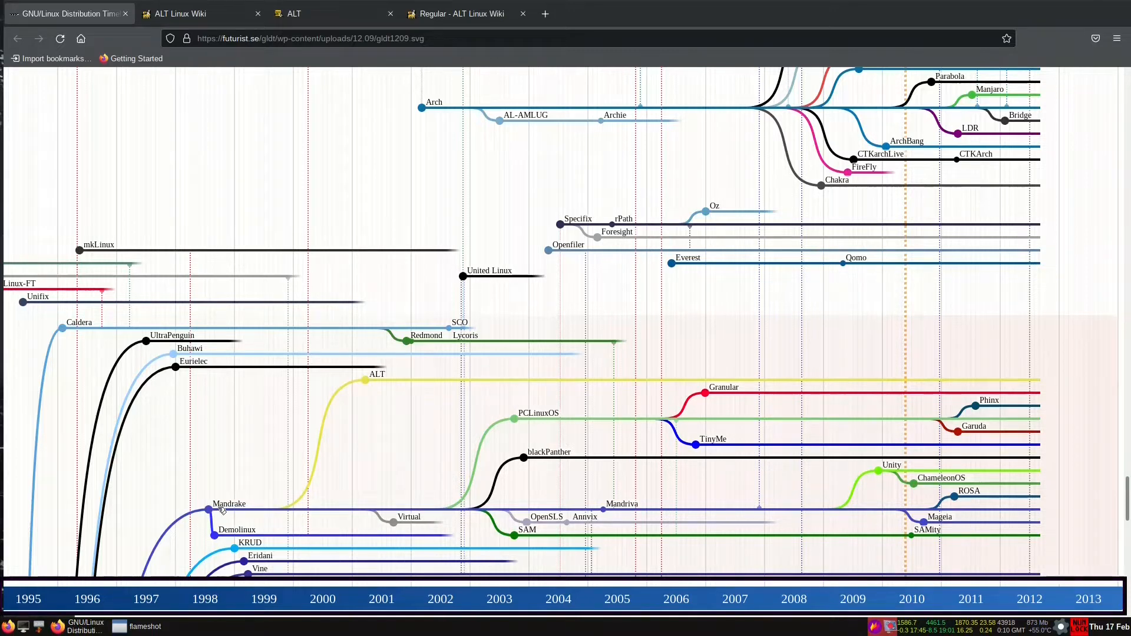
pyautogui.moveTo(388, 423)
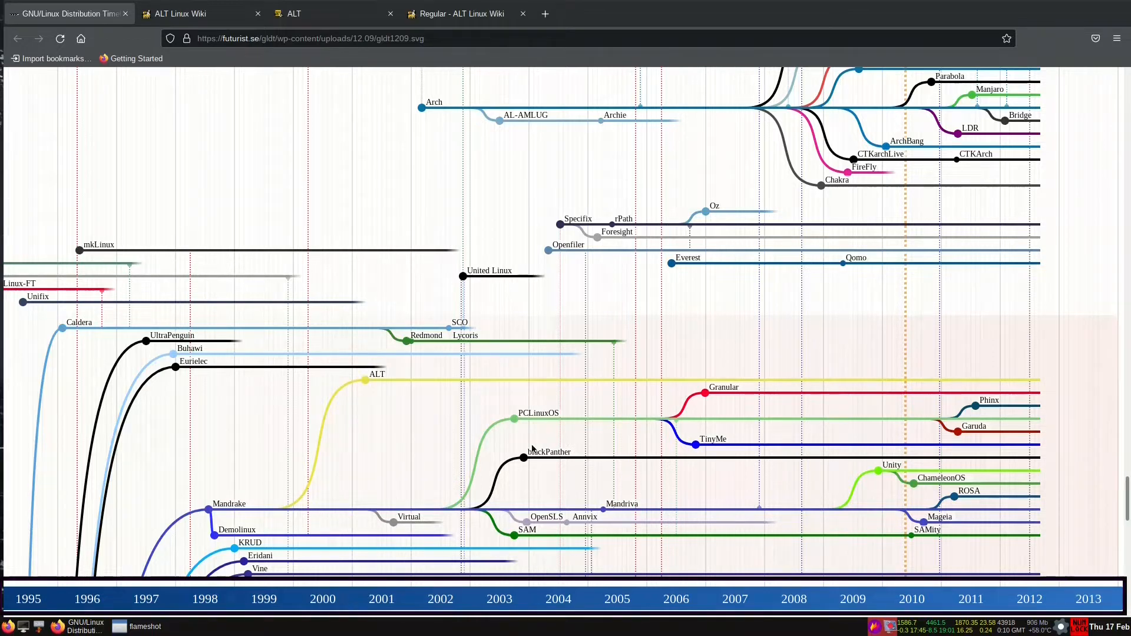
pyautogui.moveTo(398, 453)
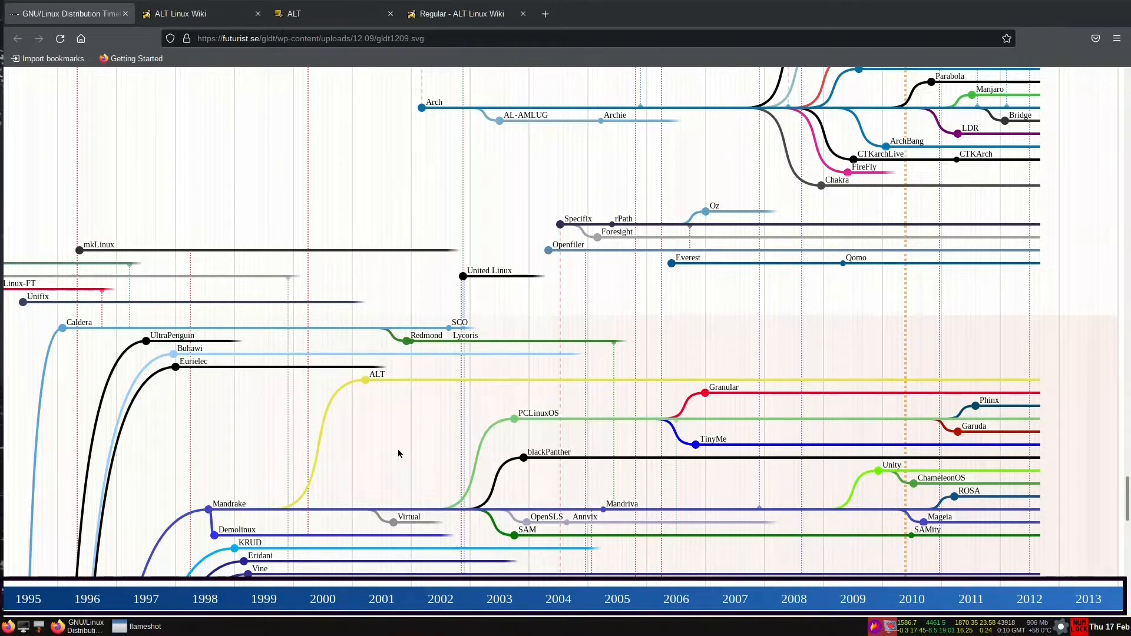
pyautogui.moveTo(771, 431)
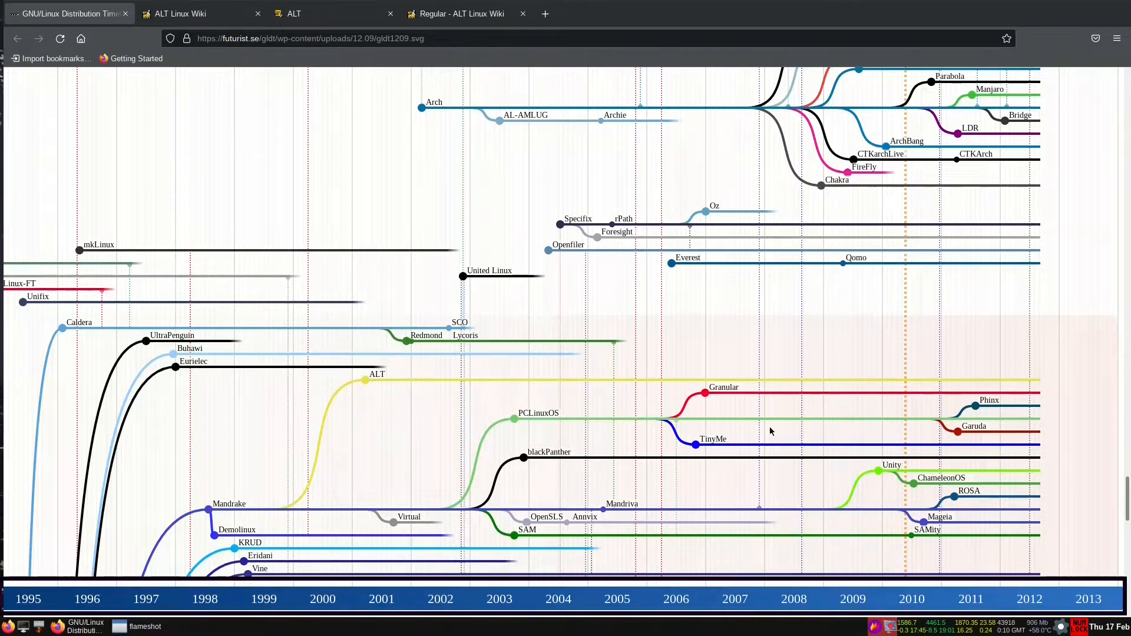
pyautogui.moveTo(364, 418)
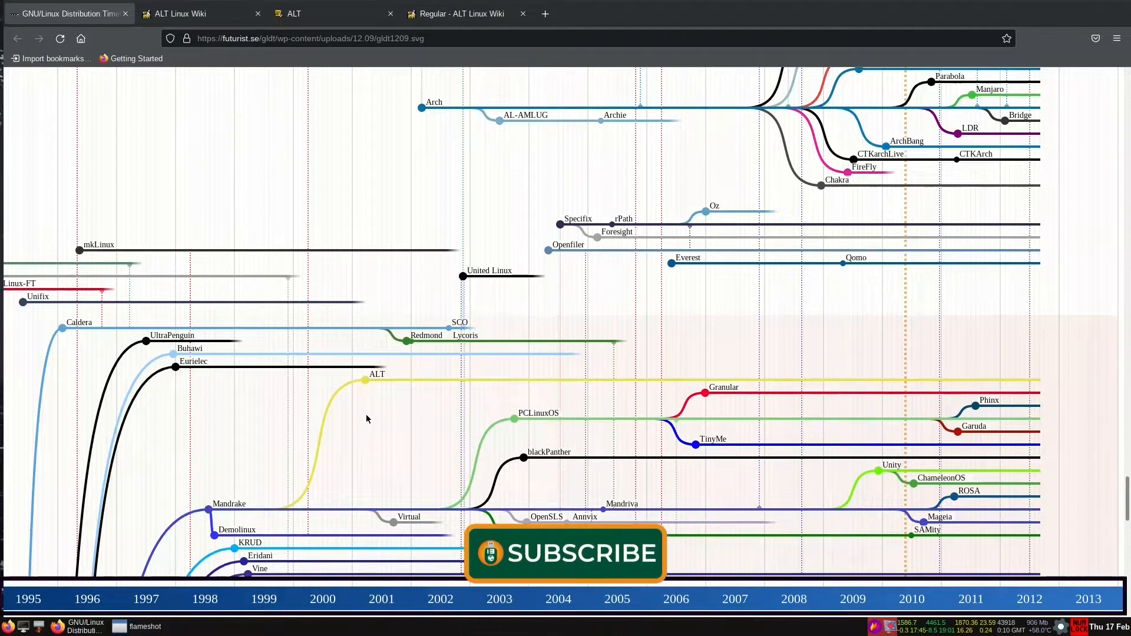
pyautogui.moveTo(418, 431)
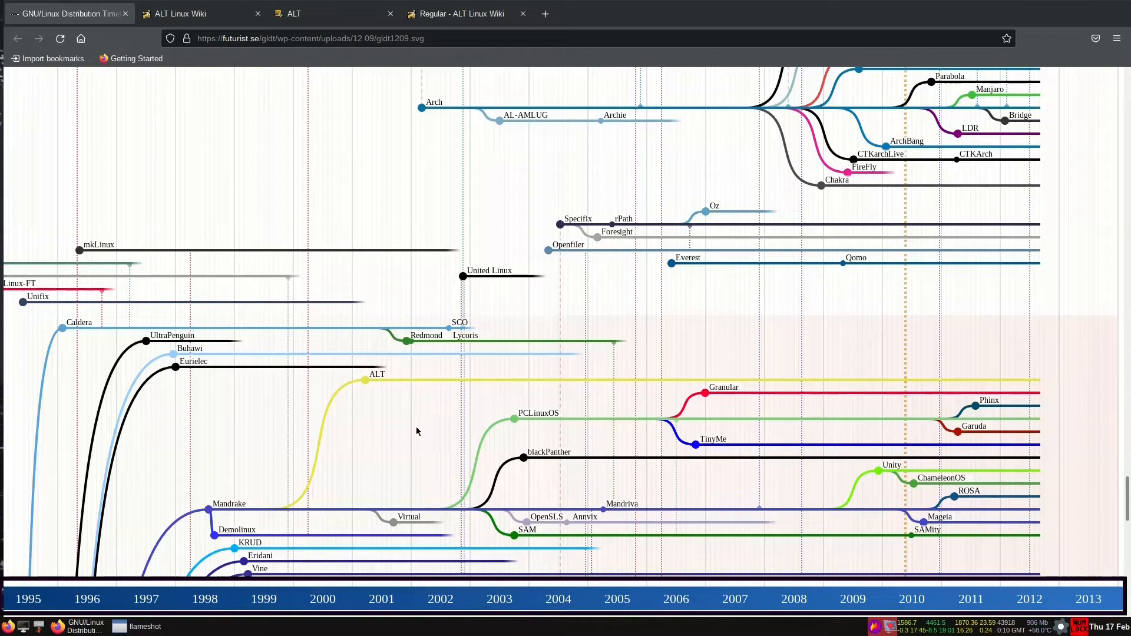
pyautogui.moveTo(375, 405)
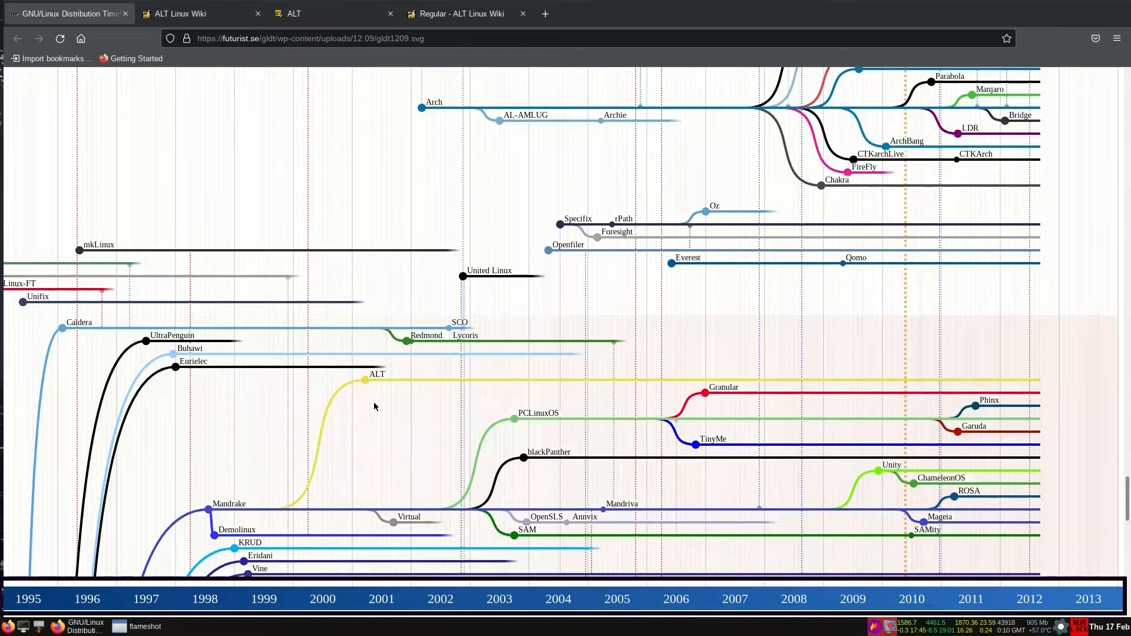
# - From the ALT Linux Wiki, go to getalt.org and open the Simply Linux download page
pyautogui.click(191, 13)
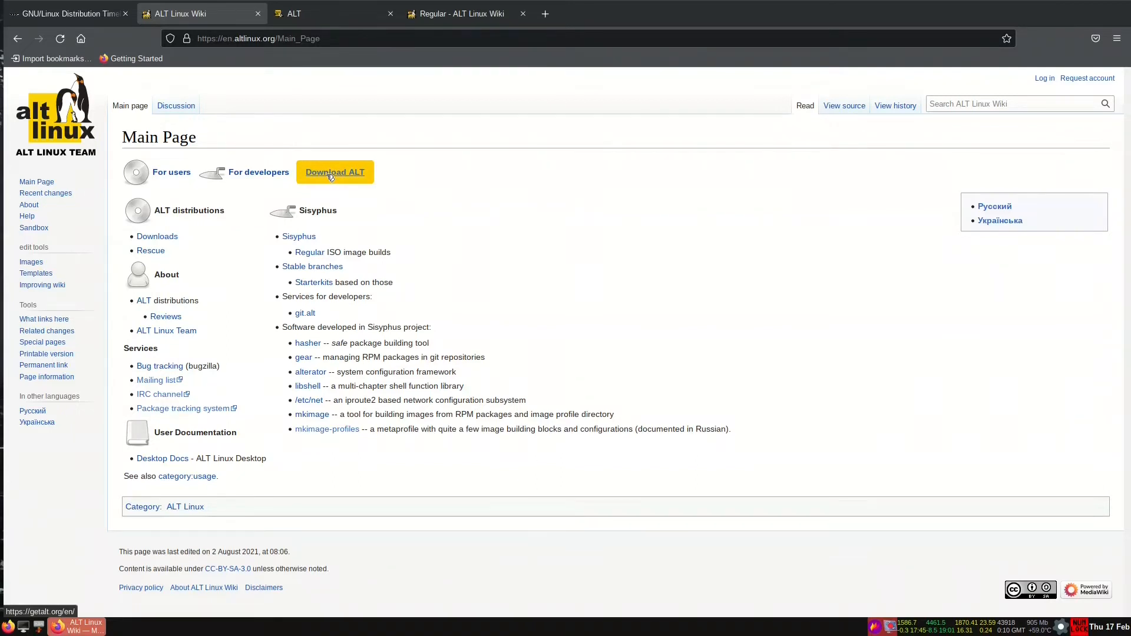
pyautogui.click(334, 172)
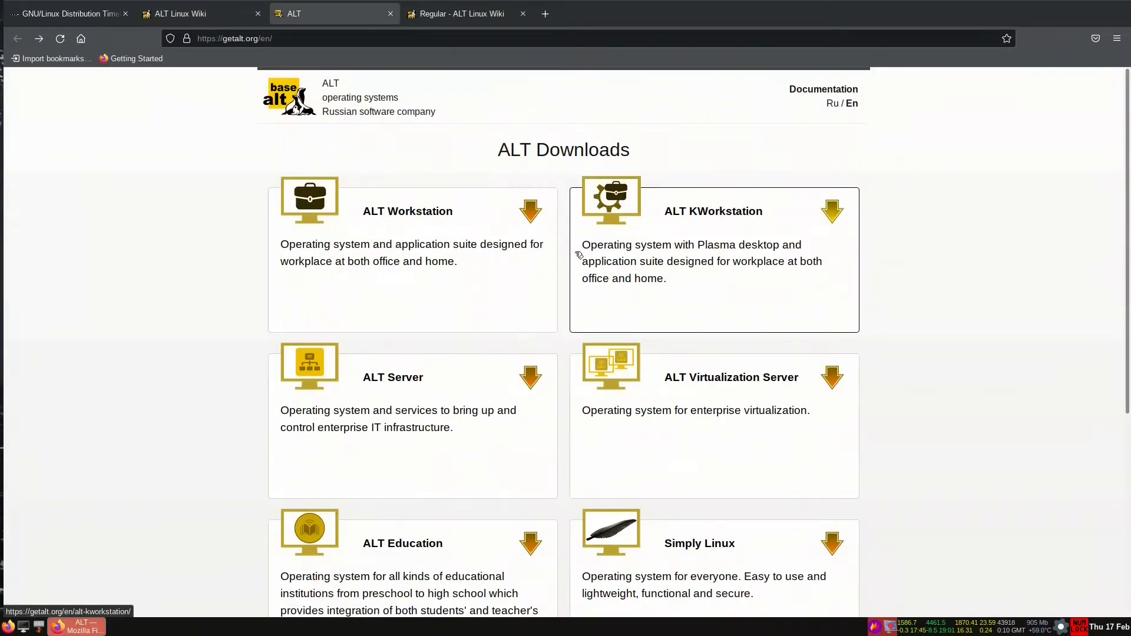
pyautogui.moveTo(508, 396)
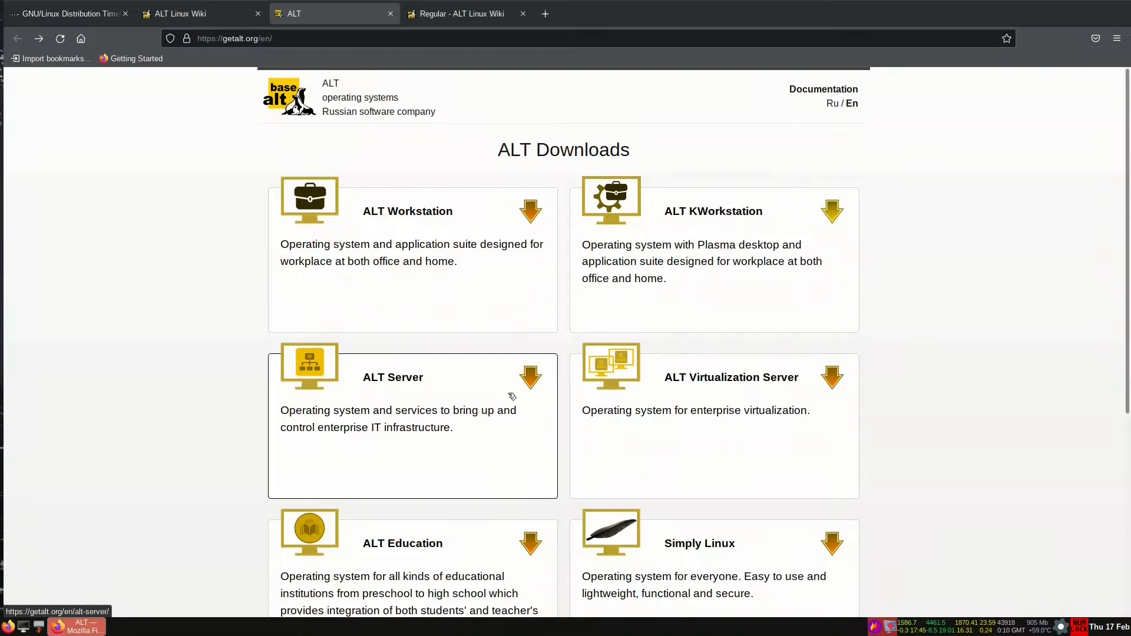
pyautogui.scroll(-3)
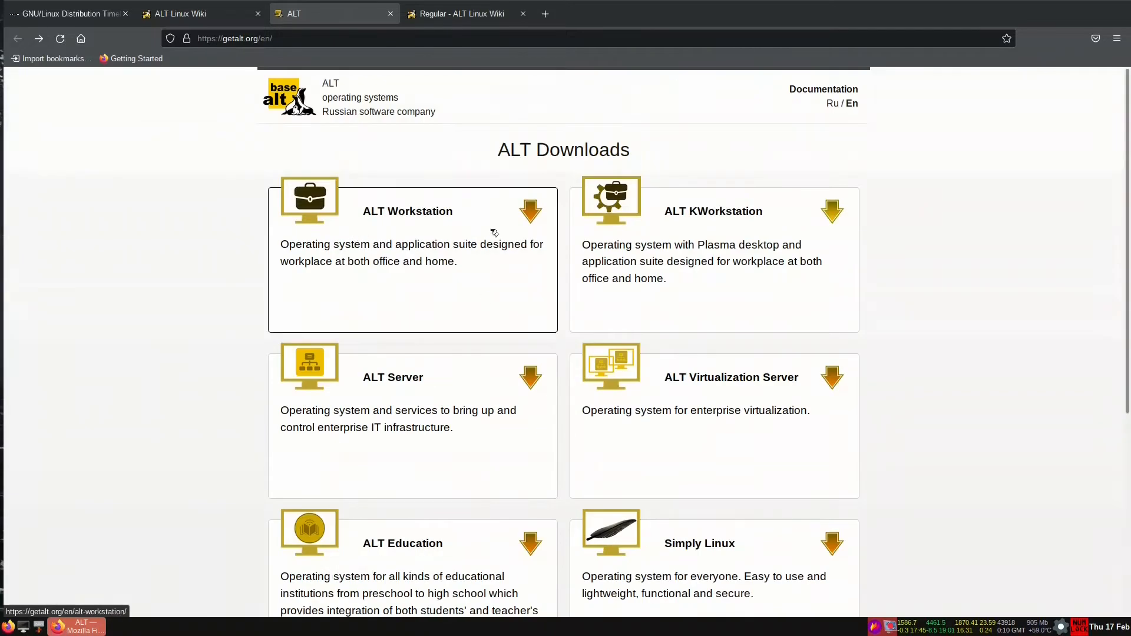
pyautogui.scroll(-3)
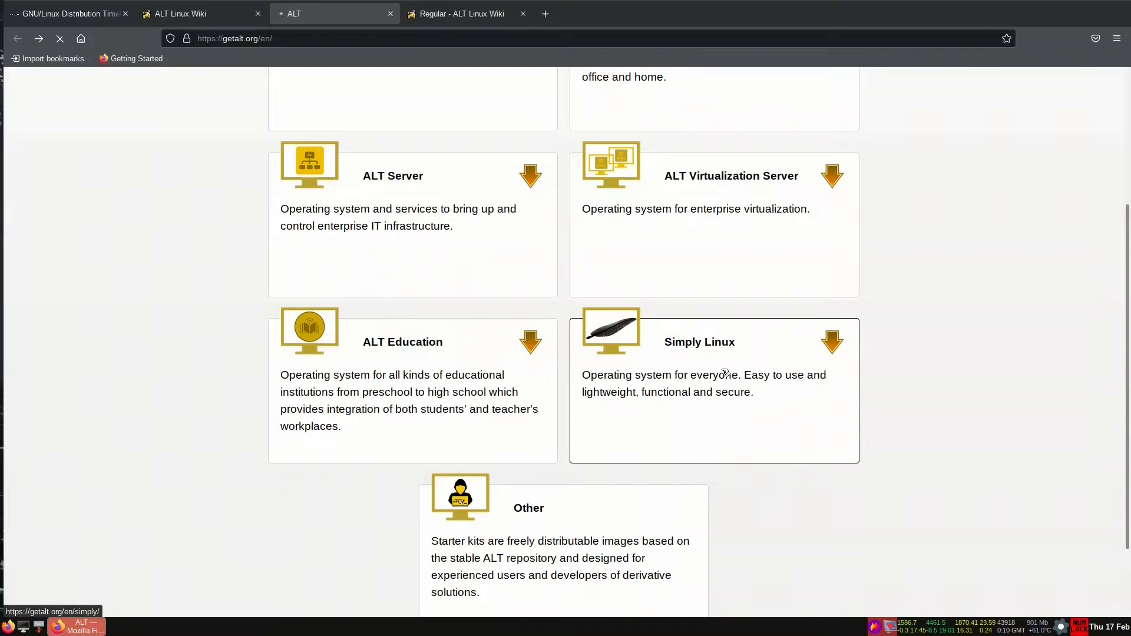
pyautogui.click(698, 341)
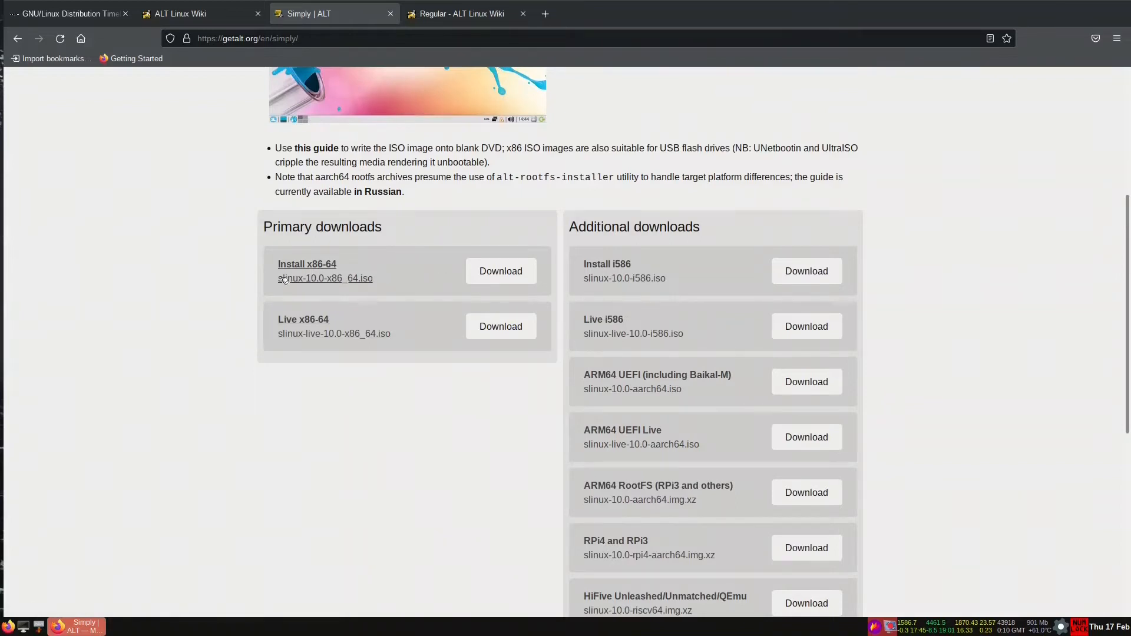
pyautogui.moveTo(367, 310)
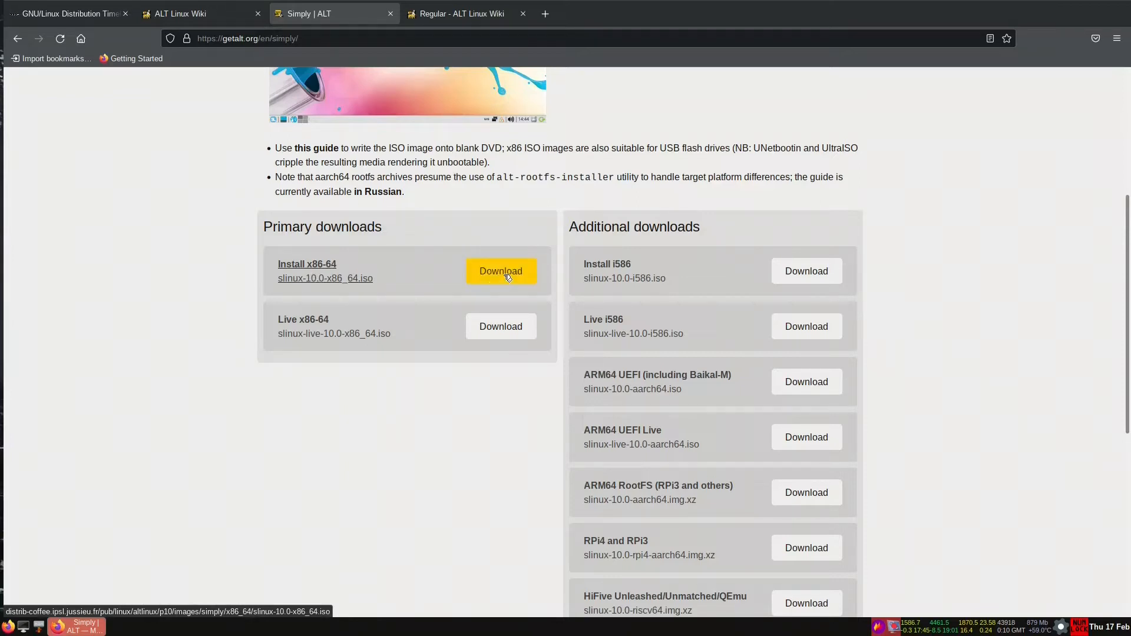
pyautogui.moveTo(495, 280)
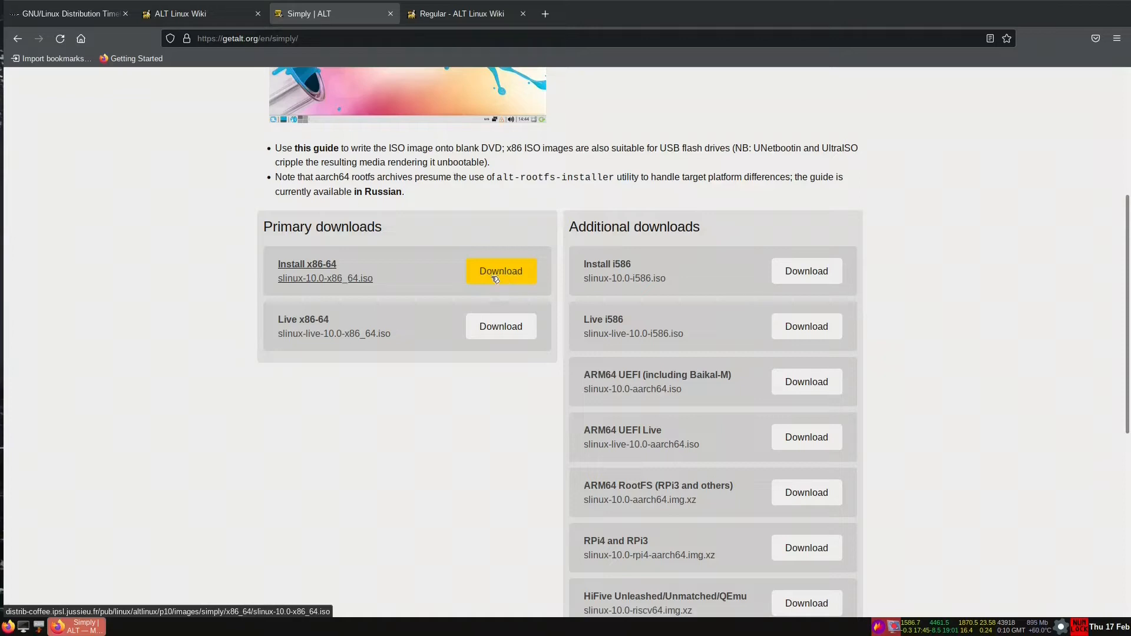
pyautogui.moveTo(517, 308)
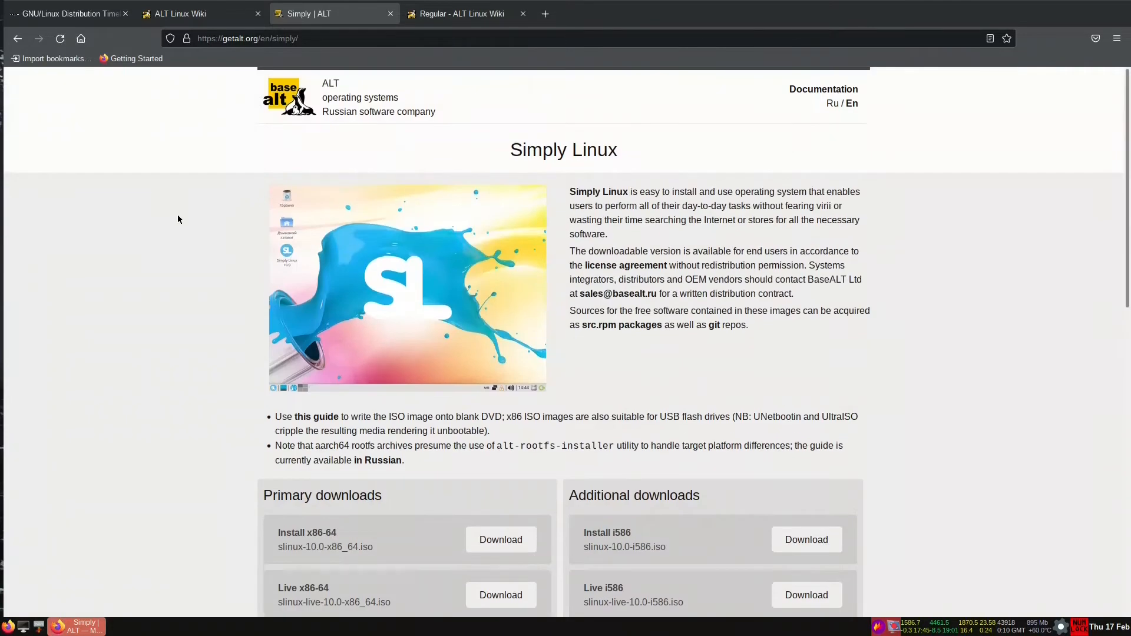
# - On the wiki's Regular builds page, scroll to direct links and download IceWM x86_64
pyautogui.click(202, 13)
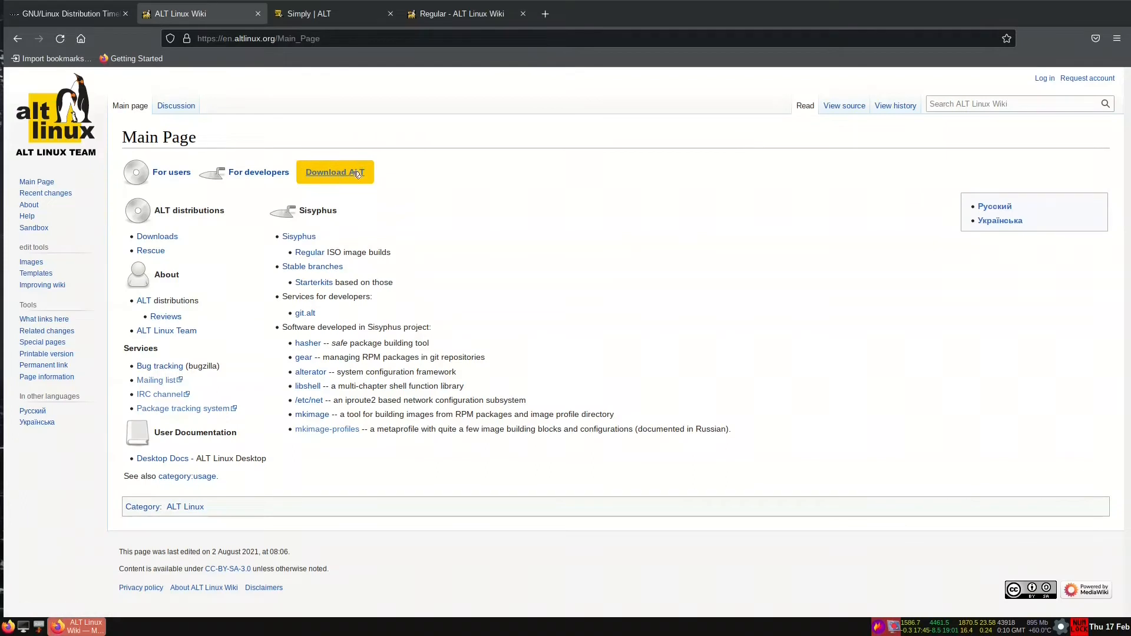
pyautogui.moveTo(308, 253)
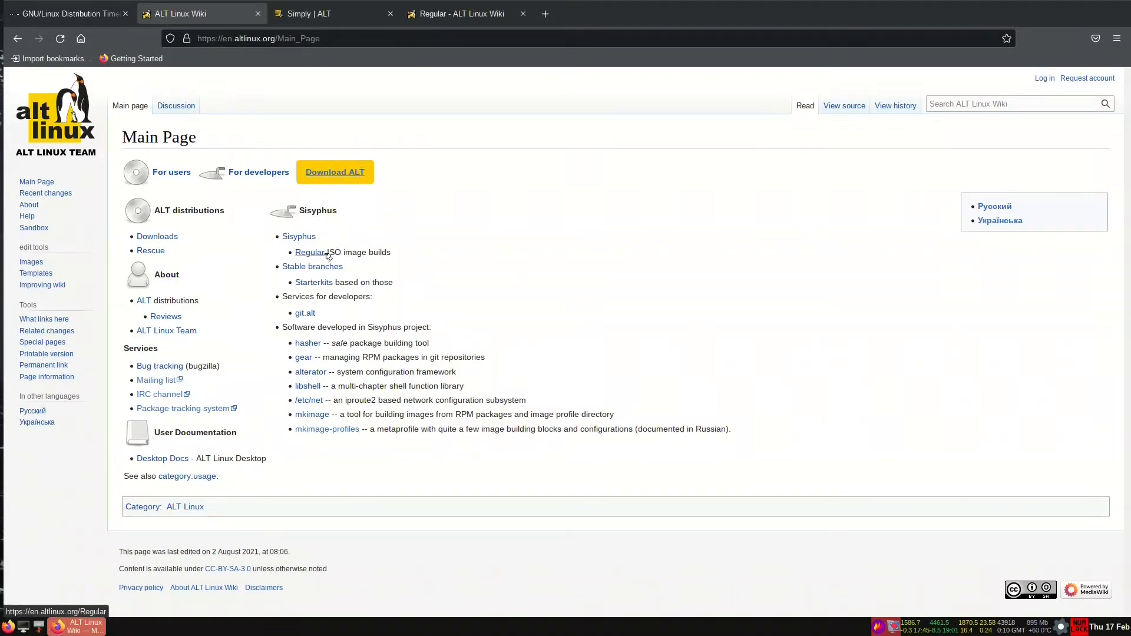
pyautogui.moveTo(309, 252)
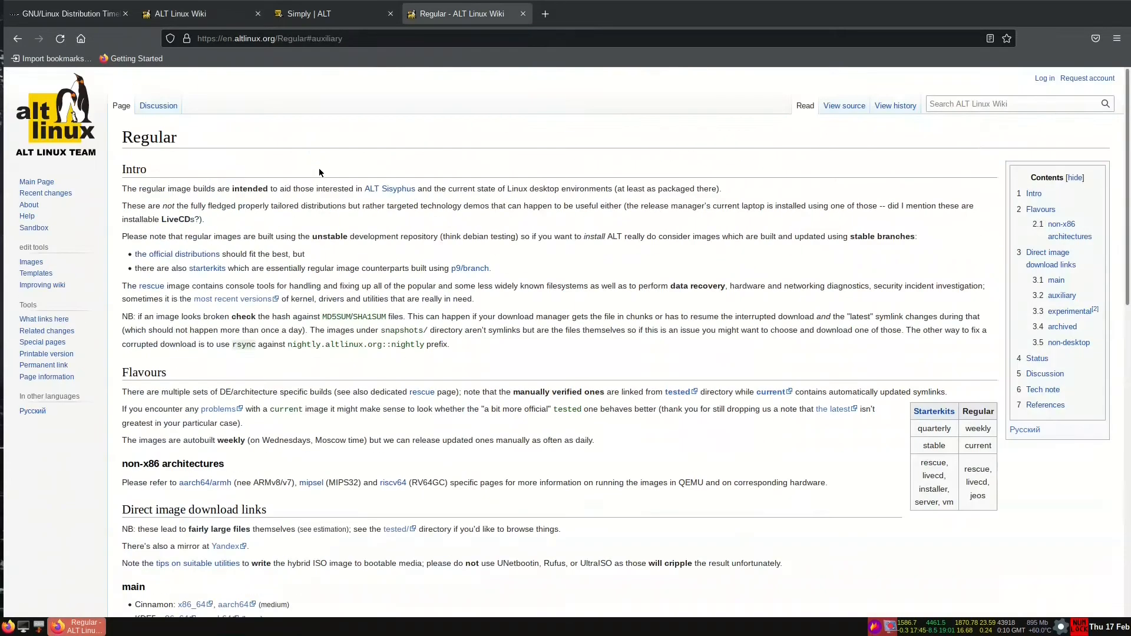
pyautogui.scroll(-3)
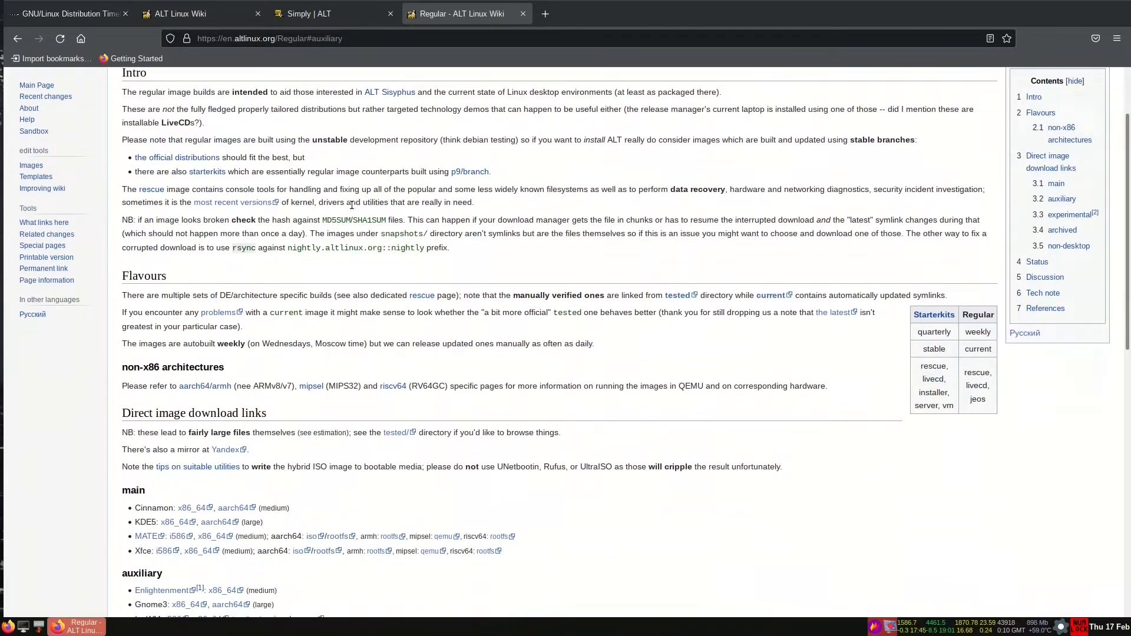
pyautogui.scroll(-3)
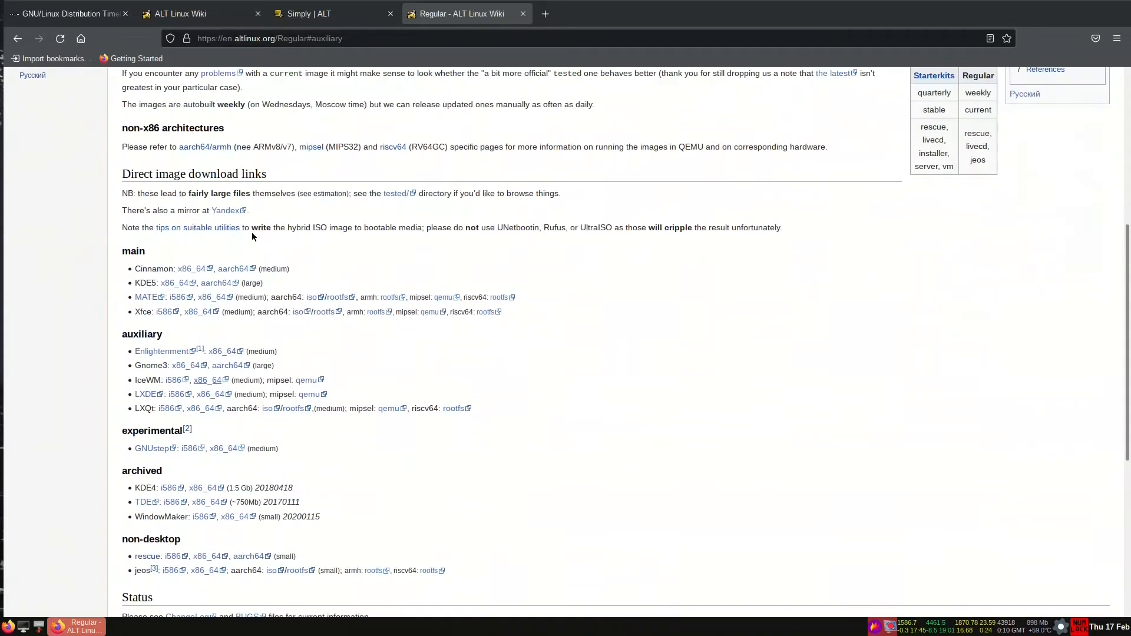
pyautogui.scroll(-3)
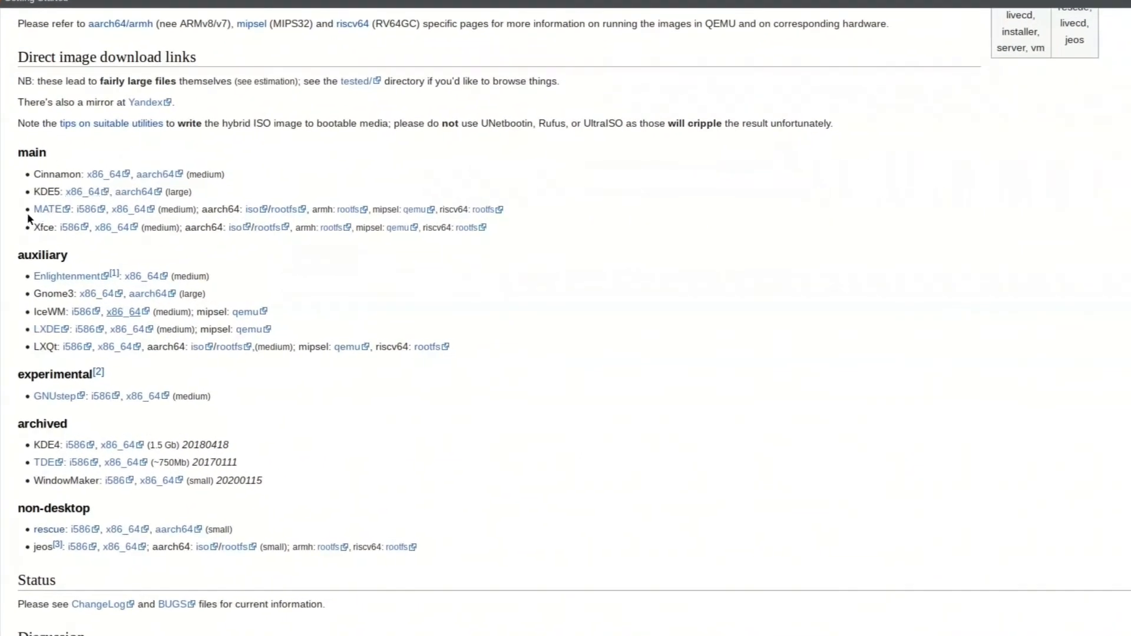
pyautogui.moveTo(84, 254)
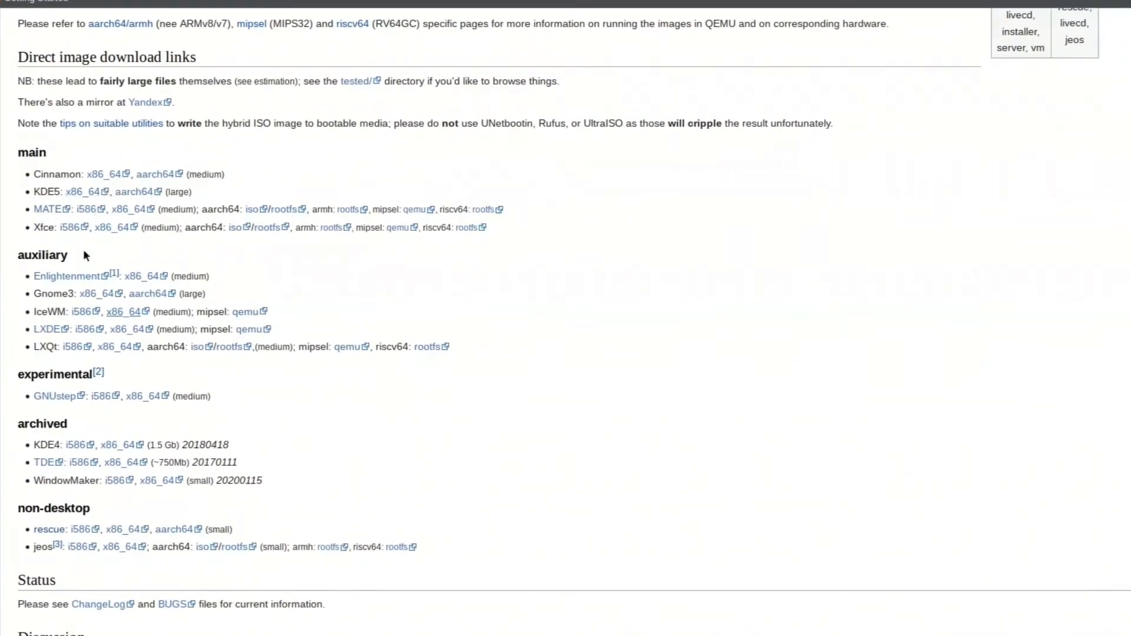
pyautogui.moveTo(67, 276)
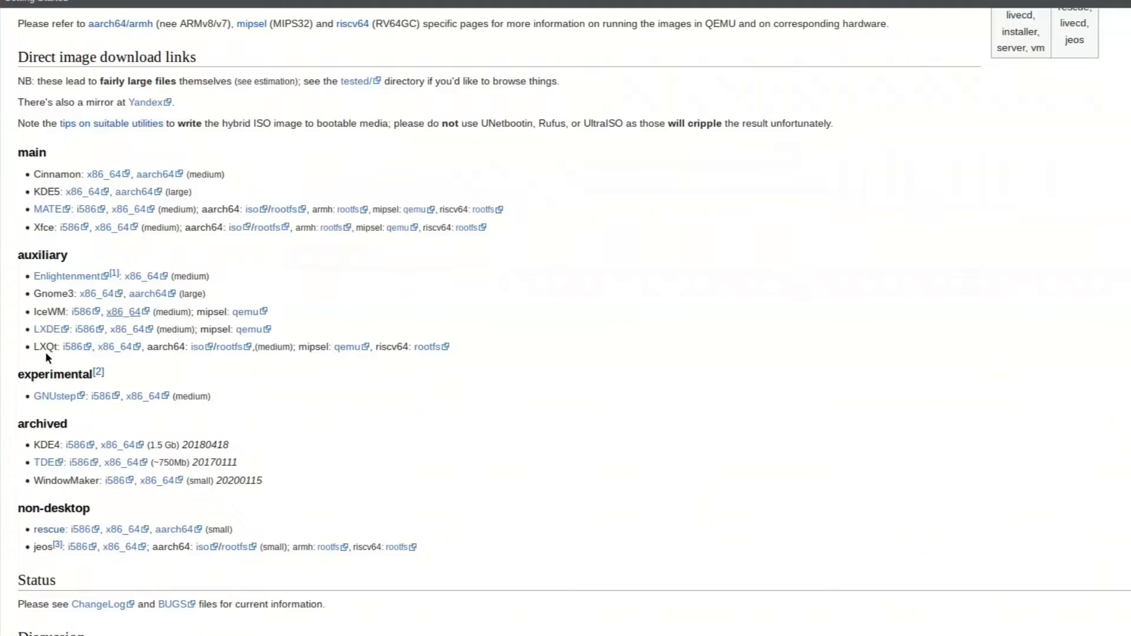
pyautogui.moveTo(135, 181)
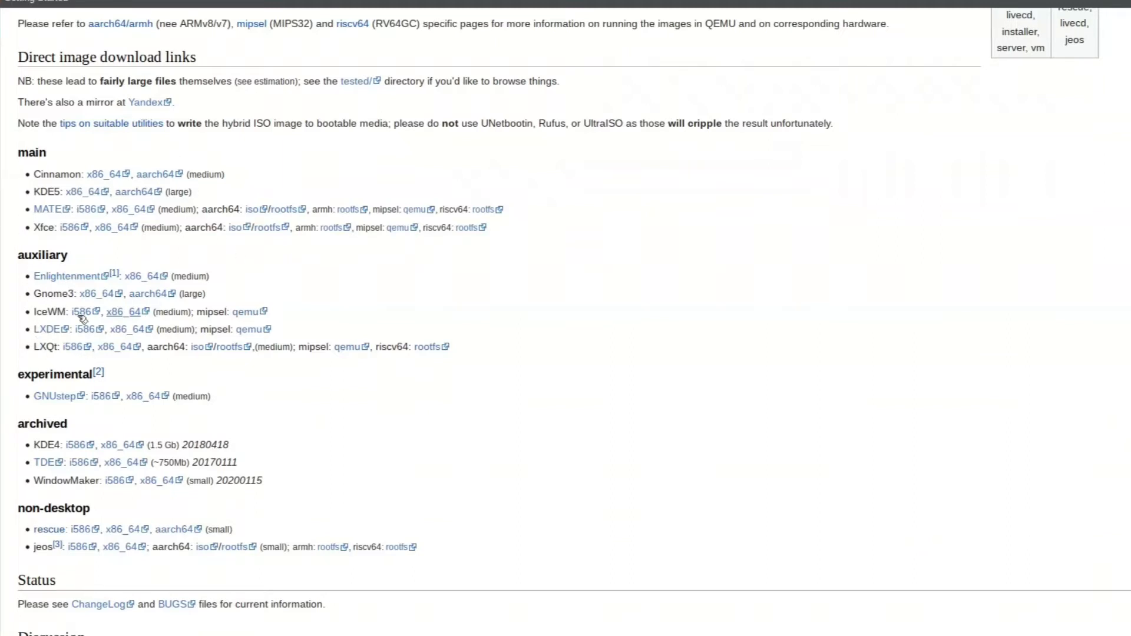
pyautogui.moveTo(126, 315)
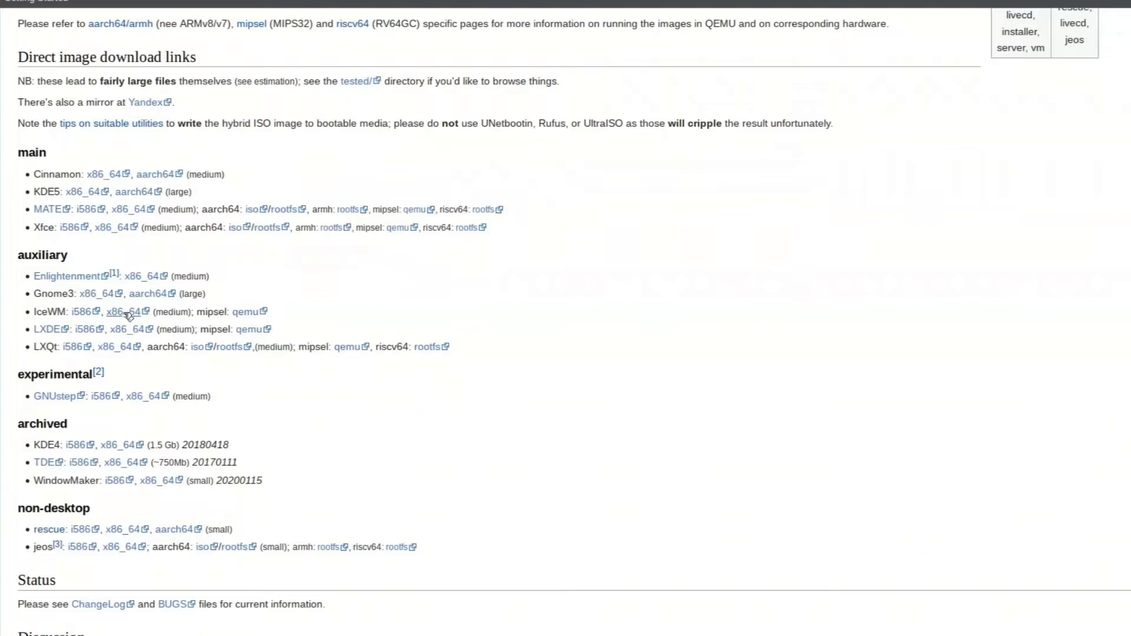
pyautogui.click(128, 312)
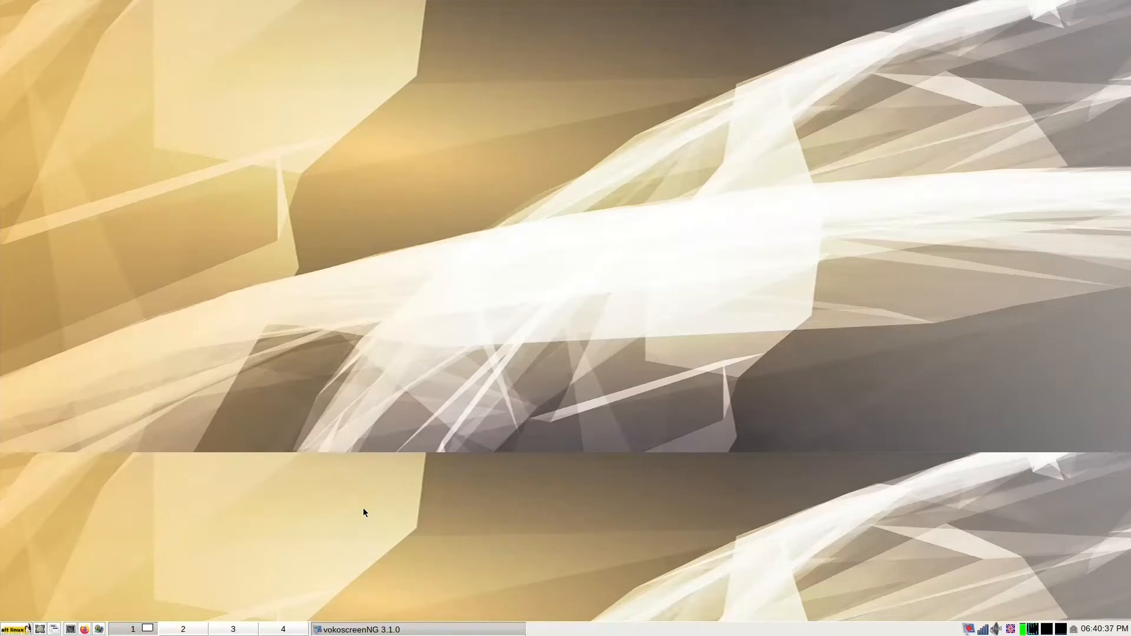
pyautogui.moveTo(54, 613)
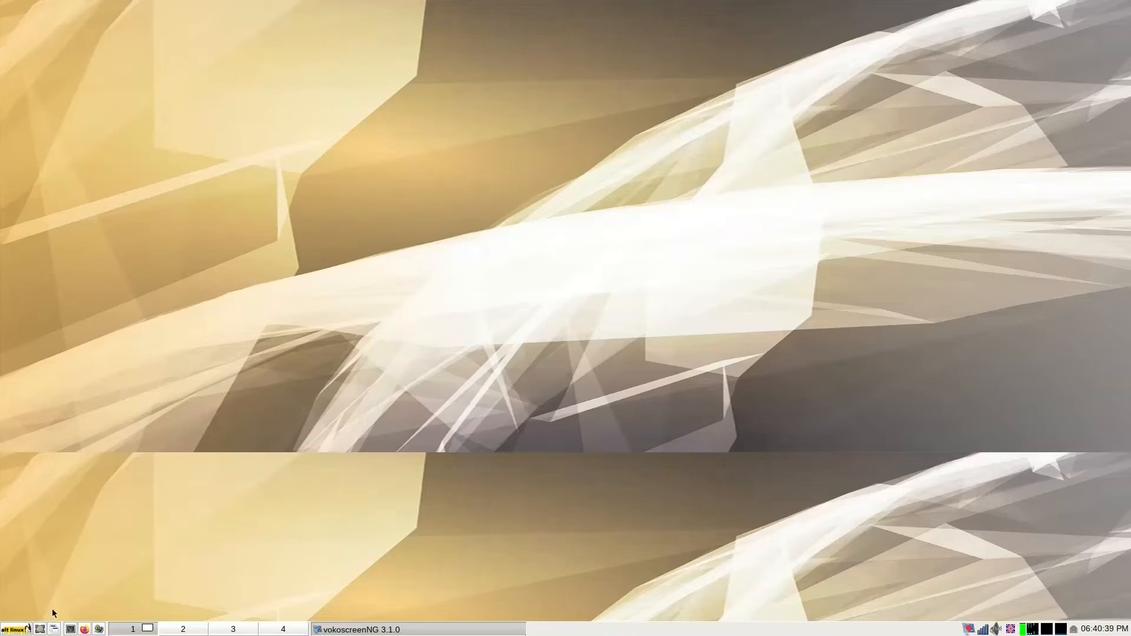
# - Launch the xvt terminal from the IceWM menu and drag it further left
pyautogui.click(10, 629)
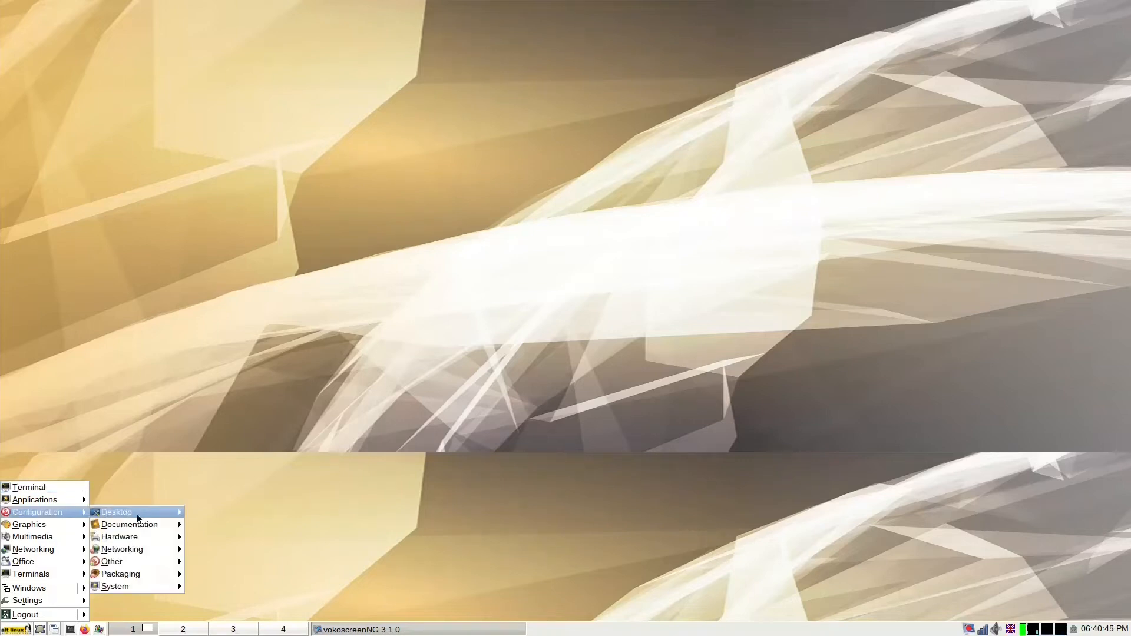
pyautogui.moveTo(120, 573)
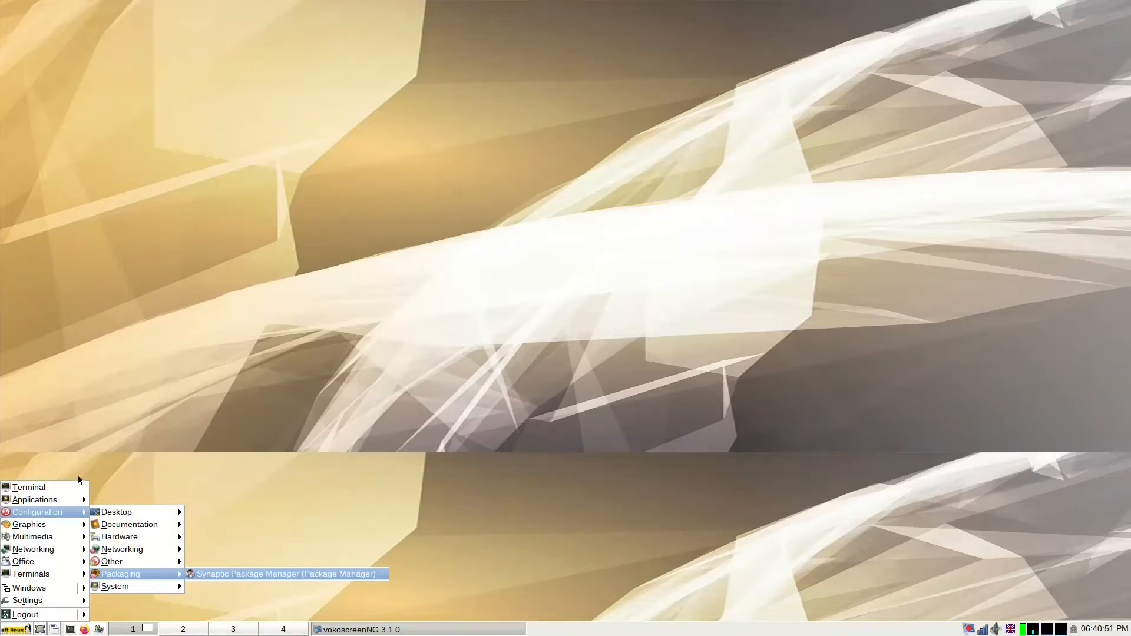
pyautogui.moveTo(64, 491)
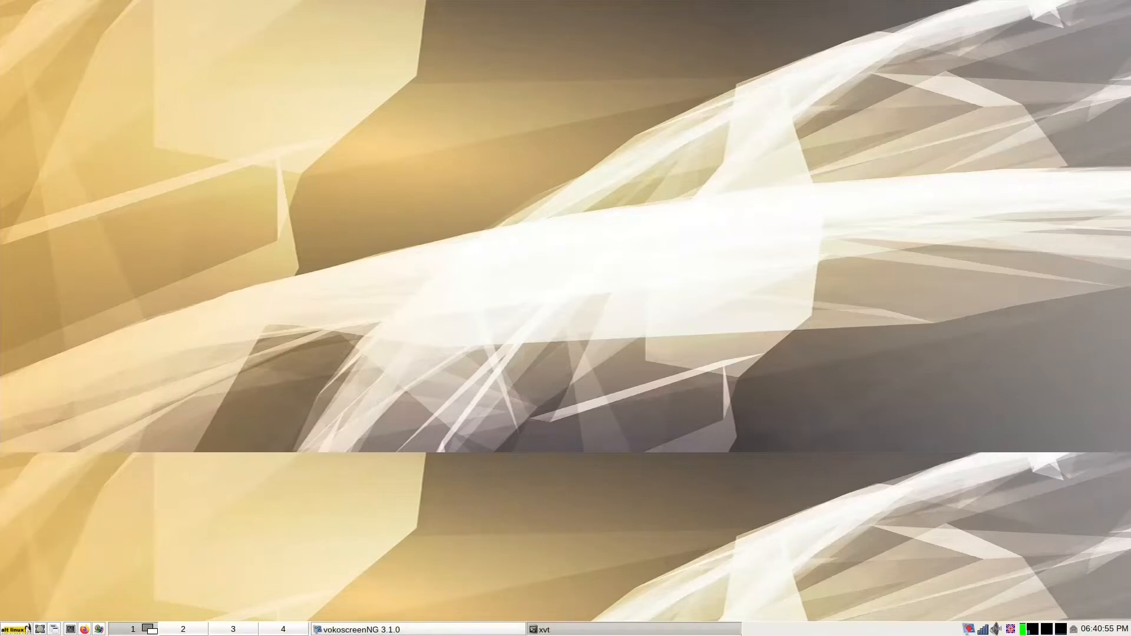
pyautogui.click(543, 629)
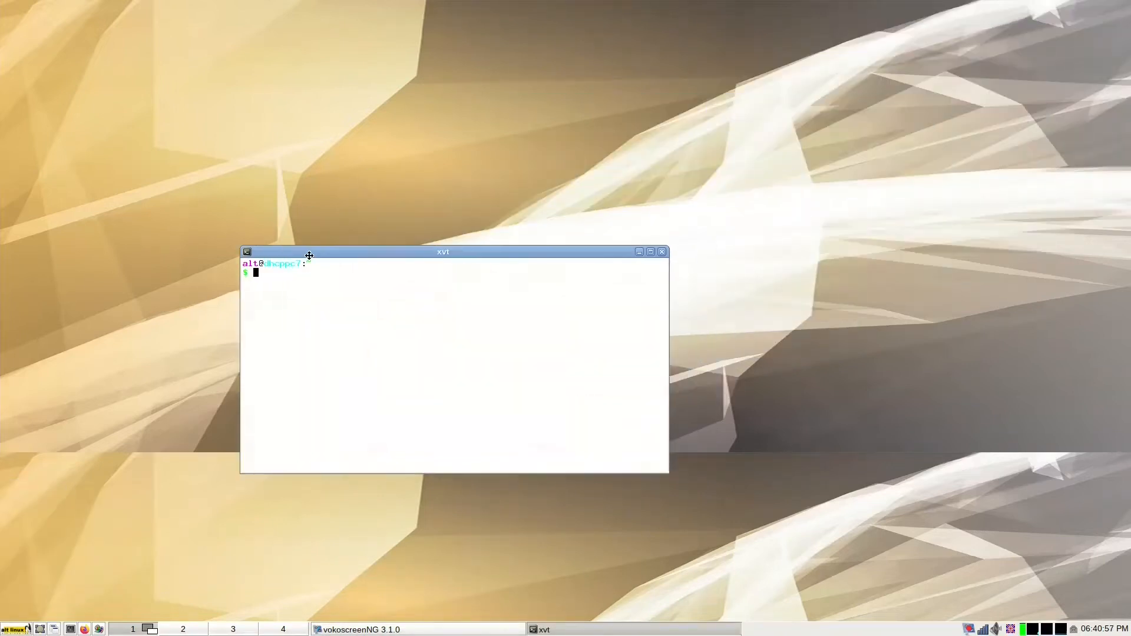
pyautogui.moveTo(443, 251); pyautogui.dragTo(352, 288)
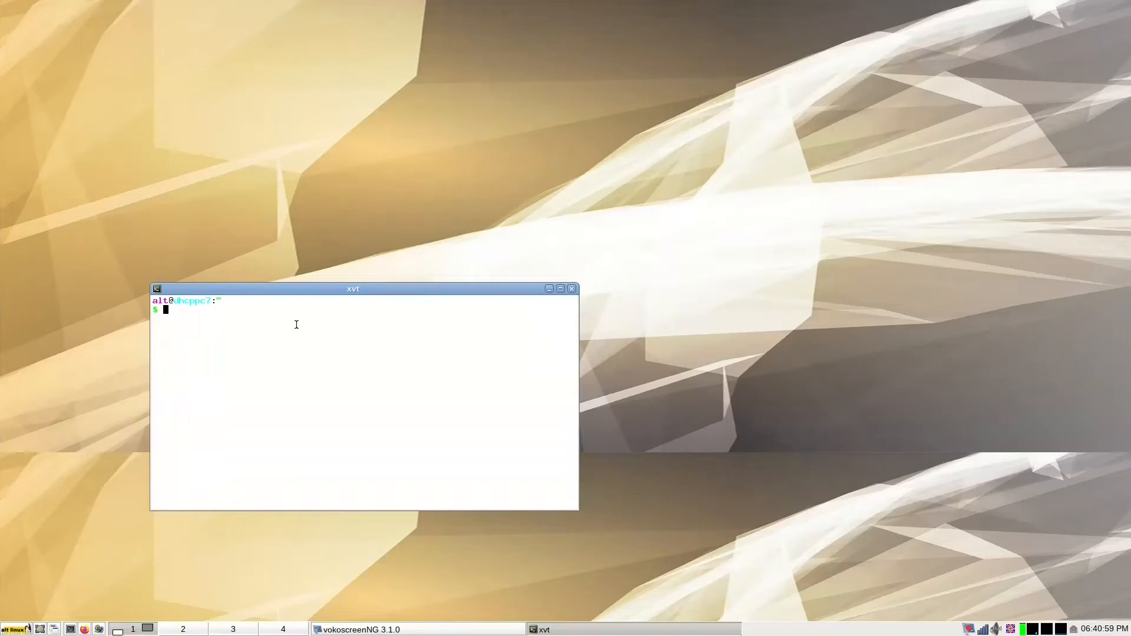
pyautogui.moveTo(332, 386)
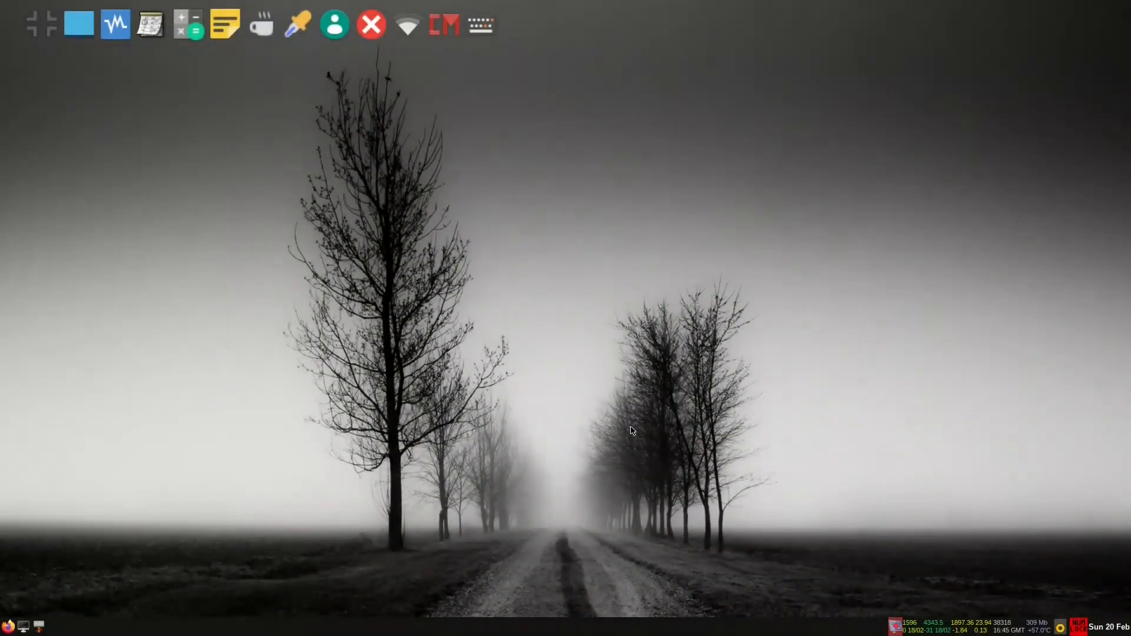
pyautogui.moveTo(572, 441)
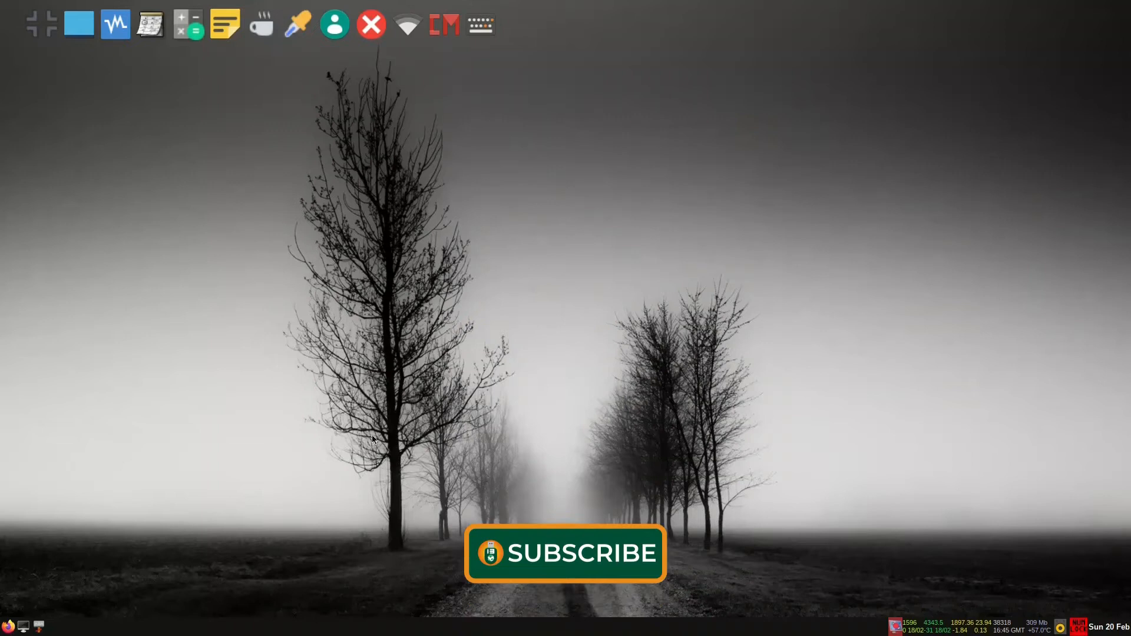
pyautogui.click(24, 626)
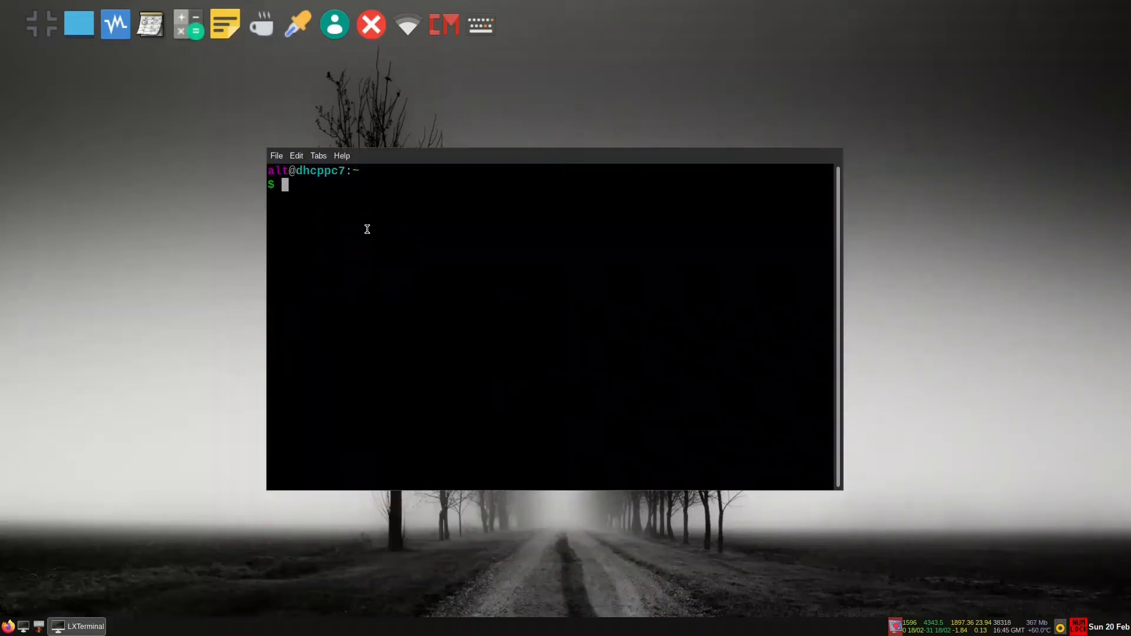
# - Enter su - with the root password to get a root shell
pyautogui.write('su -')
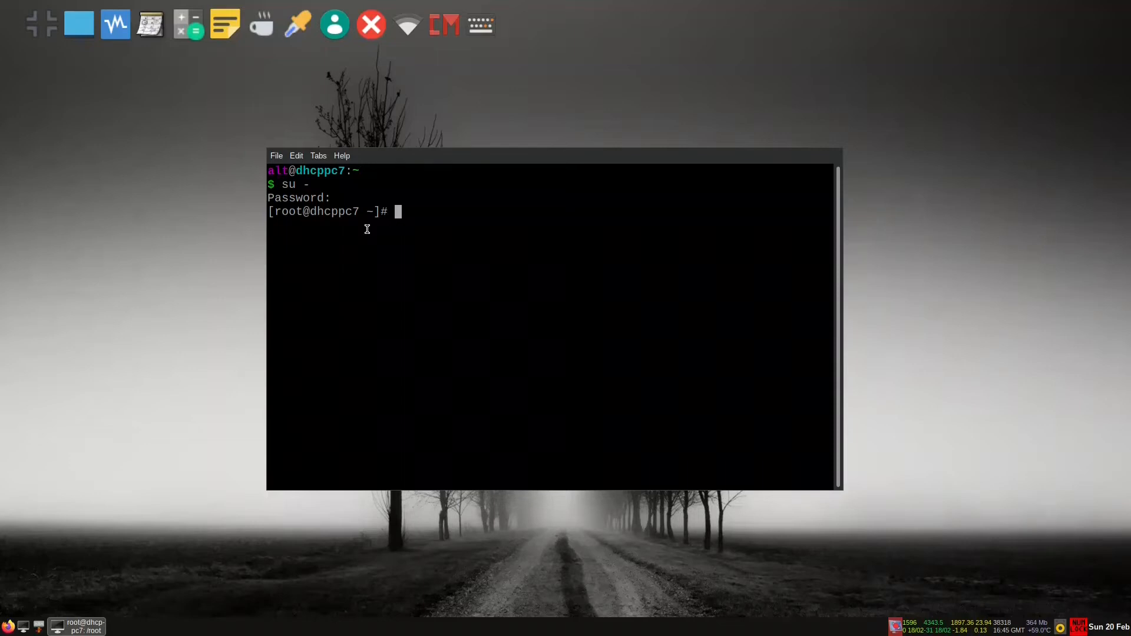
pyautogui.moveTo(356, 218)
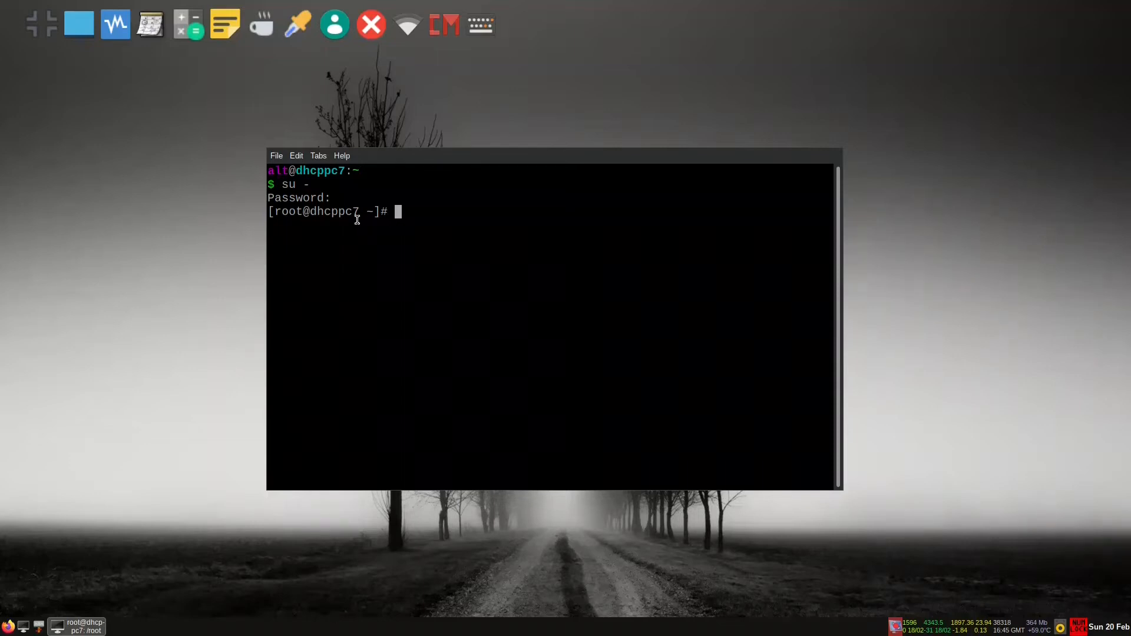
pyautogui.moveTo(449, 293)
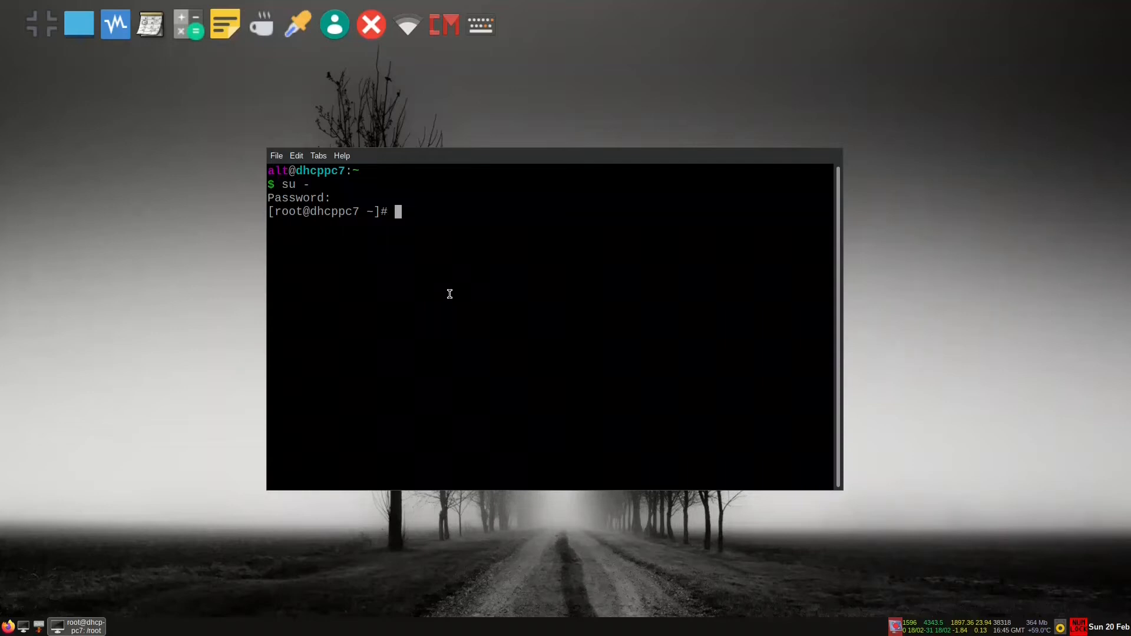
# - Run apt-get install htop, then apt-get remove htop, confirming with y
pyautogui.write('a')
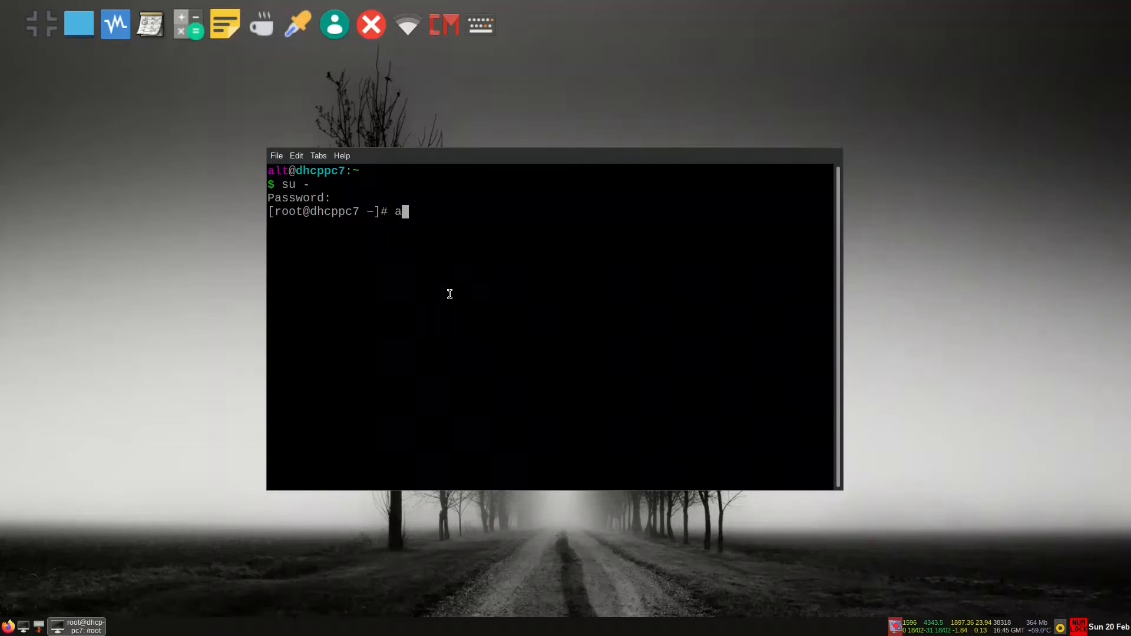
pyautogui.write('0')
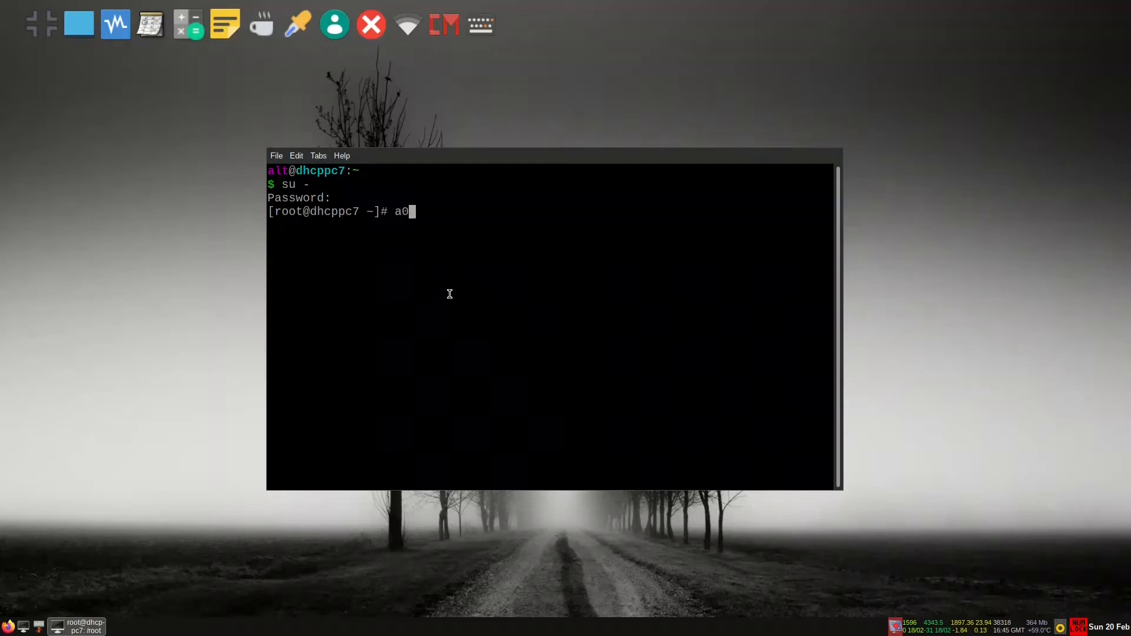
pyautogui.press('BackSpace')
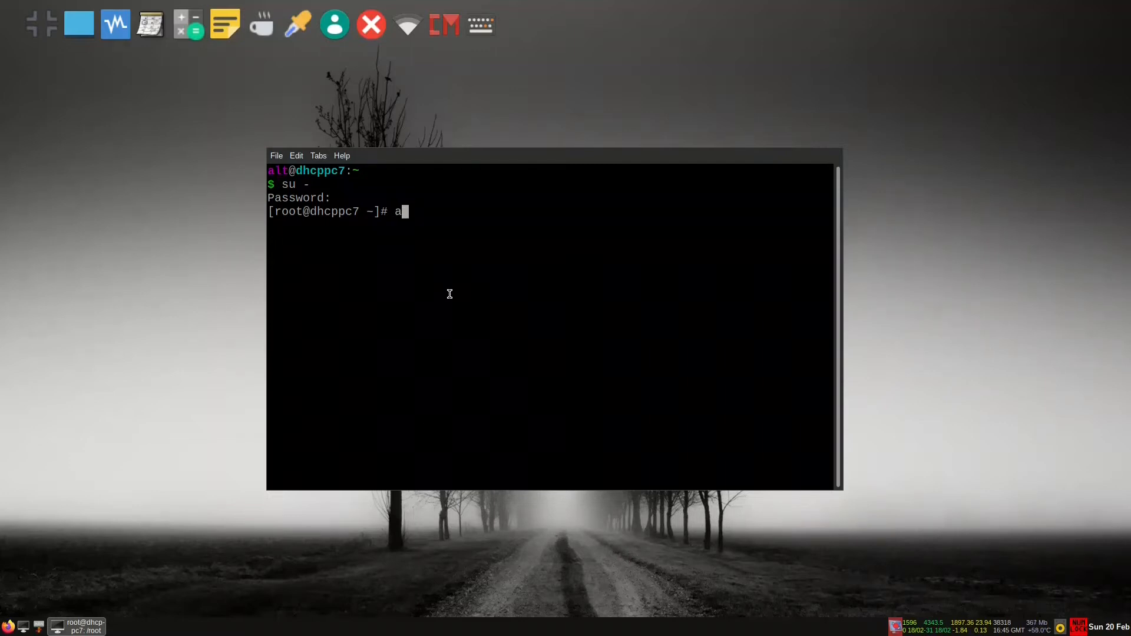
pyautogui.write('pt-get install htop')
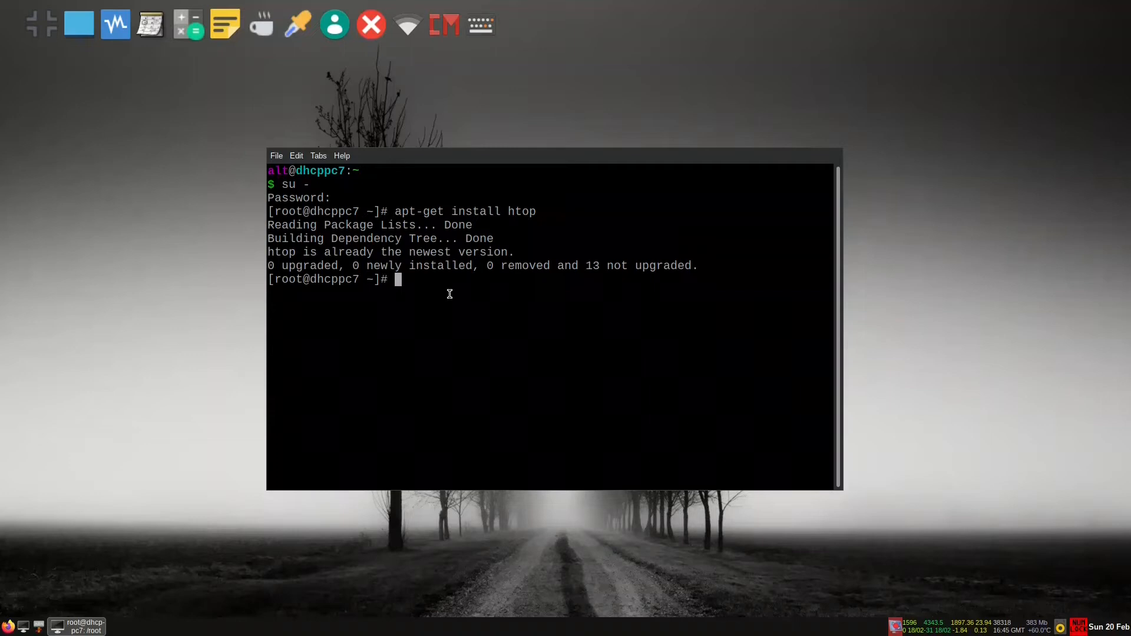
pyautogui.write('ap')
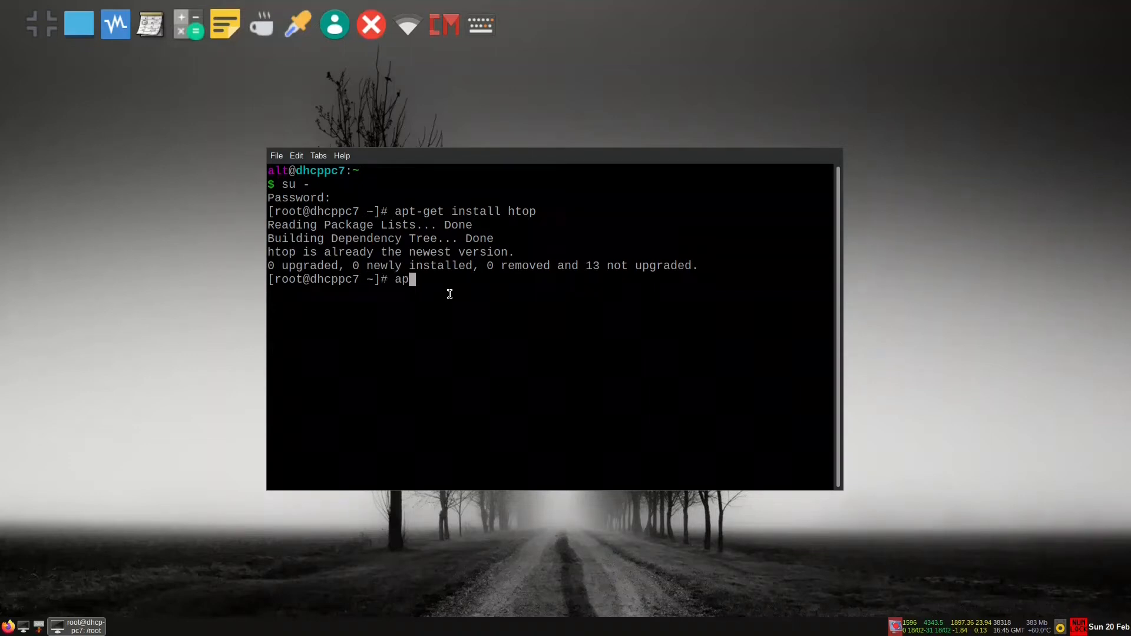
pyautogui.write('apt-get remove htop')
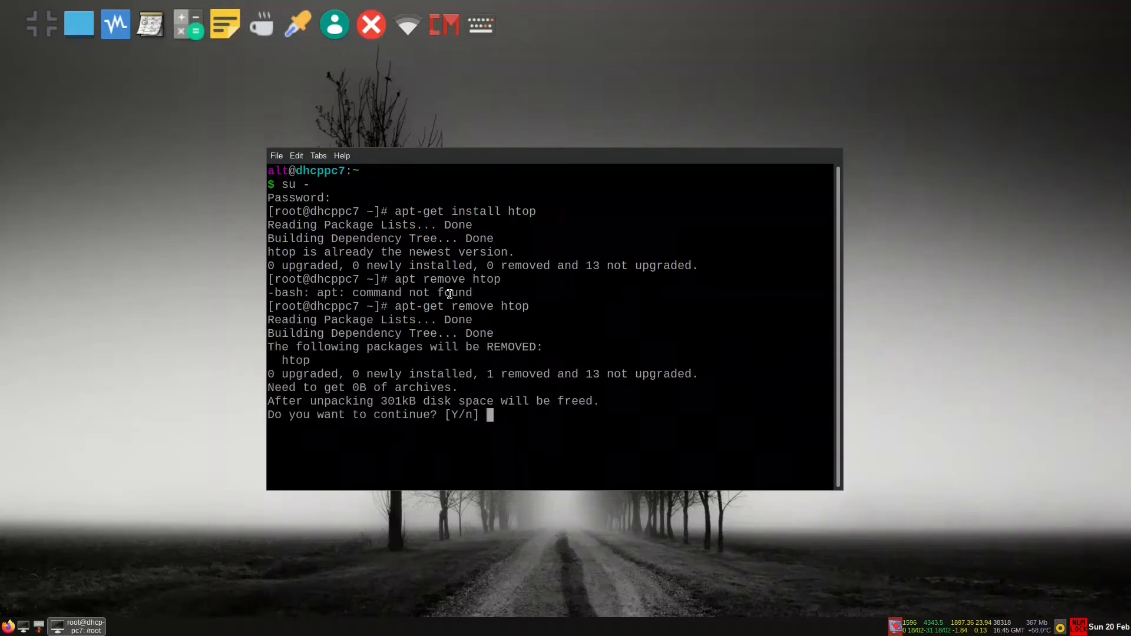
pyautogui.write('y')
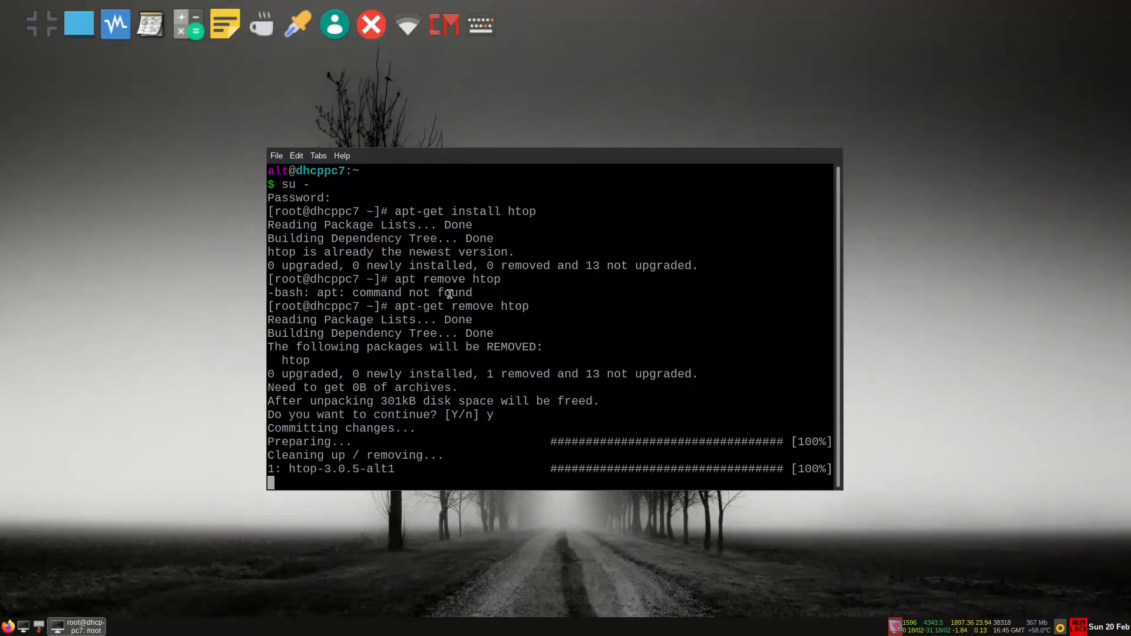
pyautogui.write('u')
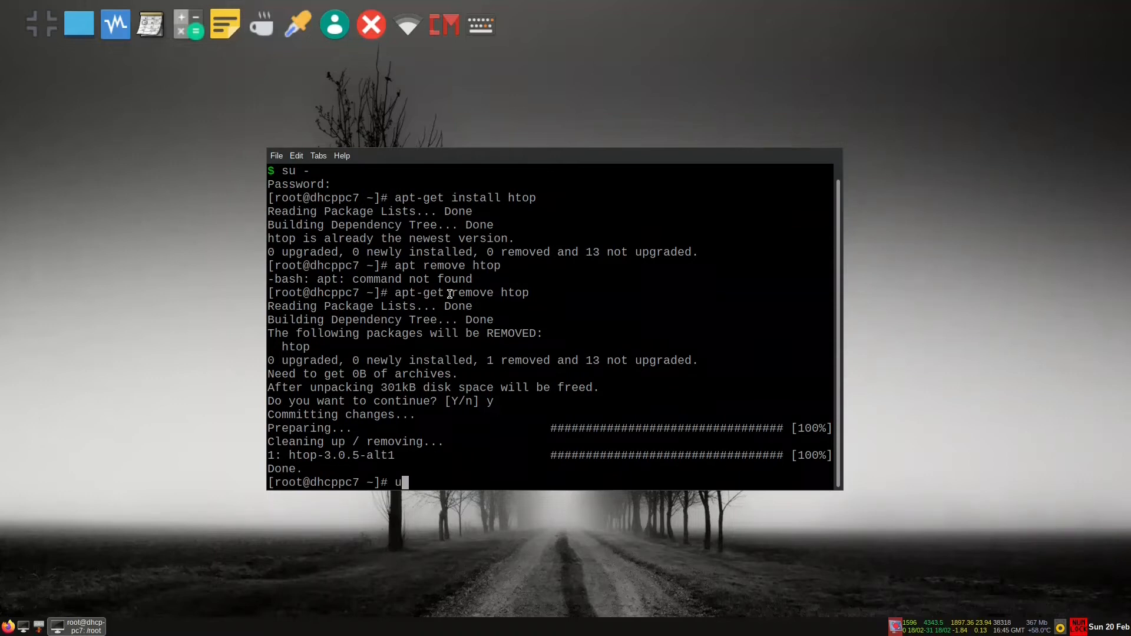
# - Run uname -r to show the kernel, then apt-get update to refresh package lists
pyautogui.write('name -r')
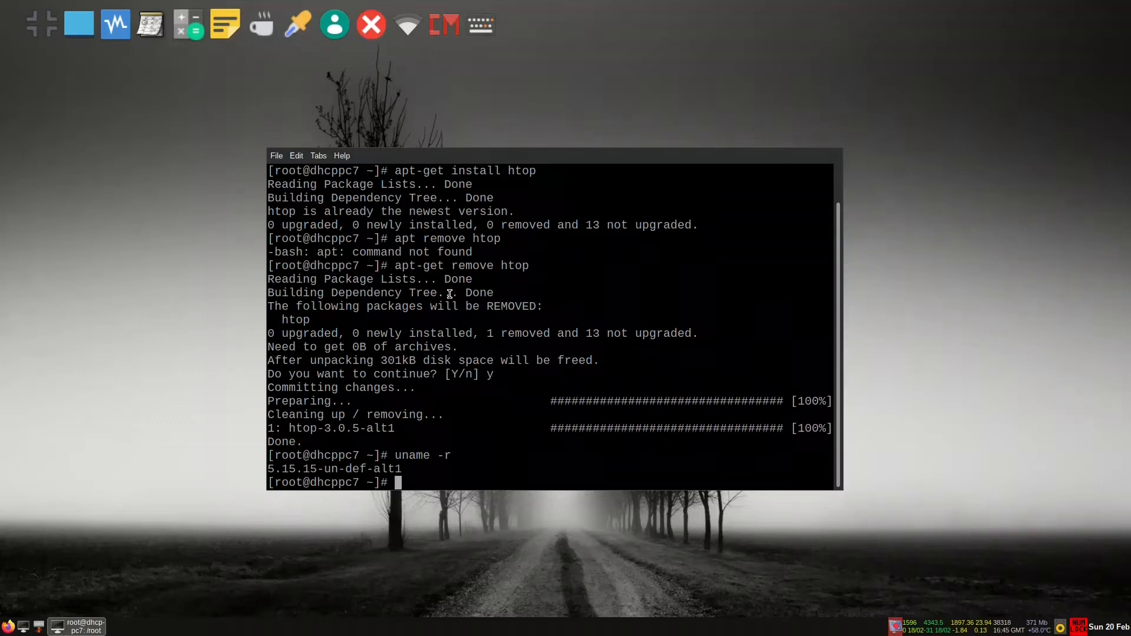
pyautogui.write('ap')
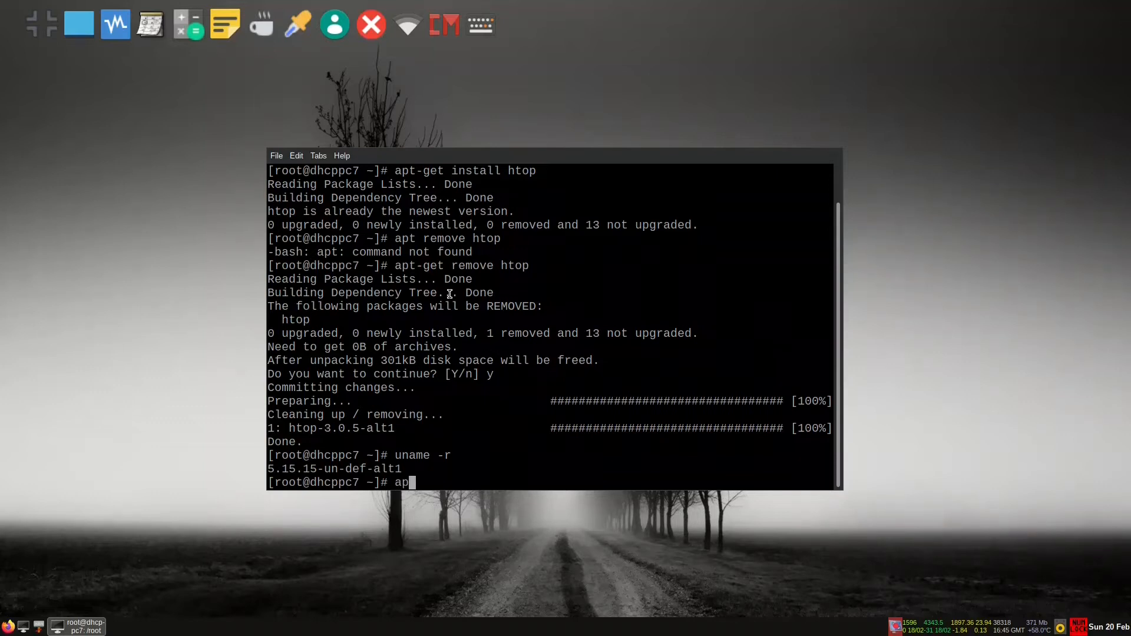
pyautogui.write('t-')
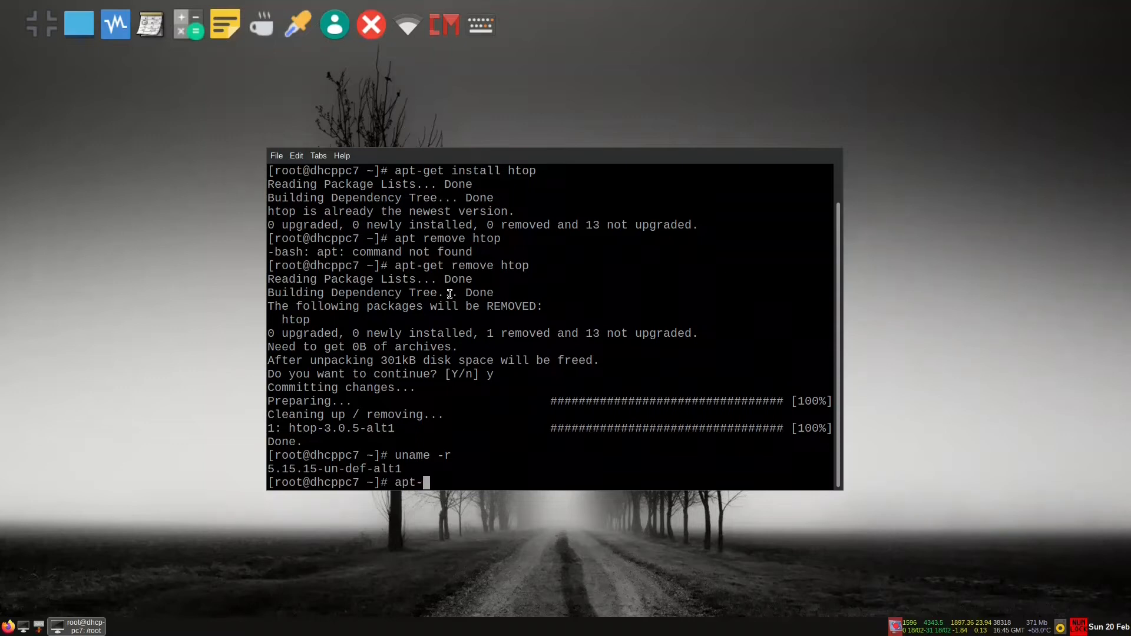
pyautogui.write('get upda')
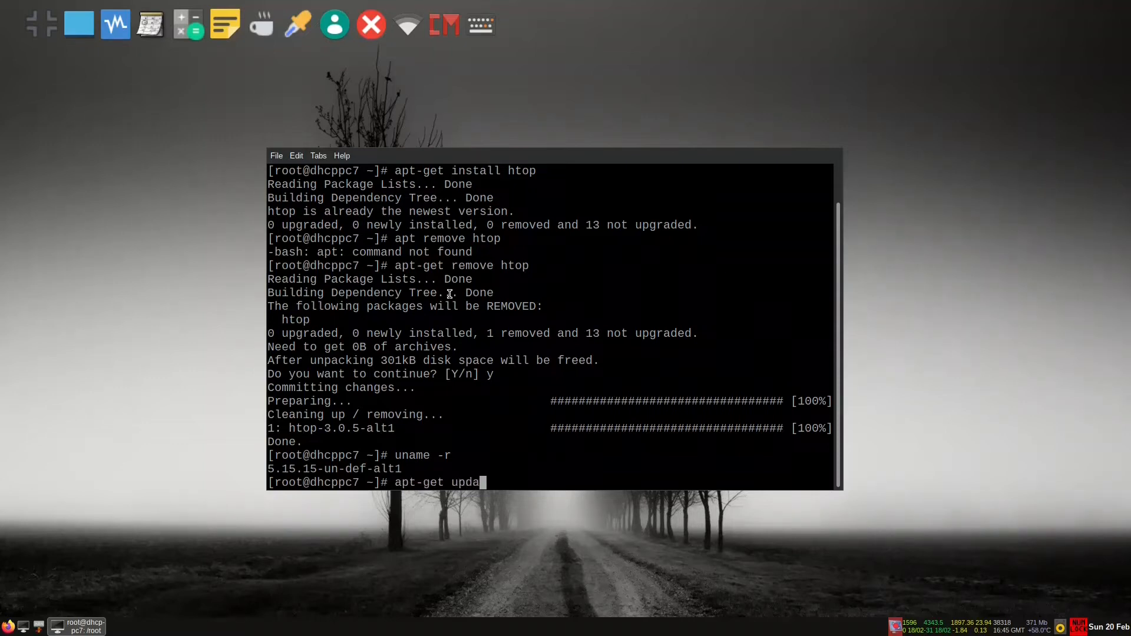
pyautogui.press('Return')
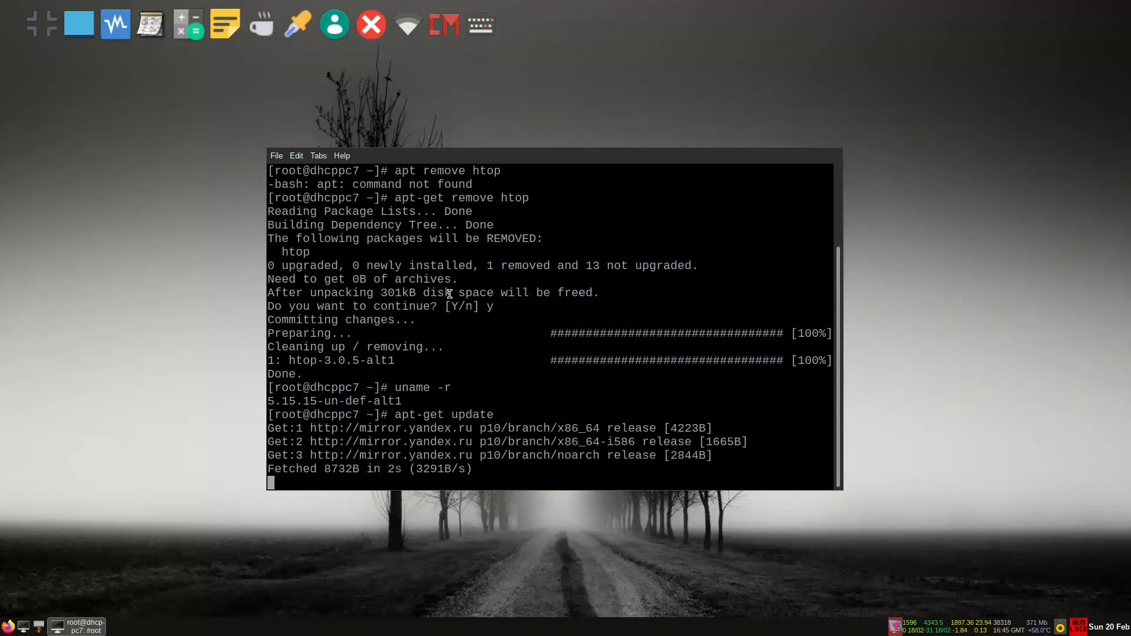
pyautogui.press('Return')
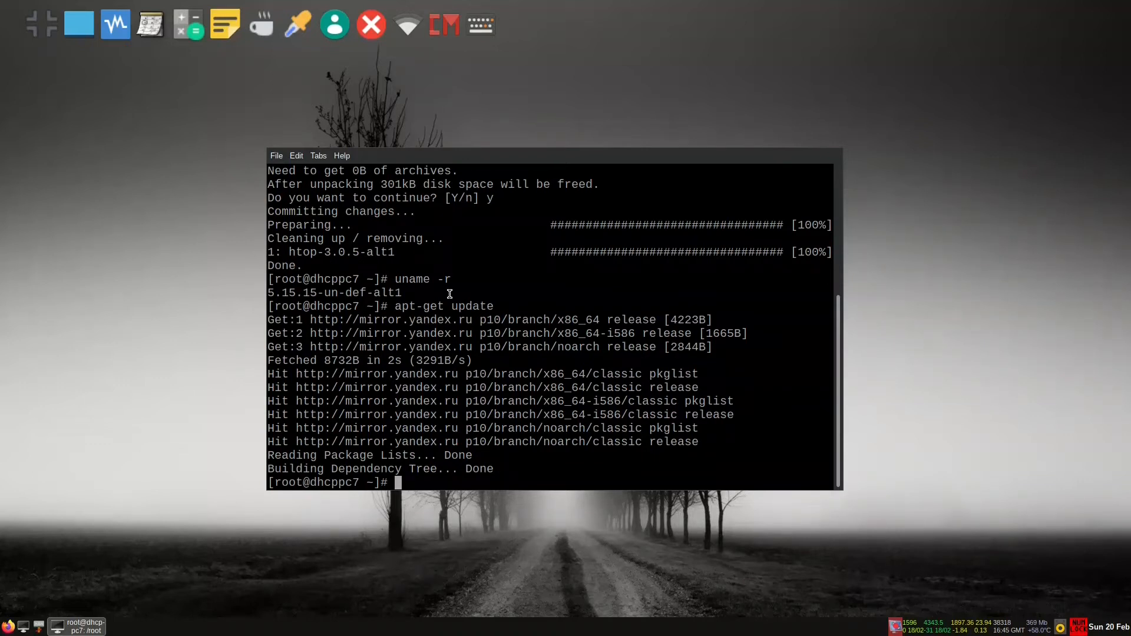
pyautogui.moveTo(76, 625)
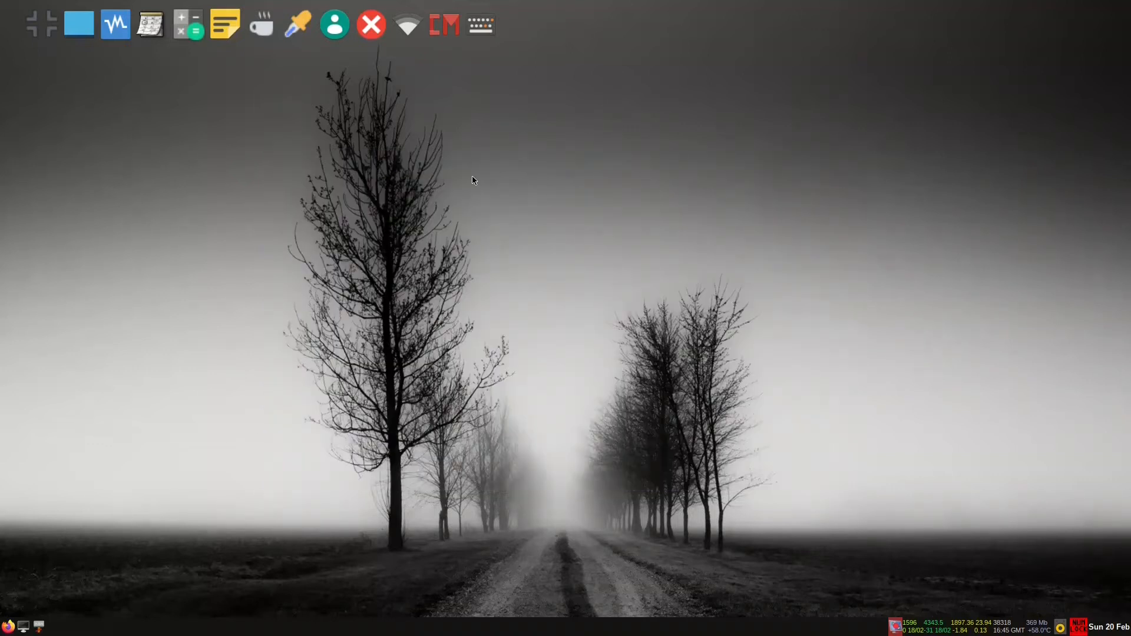
# - Launch Synaptic from the desktop menu and confirm the root password
pyautogui.rightClick(472, 179)
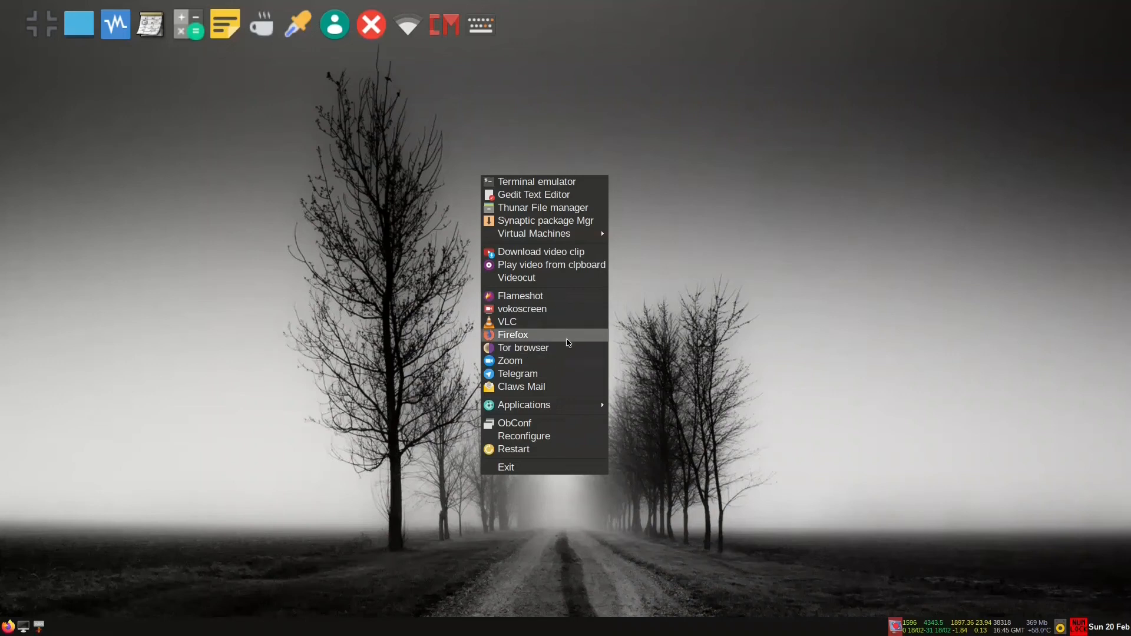
pyautogui.moveTo(541, 233)
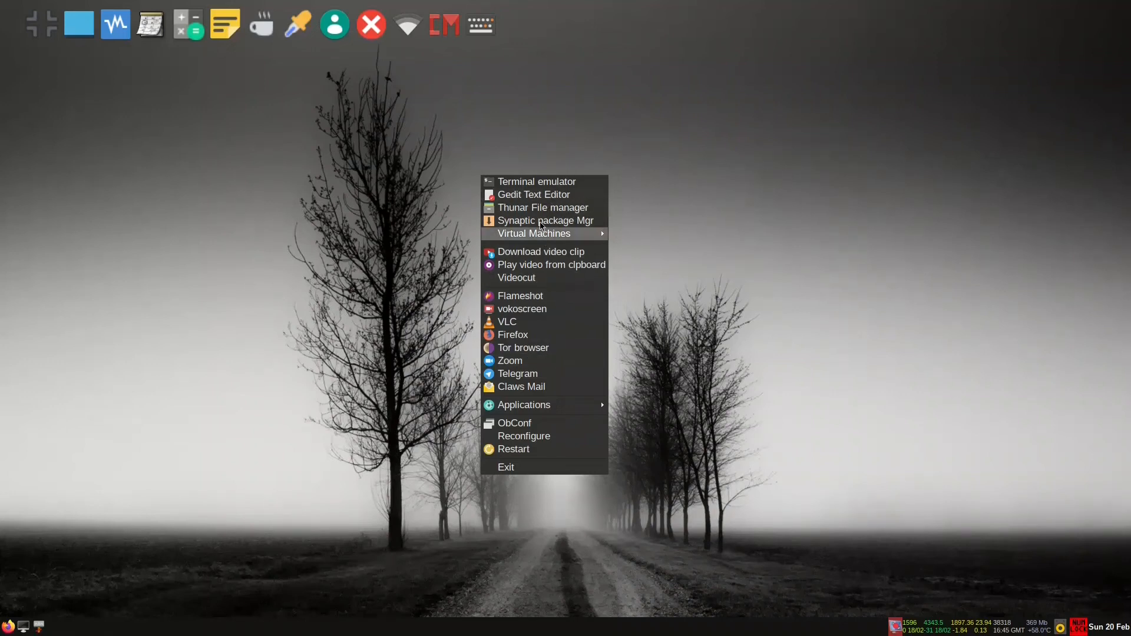
pyautogui.moveTo(538, 221)
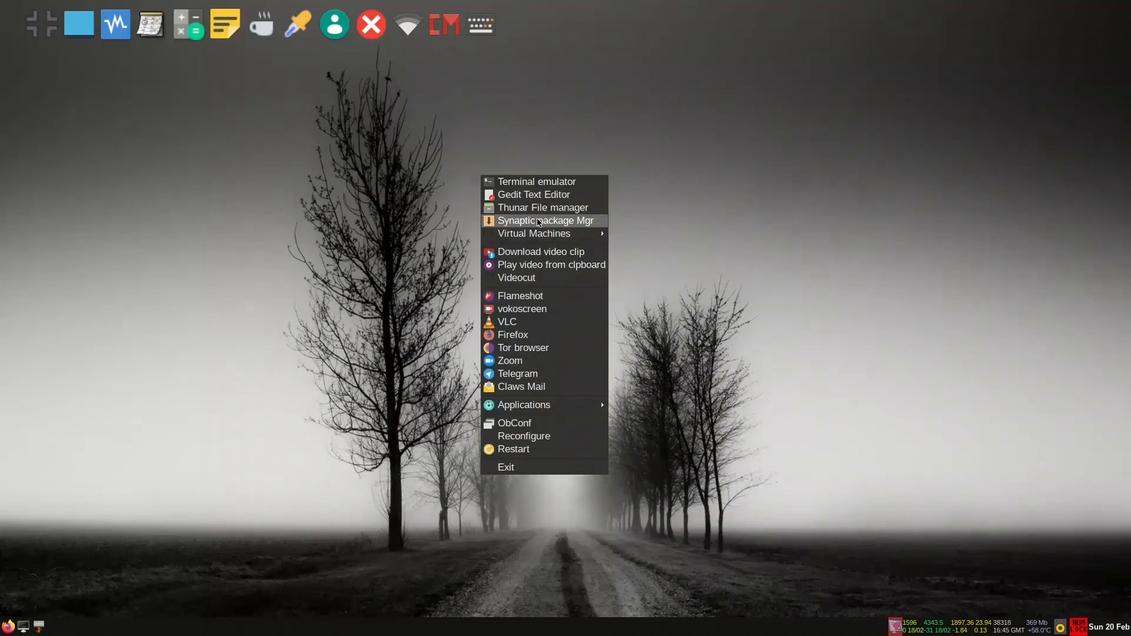
pyautogui.click(545, 219)
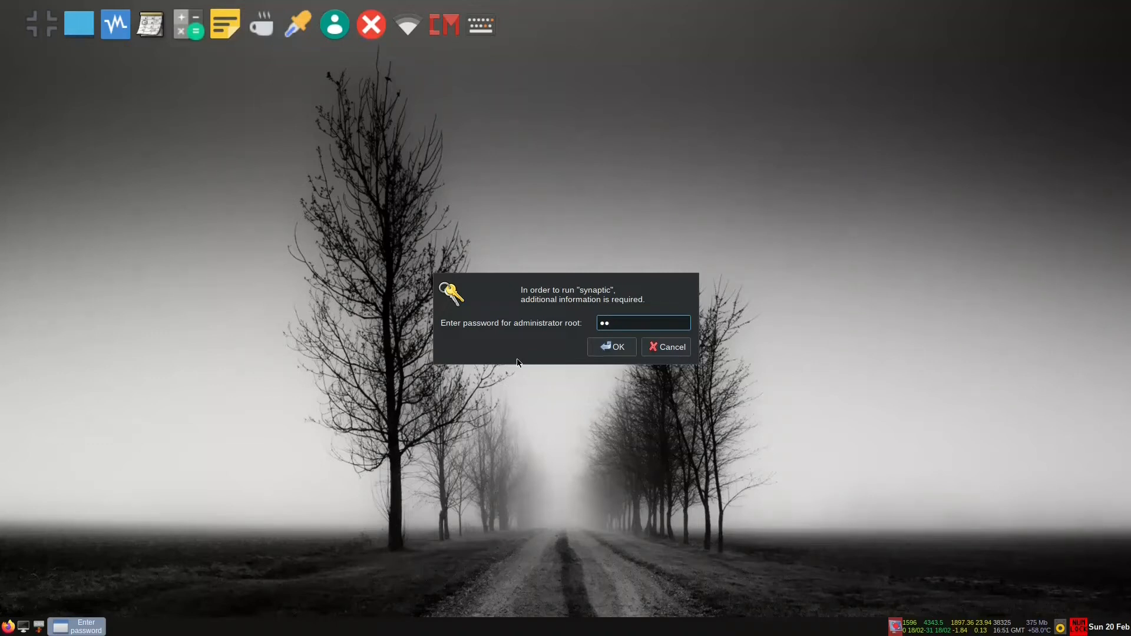
pyautogui.write('•')
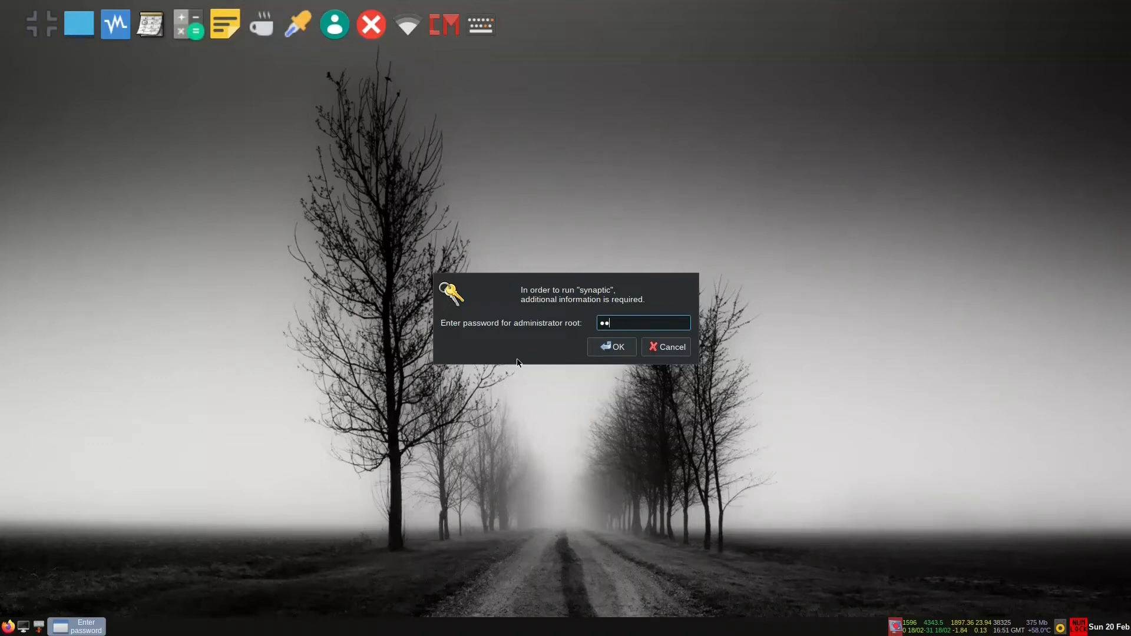
pyautogui.click(611, 346)
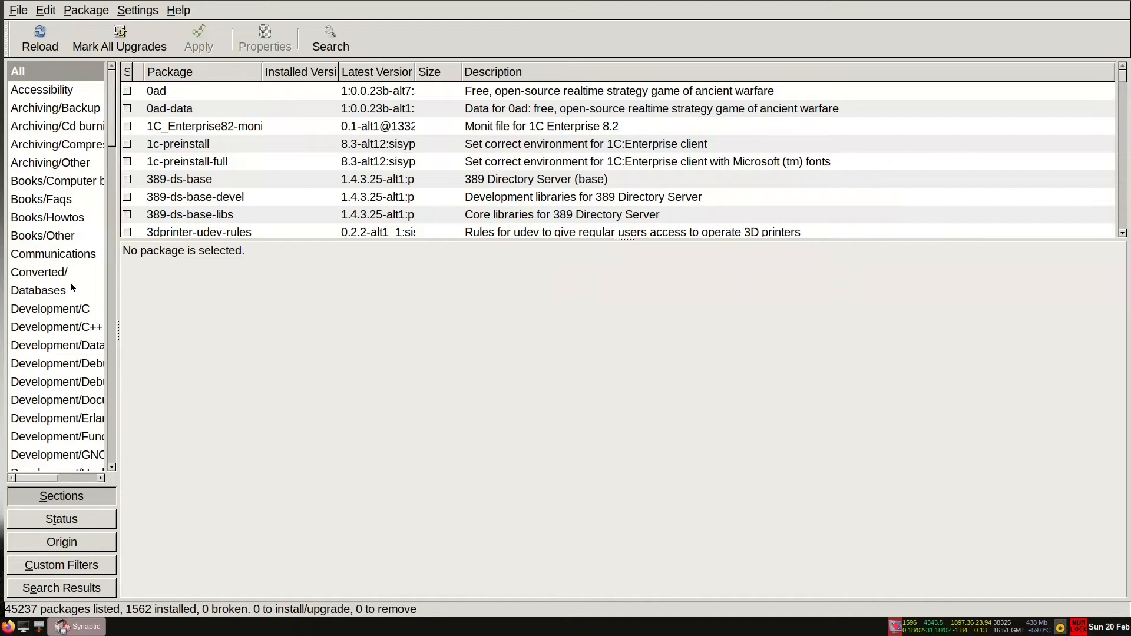
pyautogui.moveTo(311, 322)
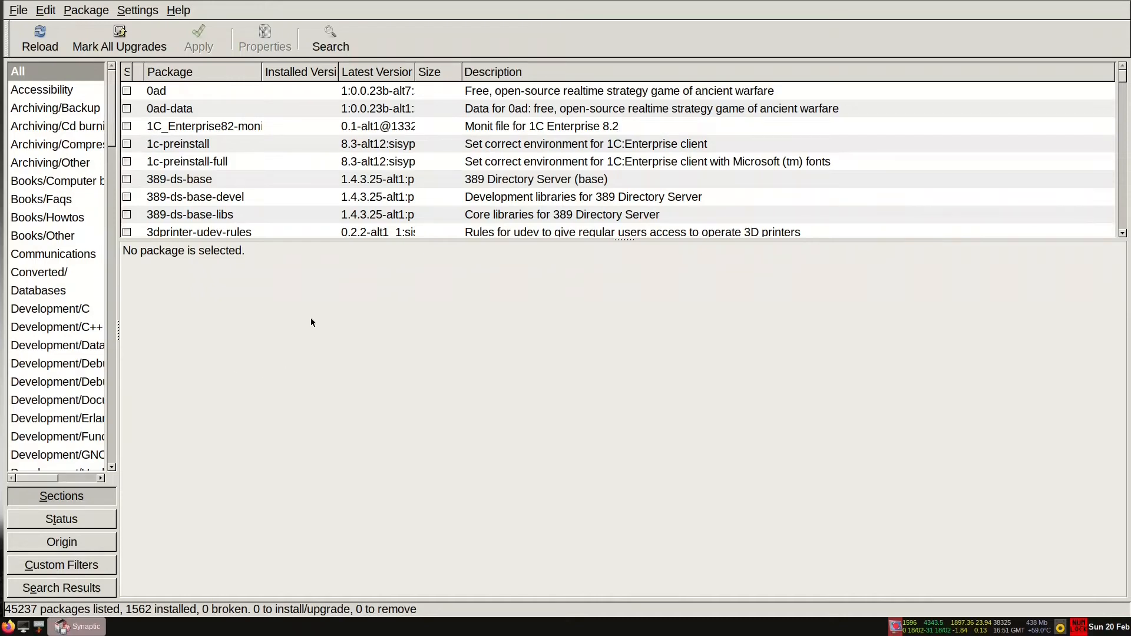
pyautogui.moveTo(209, 489)
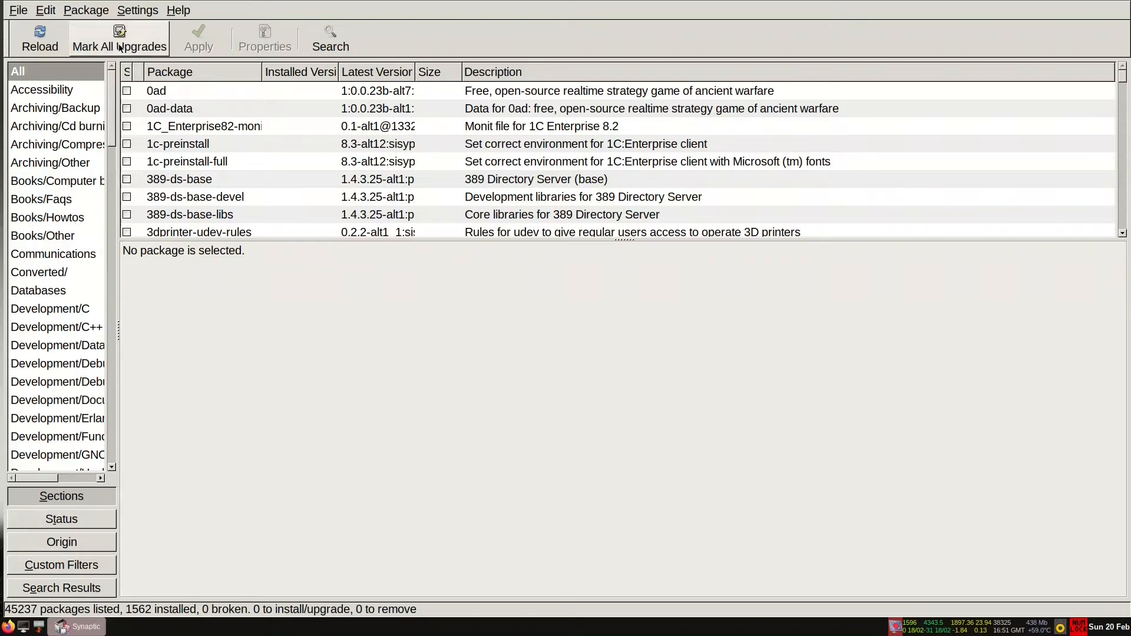
# - Mark all upgrades, accept extra changes, and open Apply to review 13 upgrades
pyautogui.click(119, 39)
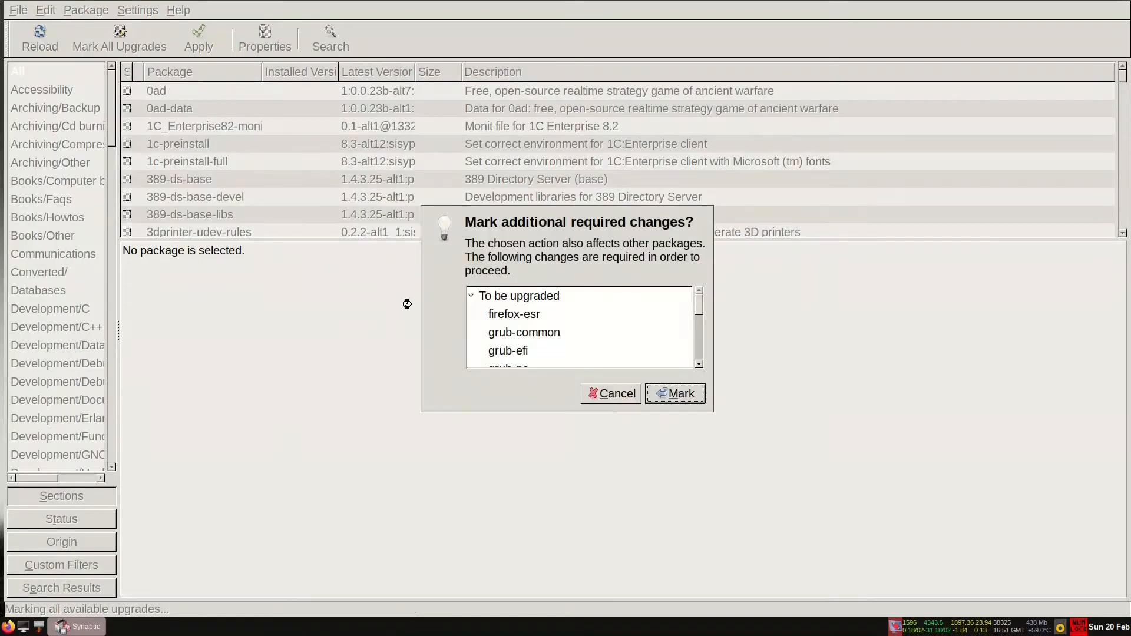
pyautogui.click(673, 392)
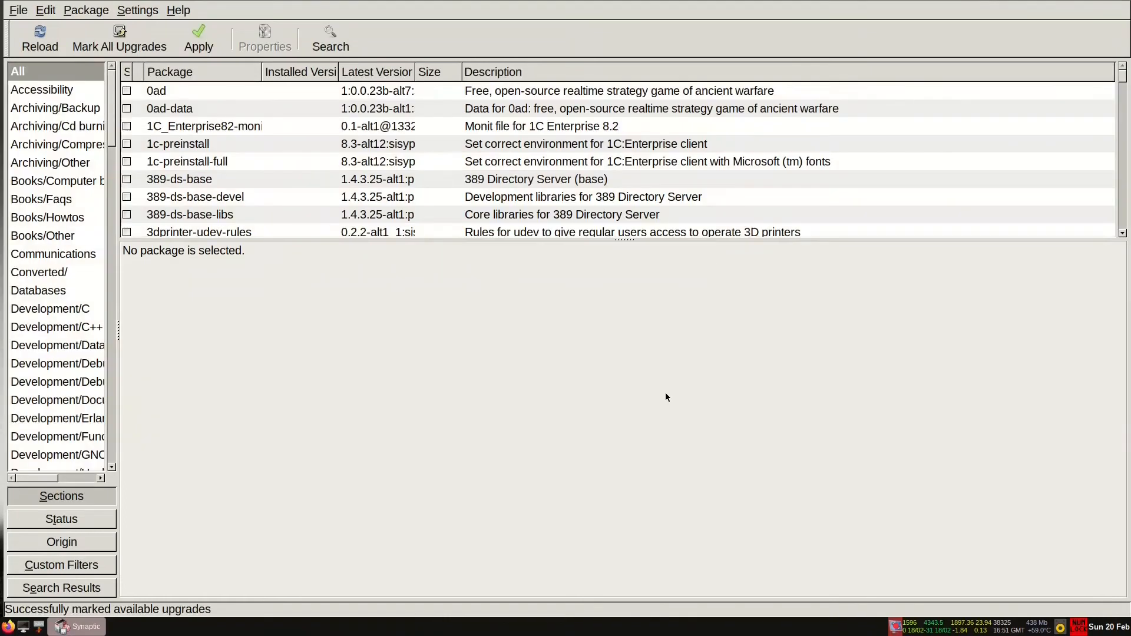
pyautogui.moveTo(39, 36)
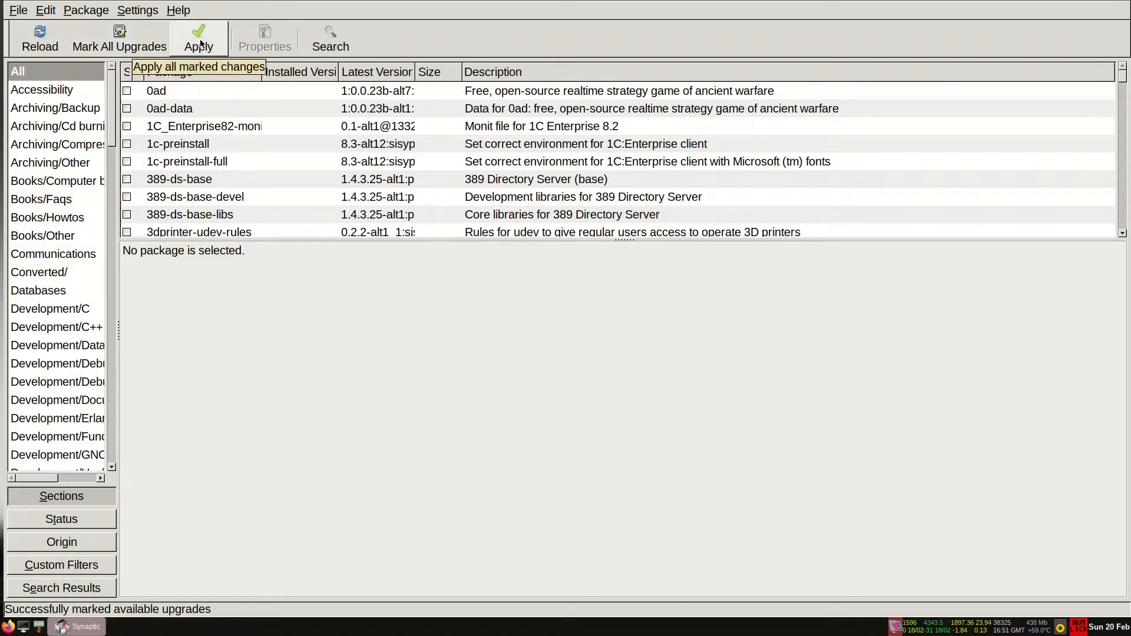
pyautogui.click(199, 38)
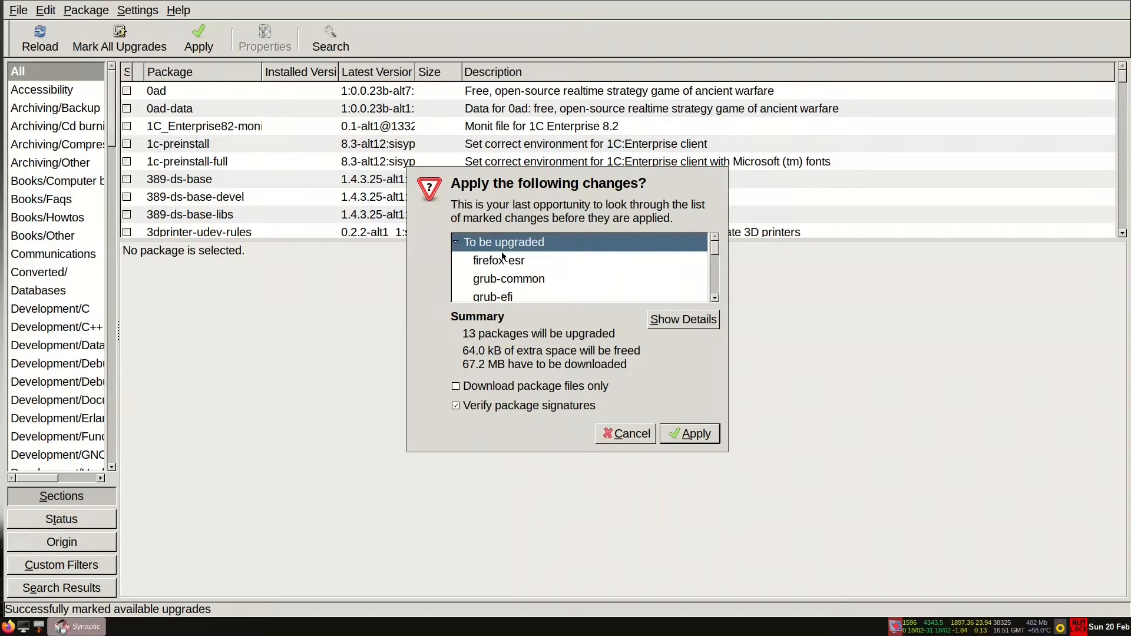
# - Cancel the Apply summary, then view and close the Synaptic 0.58 About box
pyautogui.scroll(-3)
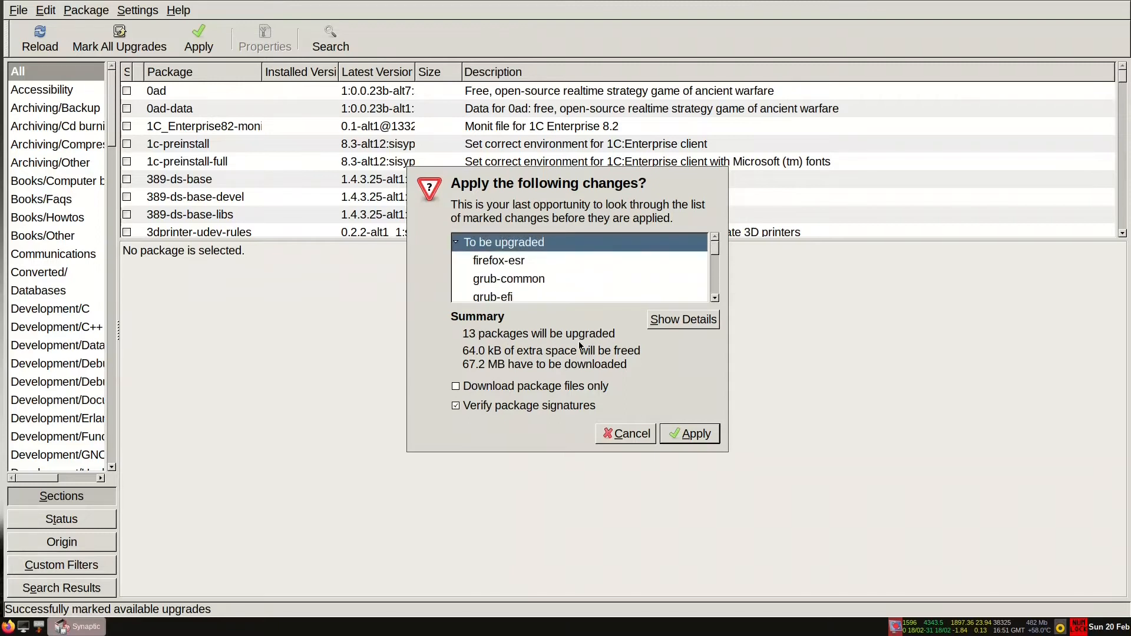
pyautogui.moveTo(483, 366)
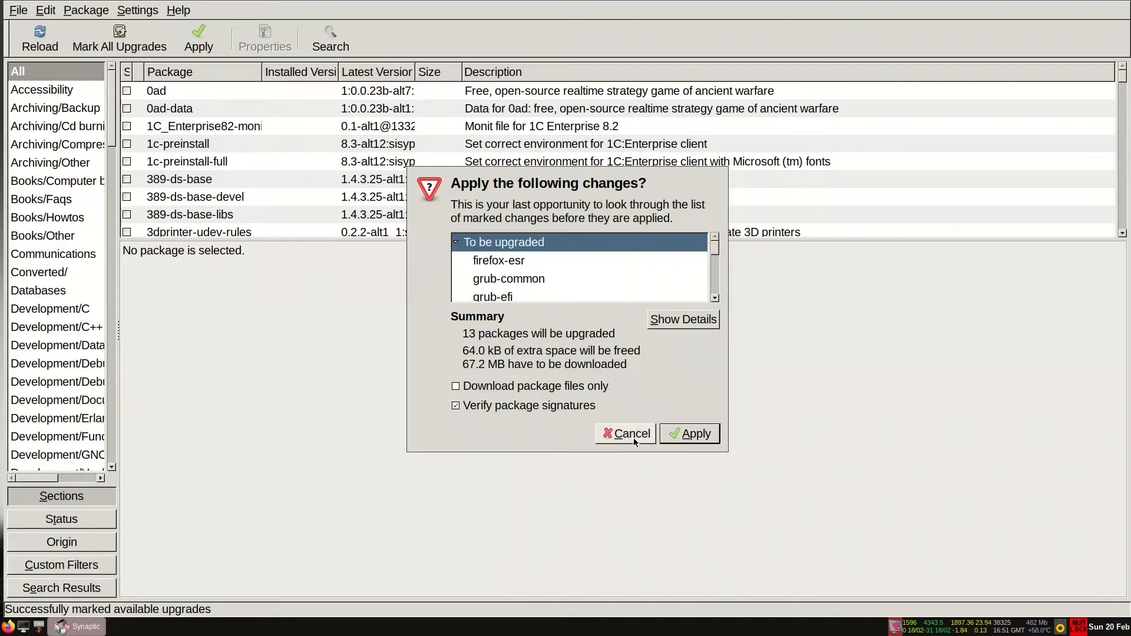
pyautogui.moveTo(629, 438)
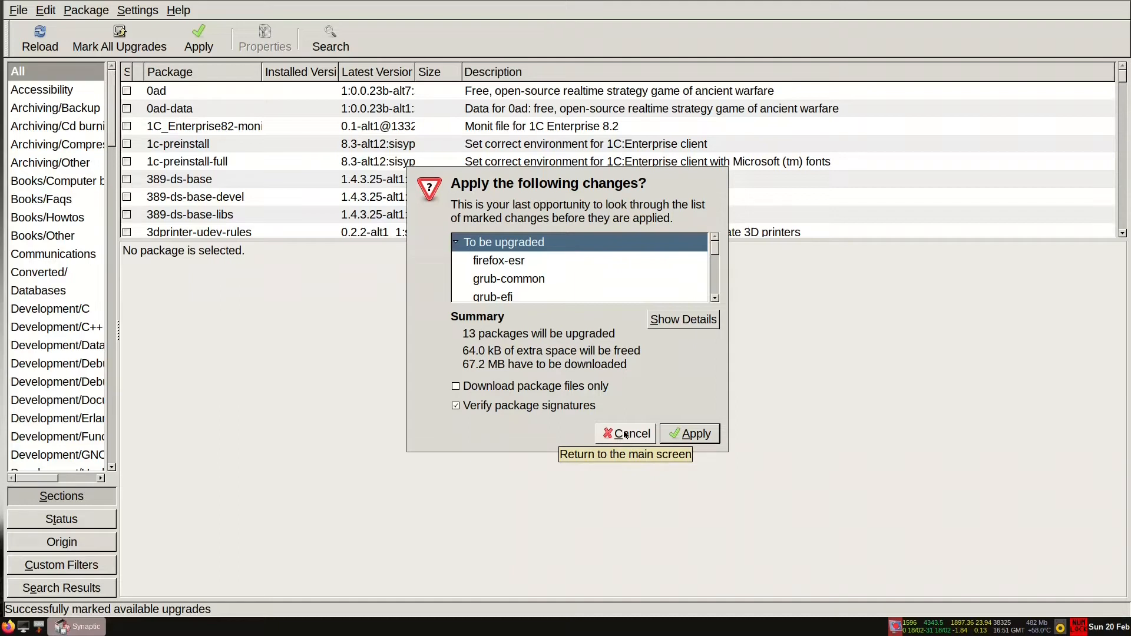
pyautogui.click(624, 433)
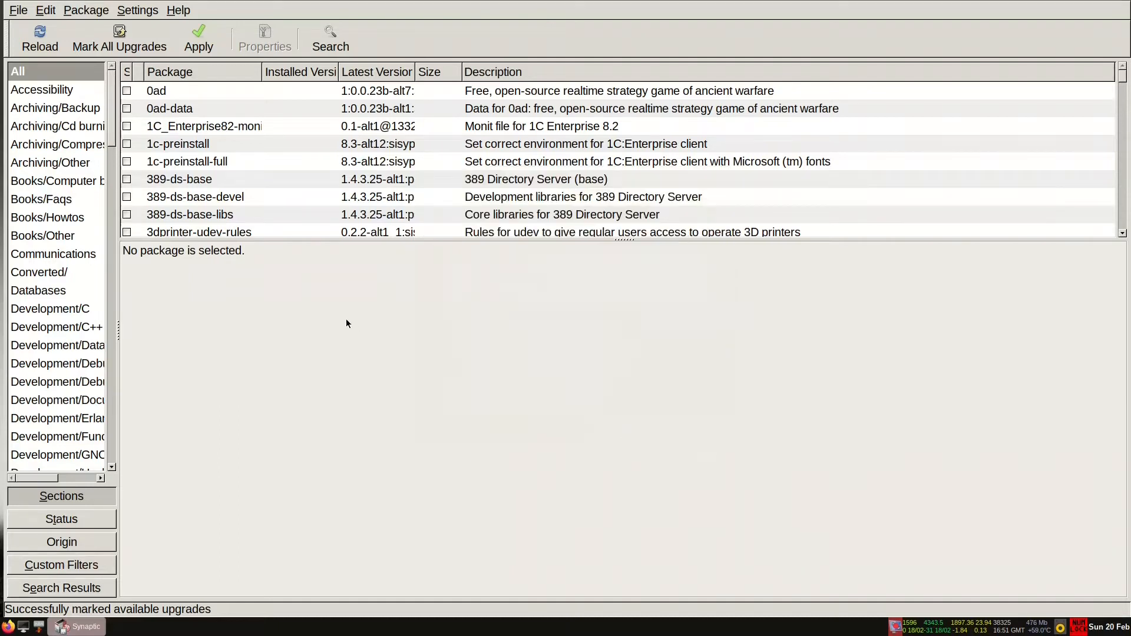
pyautogui.moveTo(202, 364)
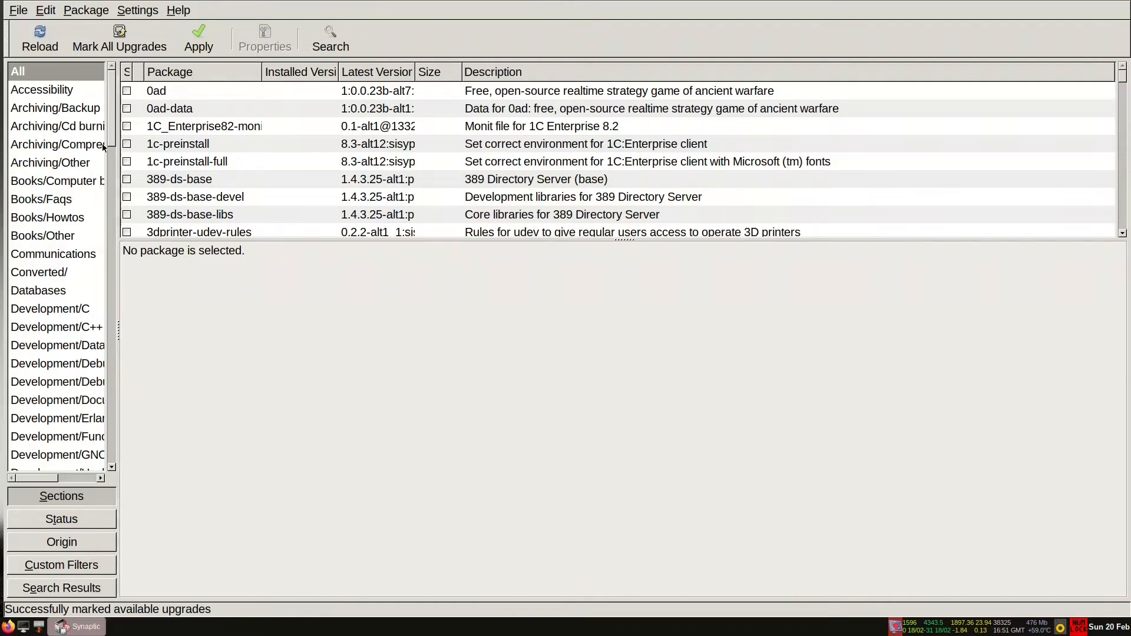
pyautogui.click(177, 10)
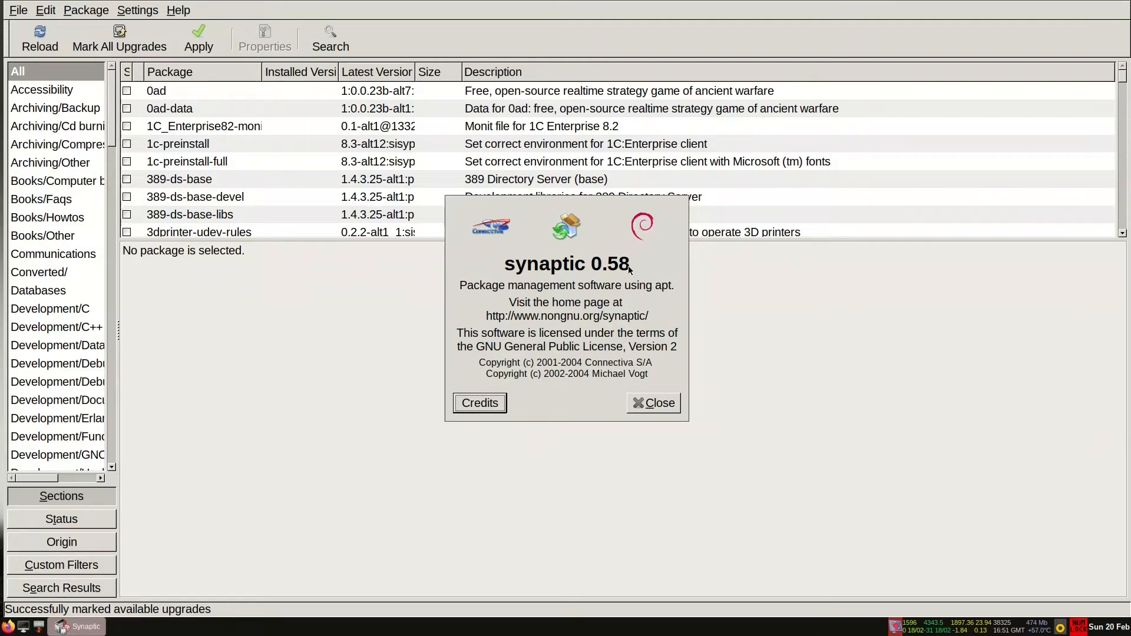
pyautogui.click(658, 402)
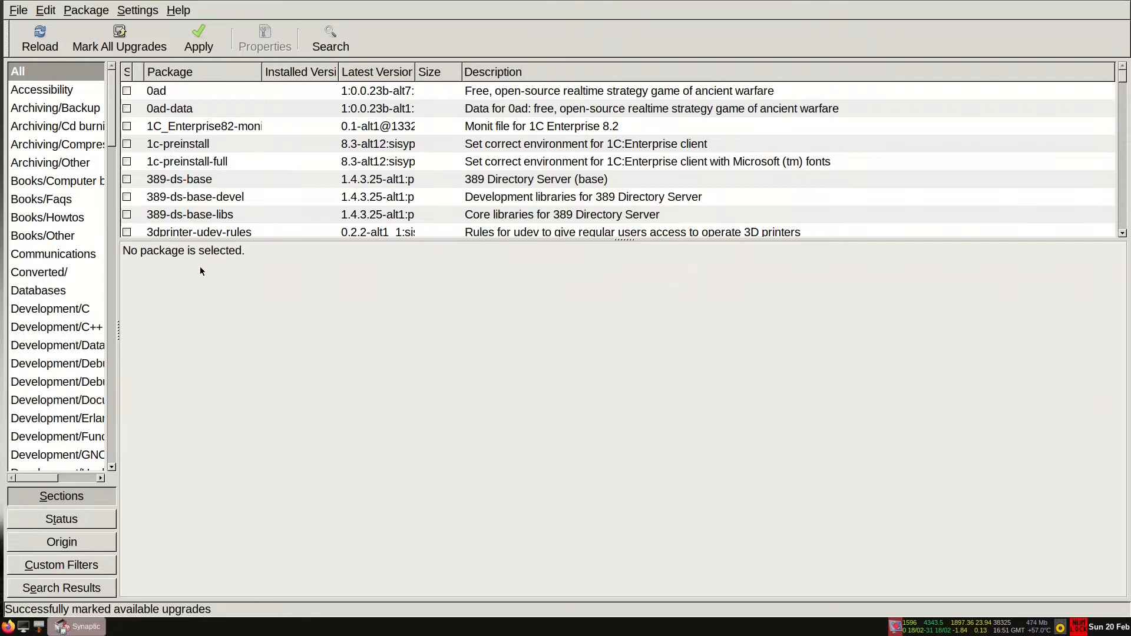
# - View the Accessibility section, then clear pending marks and list all packages
pyautogui.click(42, 90)
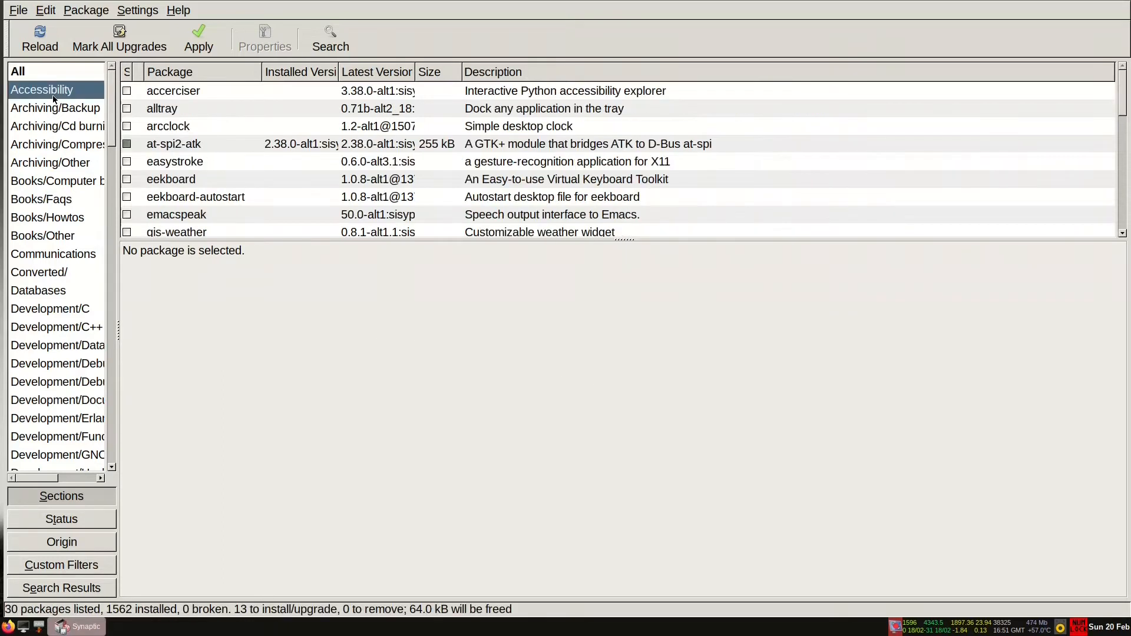
pyautogui.click(17, 71)
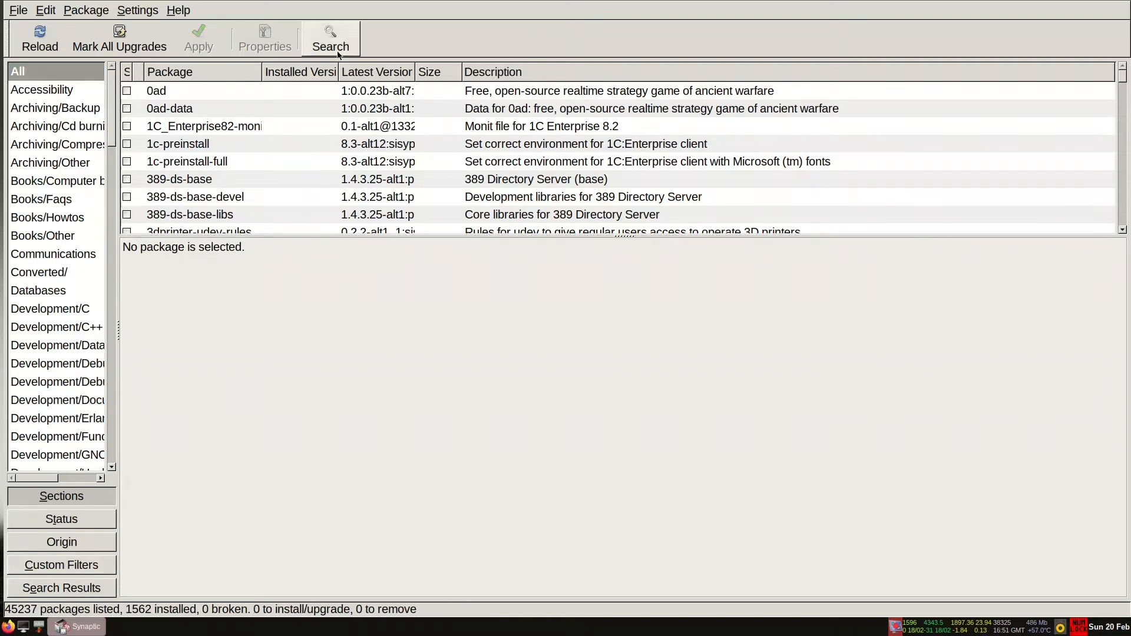
# - Search Synaptic for htop, mark it for installation, and apply the changes
pyautogui.click(330, 36)
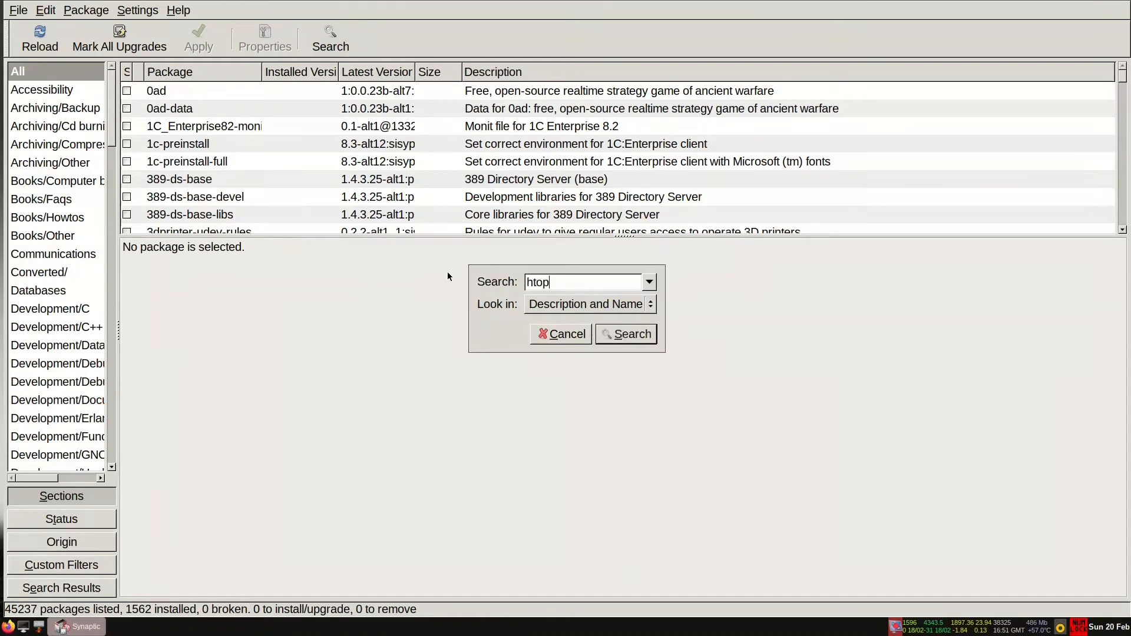
pyautogui.click(624, 334)
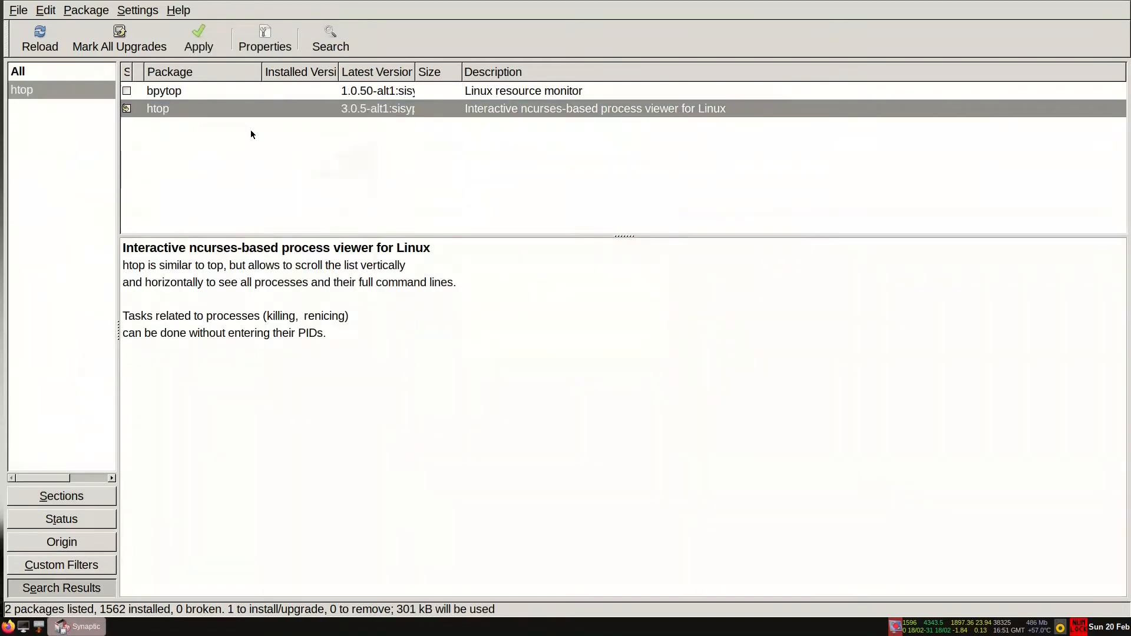
pyautogui.click(199, 36)
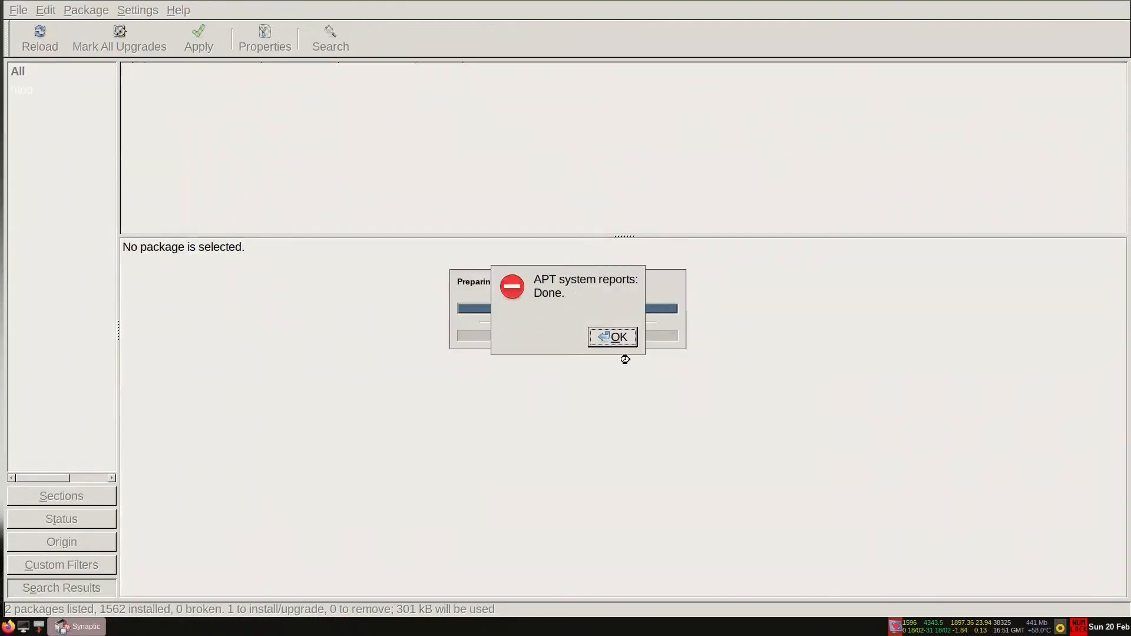
pyautogui.click(612, 336)
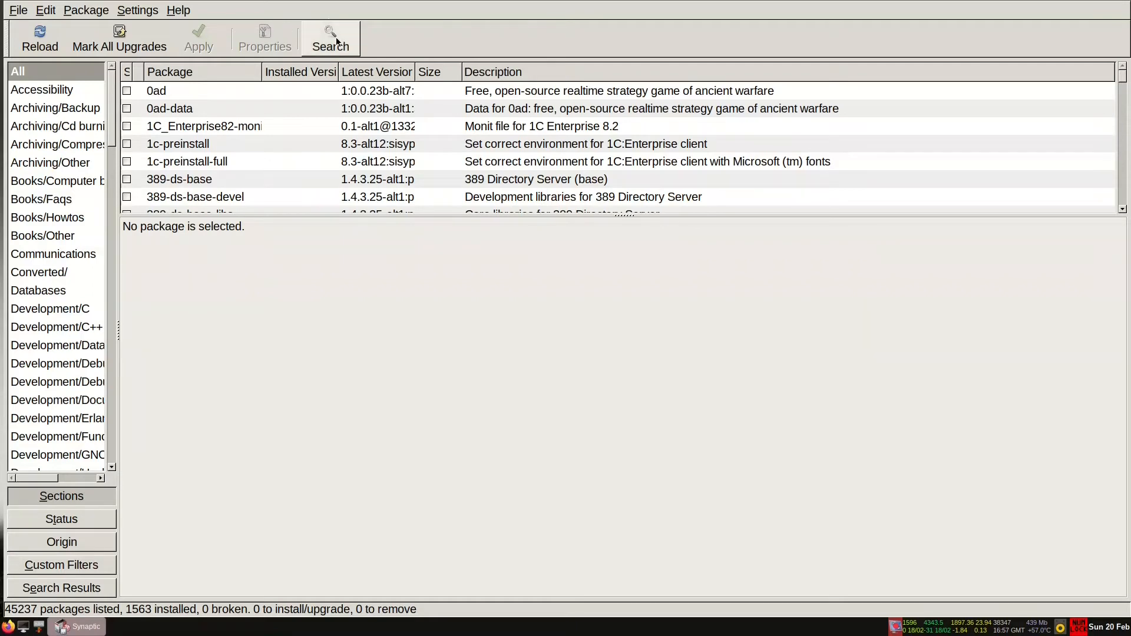
# - Search Synaptic for 'edge', then search again for 'steam' and scroll the results
pyautogui.click(331, 38)
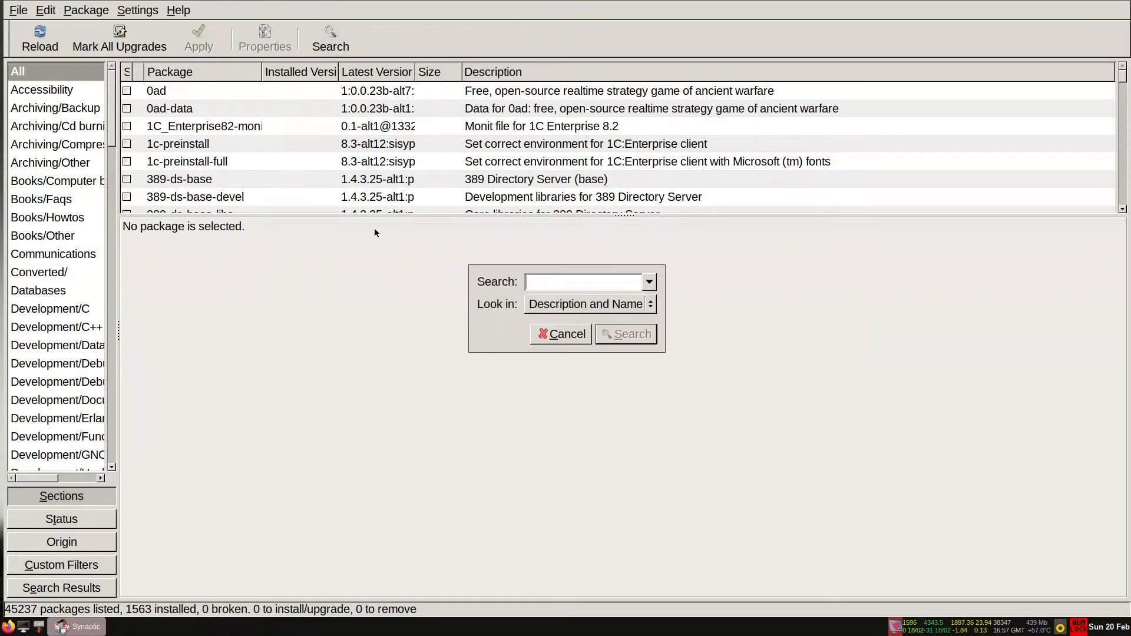
pyautogui.write('edge')
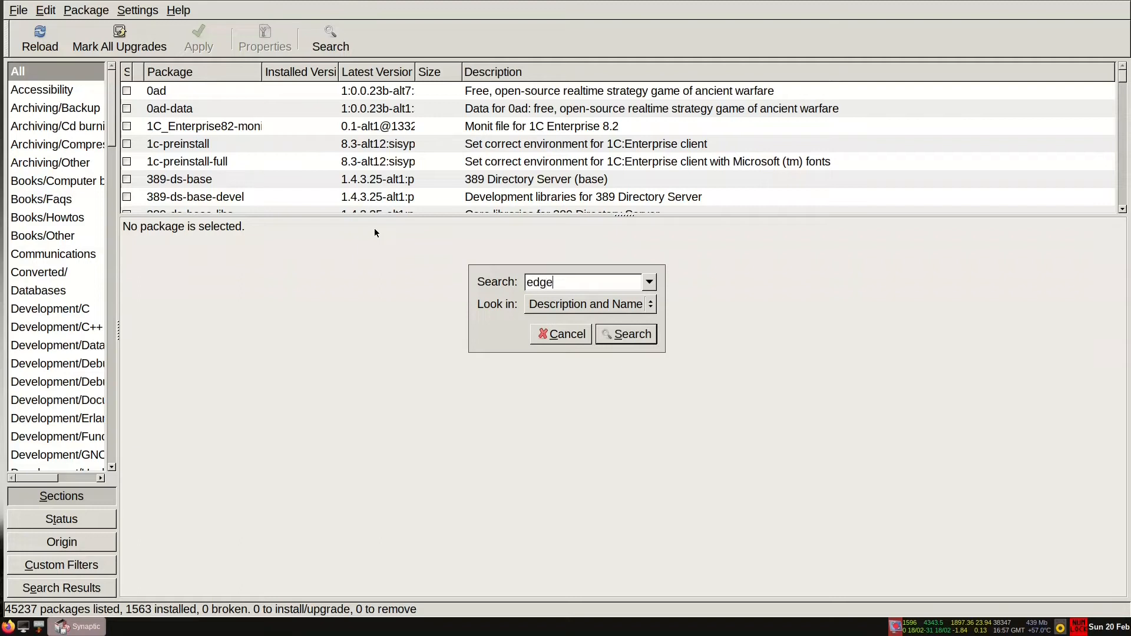
pyautogui.click(624, 333)
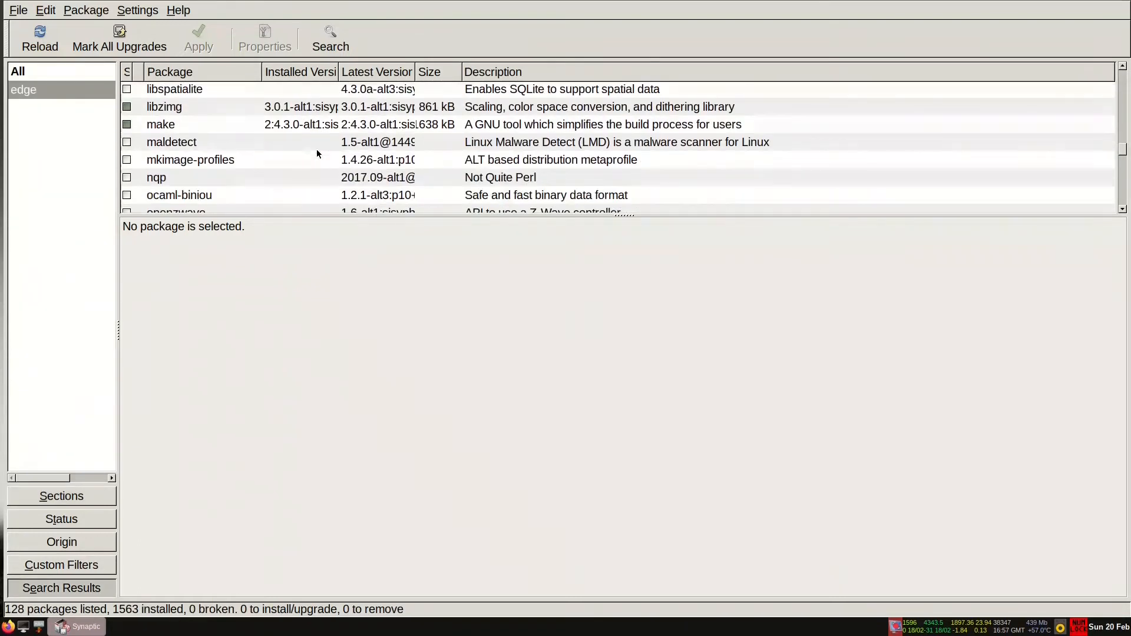
pyautogui.click(330, 35)
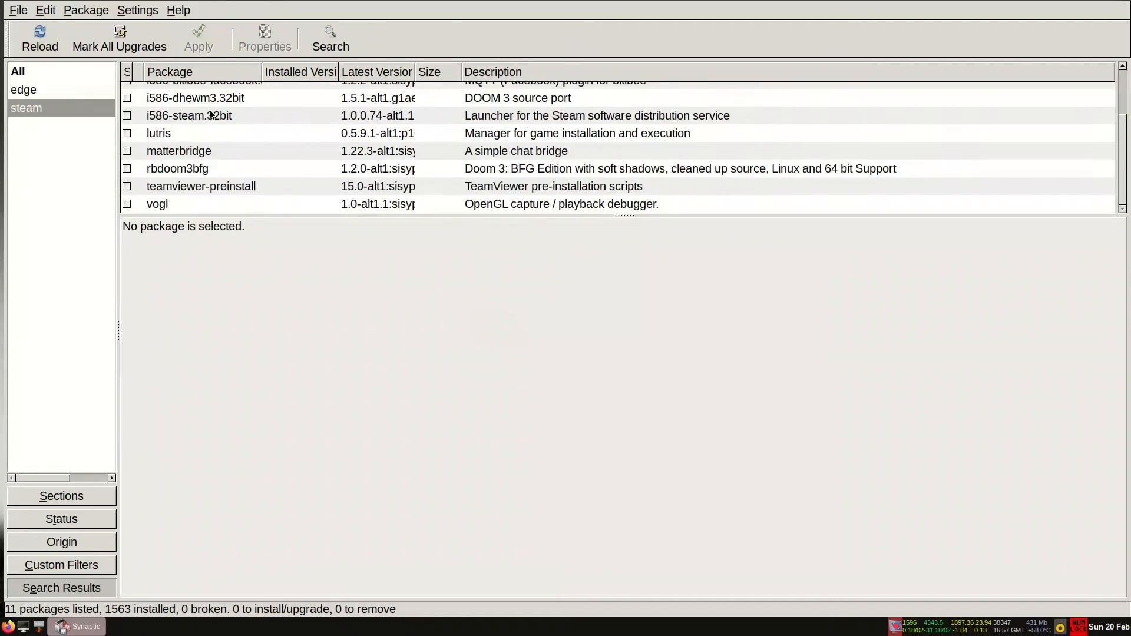
pyautogui.scroll(3)
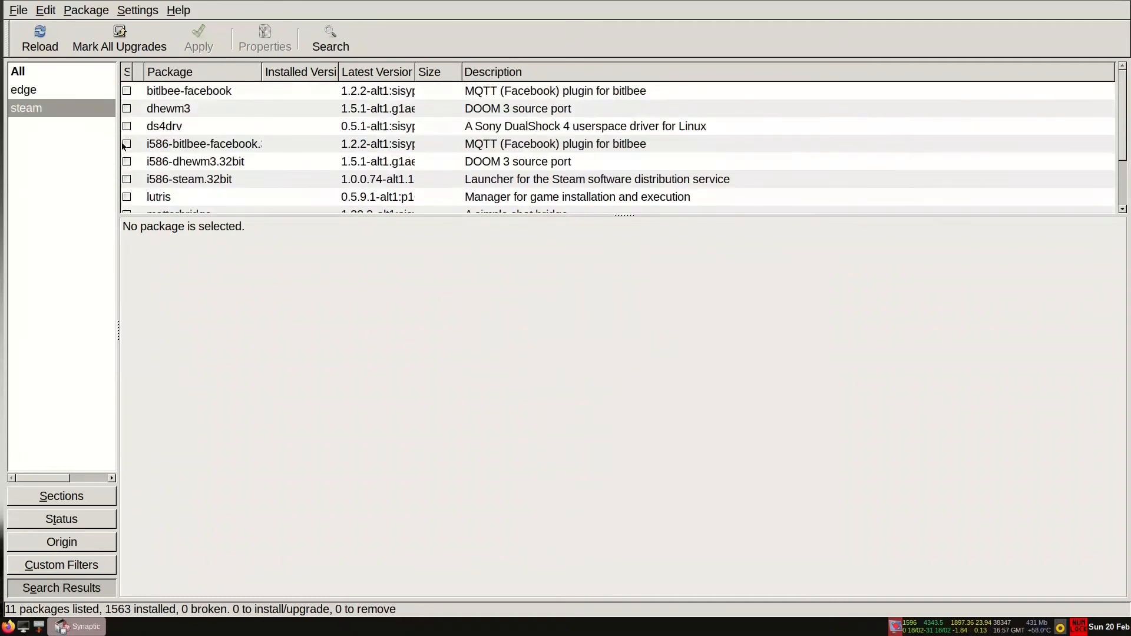
pyautogui.moveTo(35, 99)
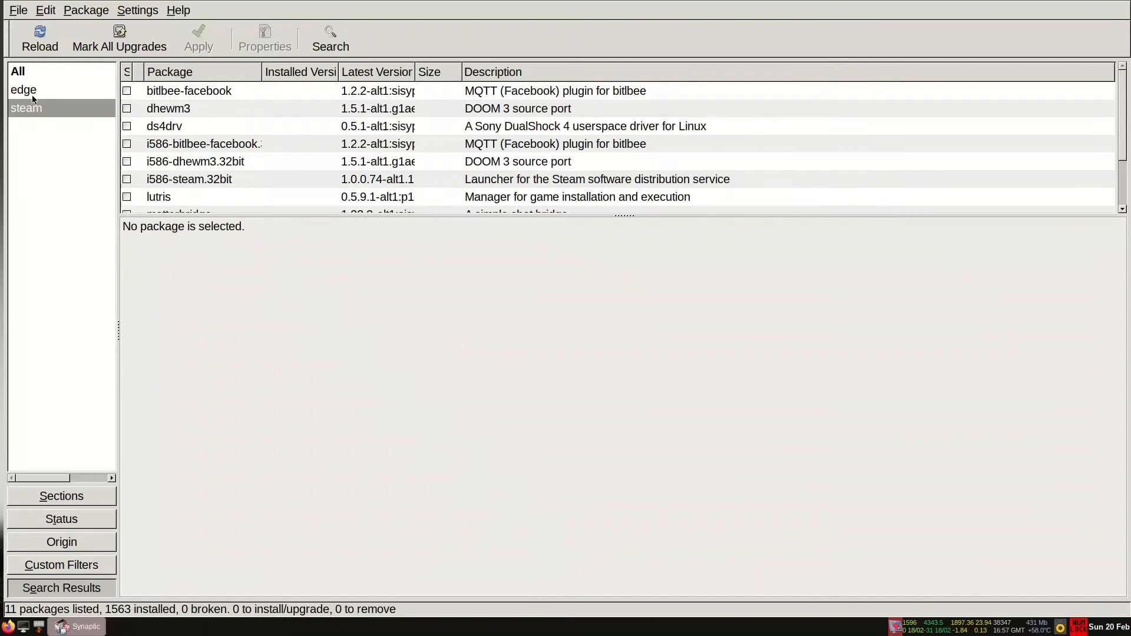
pyautogui.moveTo(106, 368)
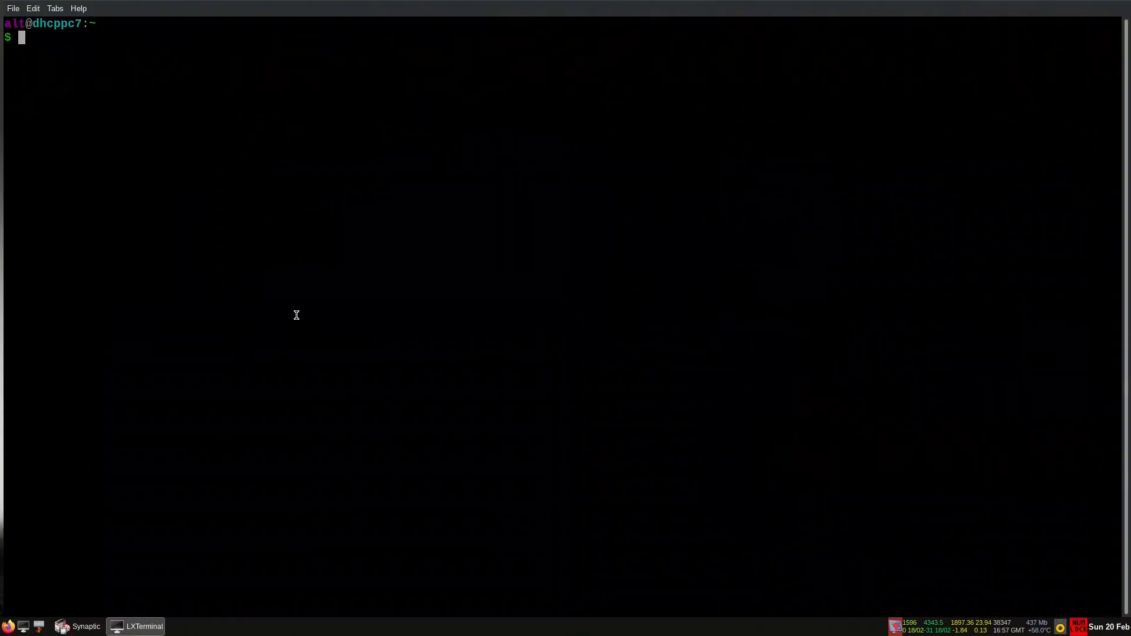
# - Run ls /etc/eepm/prescription.d/ and select zoom.sh in the listing
pyautogui.write('ls /')
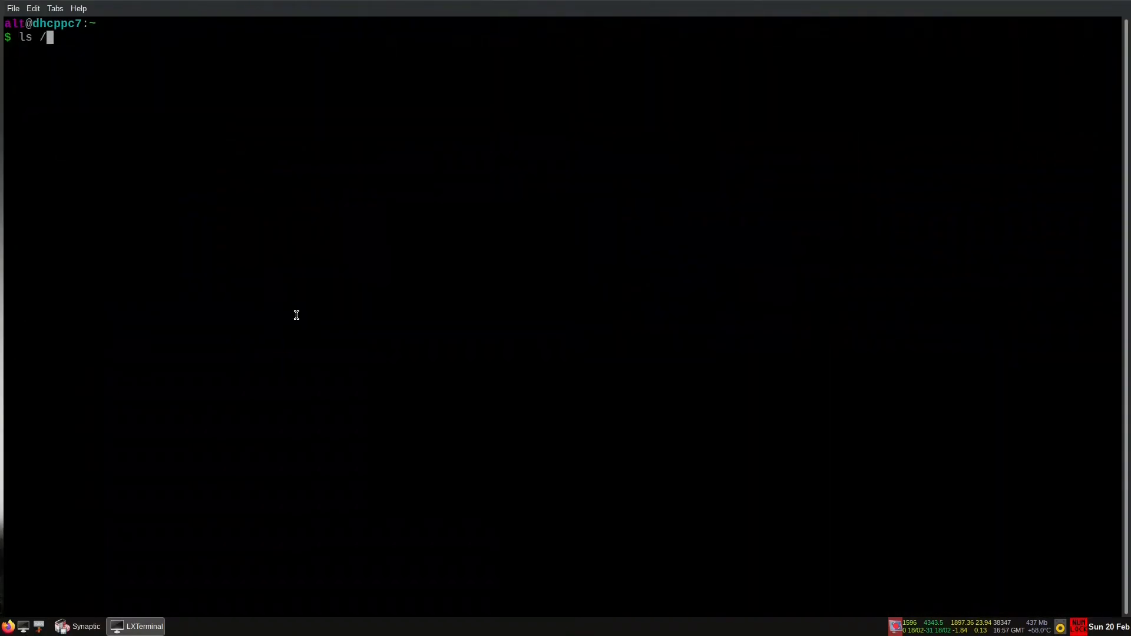
pyautogui.write('etc/')
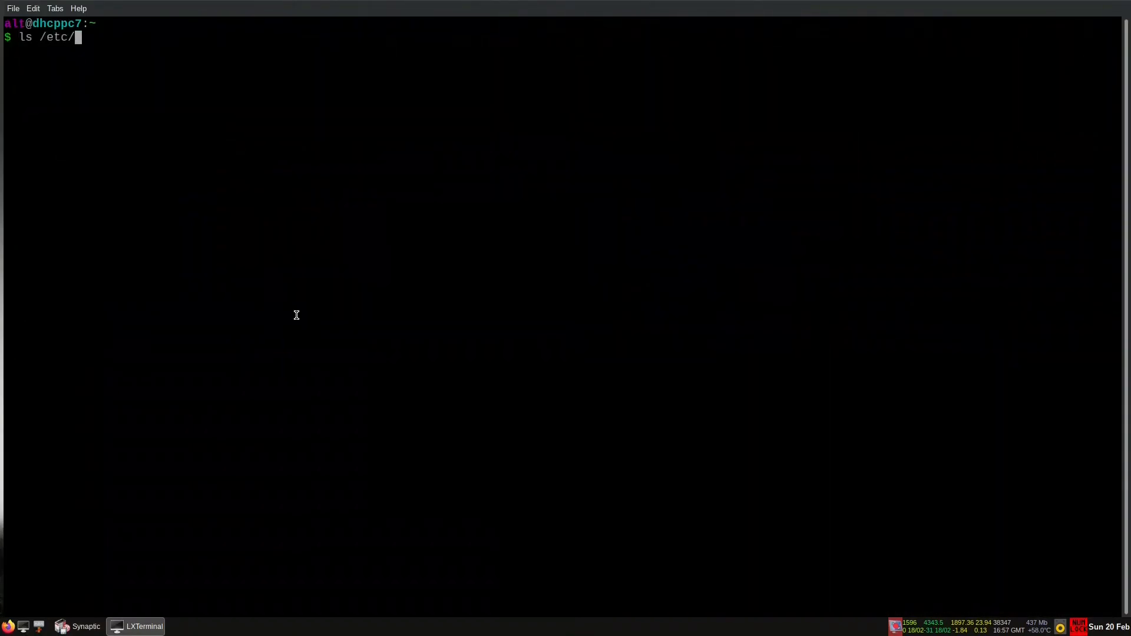
pyautogui.write('eepm/prescription.d/')
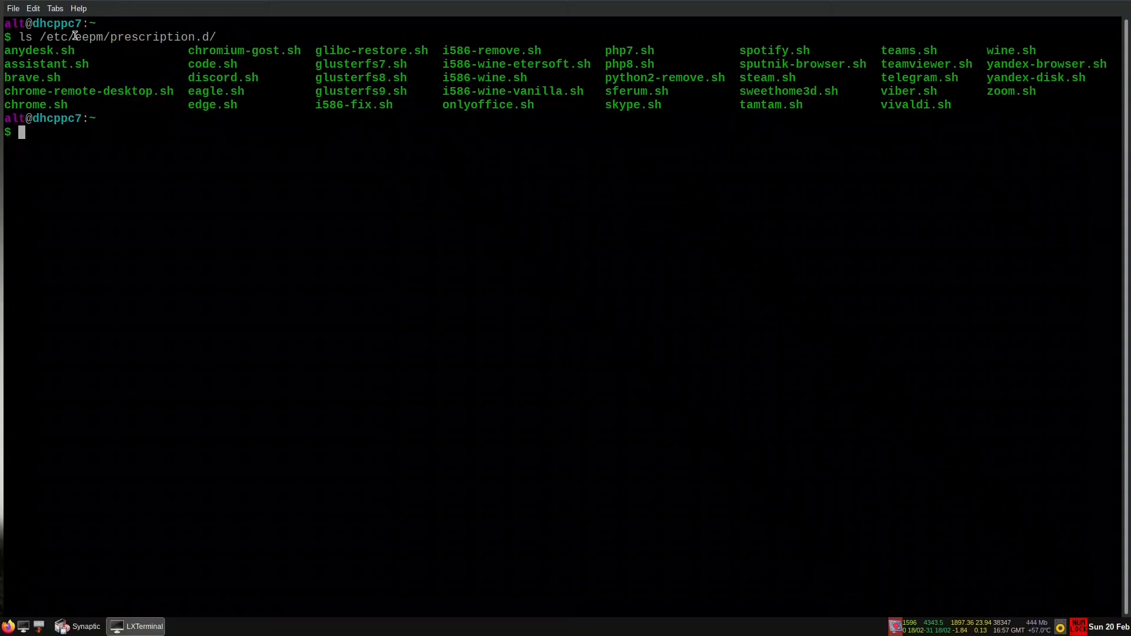
pyautogui.moveTo(181, 34)
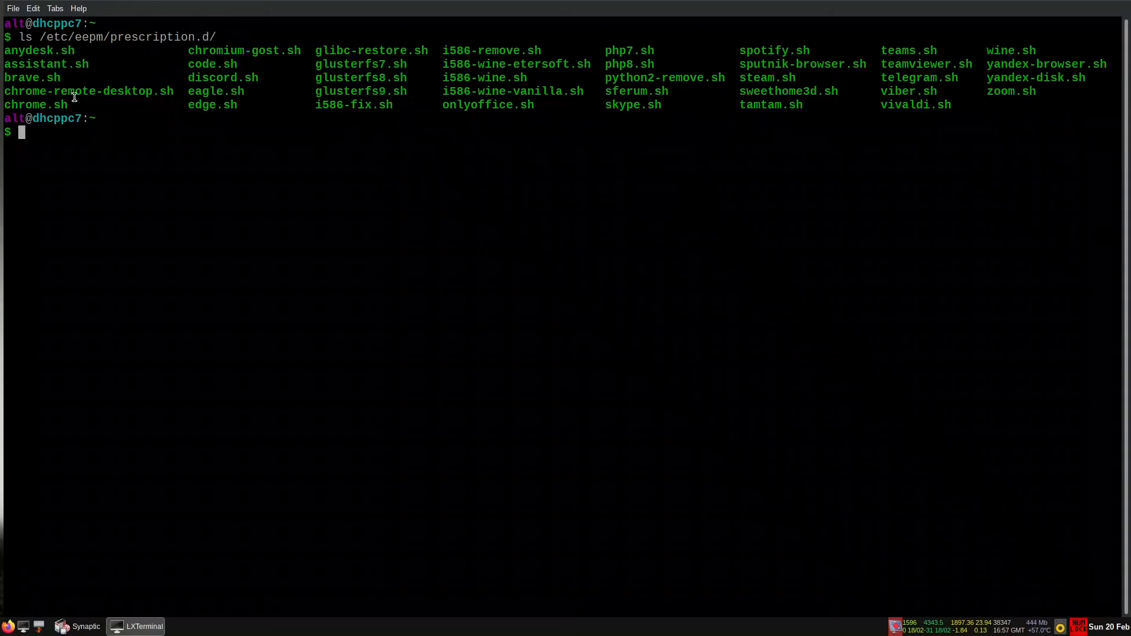
pyautogui.moveTo(84, 51)
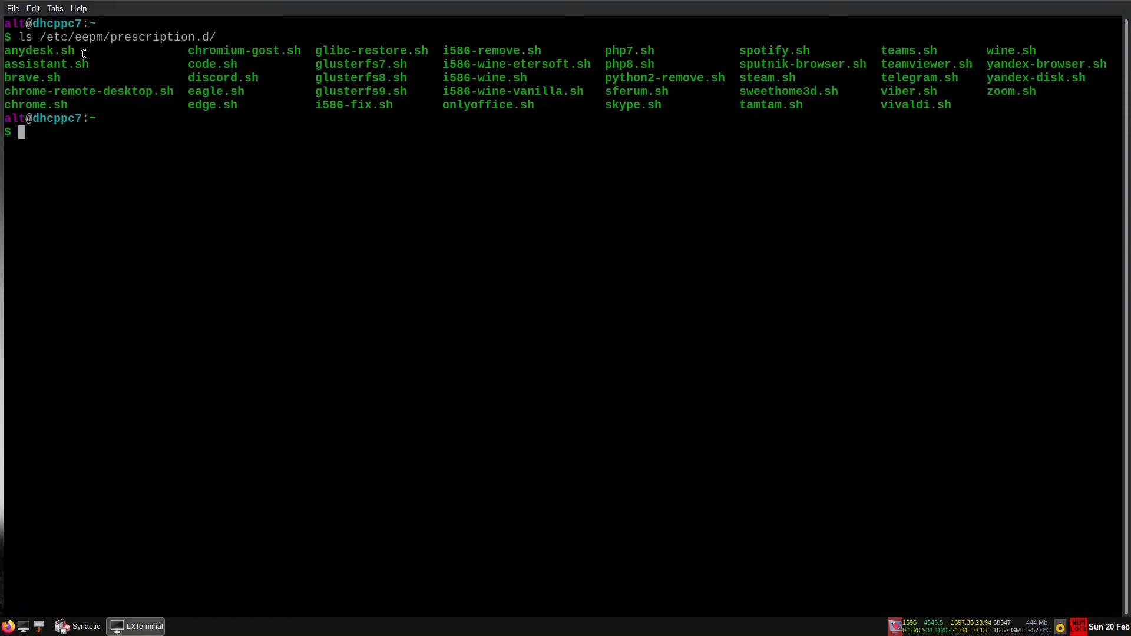
pyautogui.moveTo(78, 81)
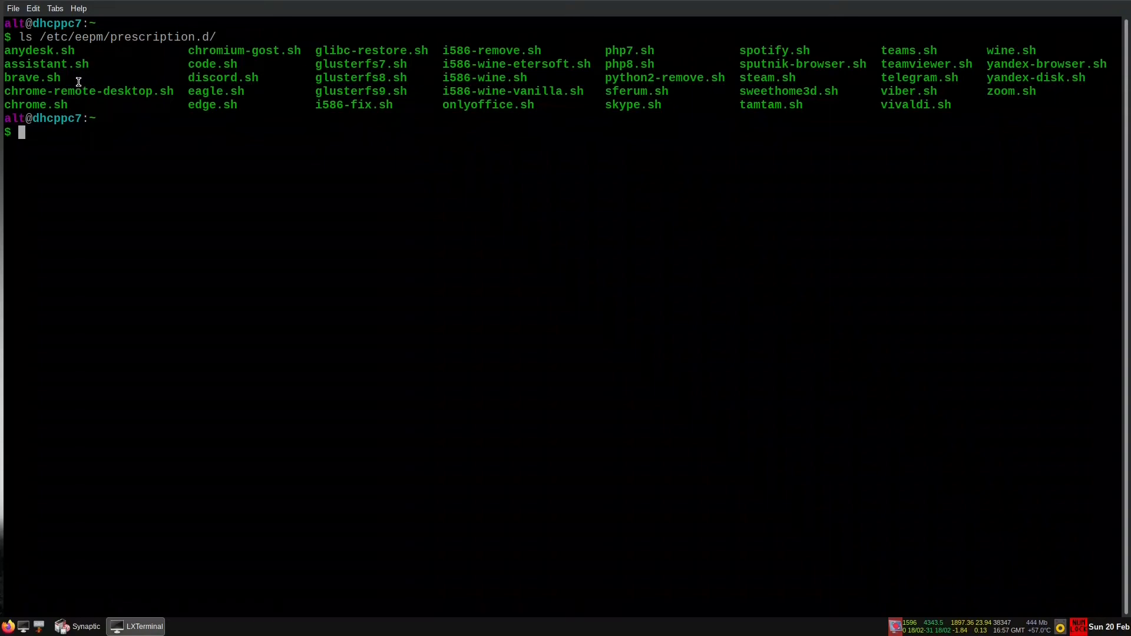
pyautogui.moveTo(212, 92)
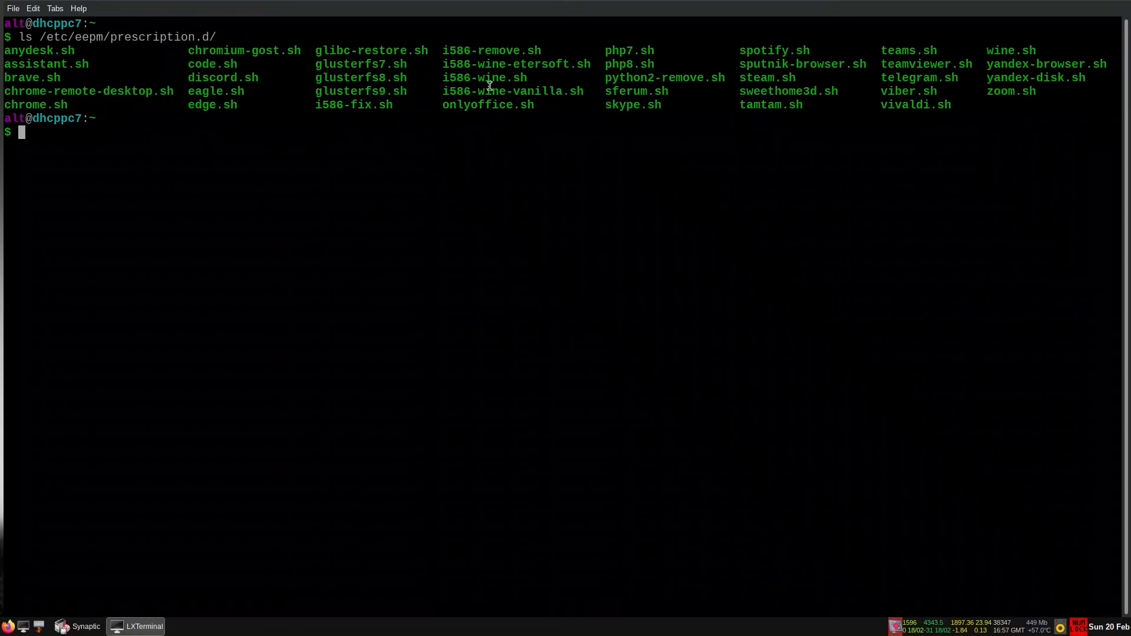
pyautogui.moveTo(897, 117)
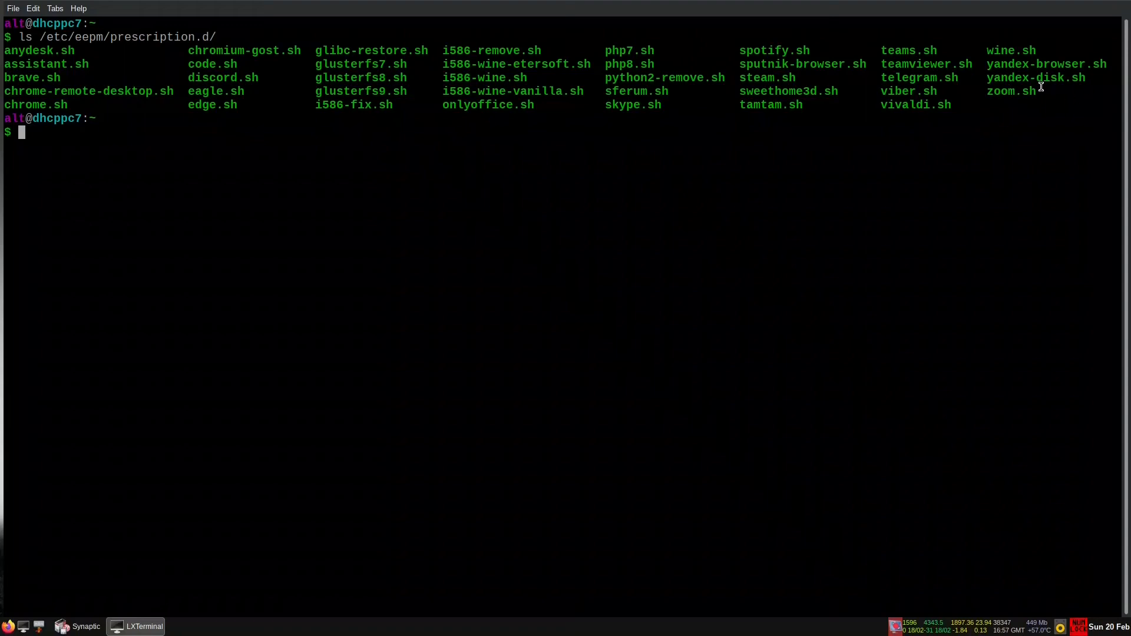
pyautogui.moveTo(1018, 95)
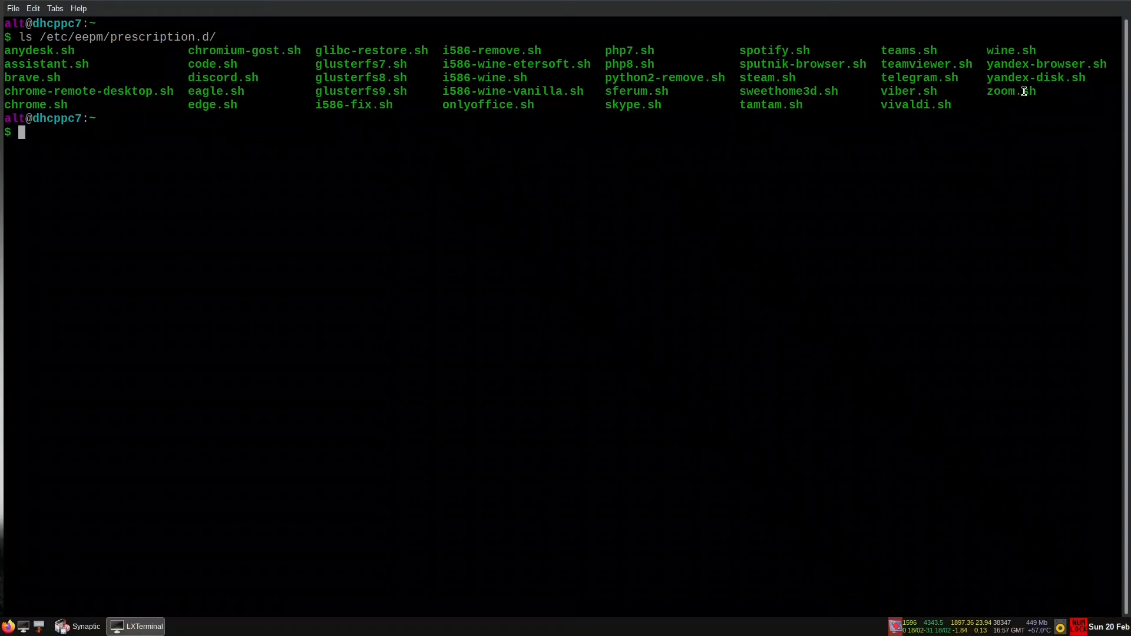
pyautogui.doubleClick(1008, 90)
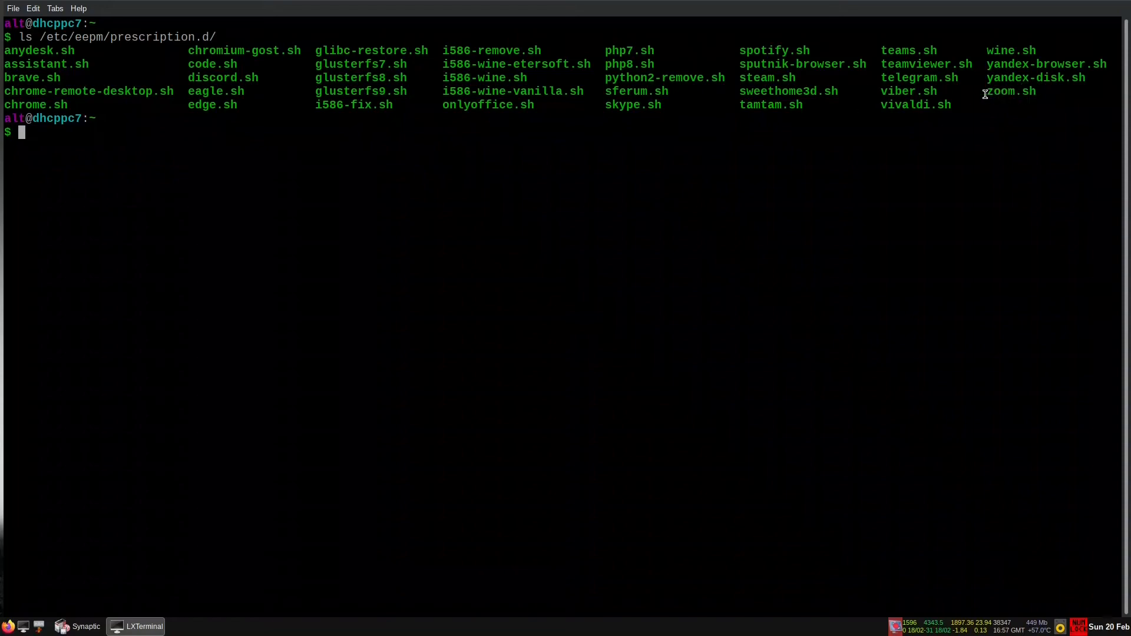
# - Cat zoom.sh and steam.sh from /etc/eepm/prescription.d/, then list the directory again
pyautogui.write('cat /etc/eepm/prescription.d/zoom.sh')
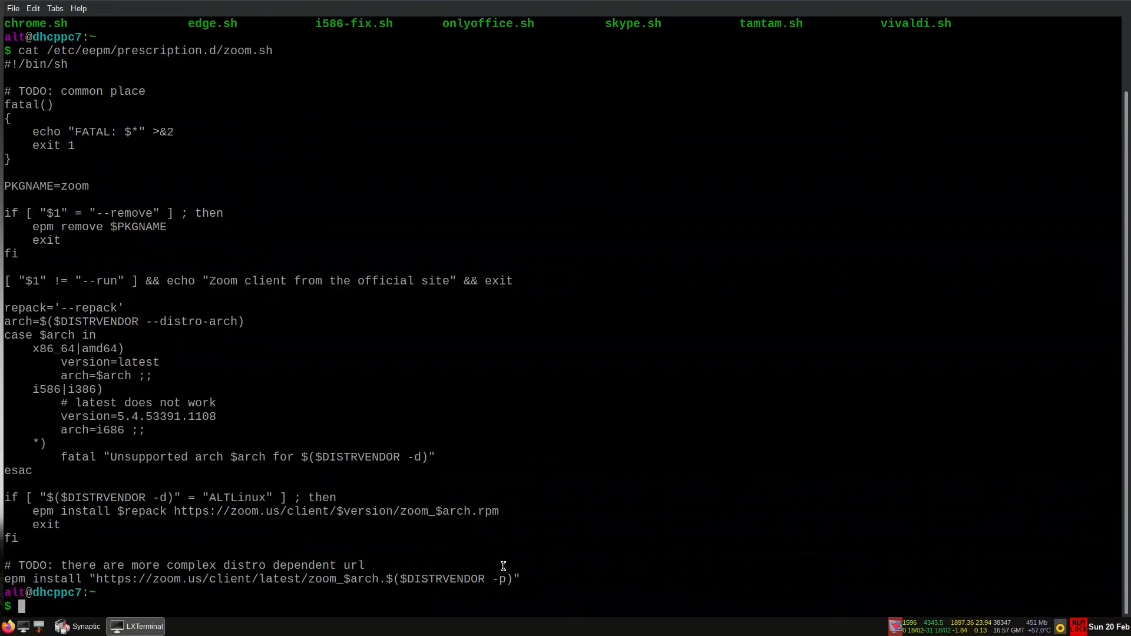
pyautogui.moveTo(100, 587)
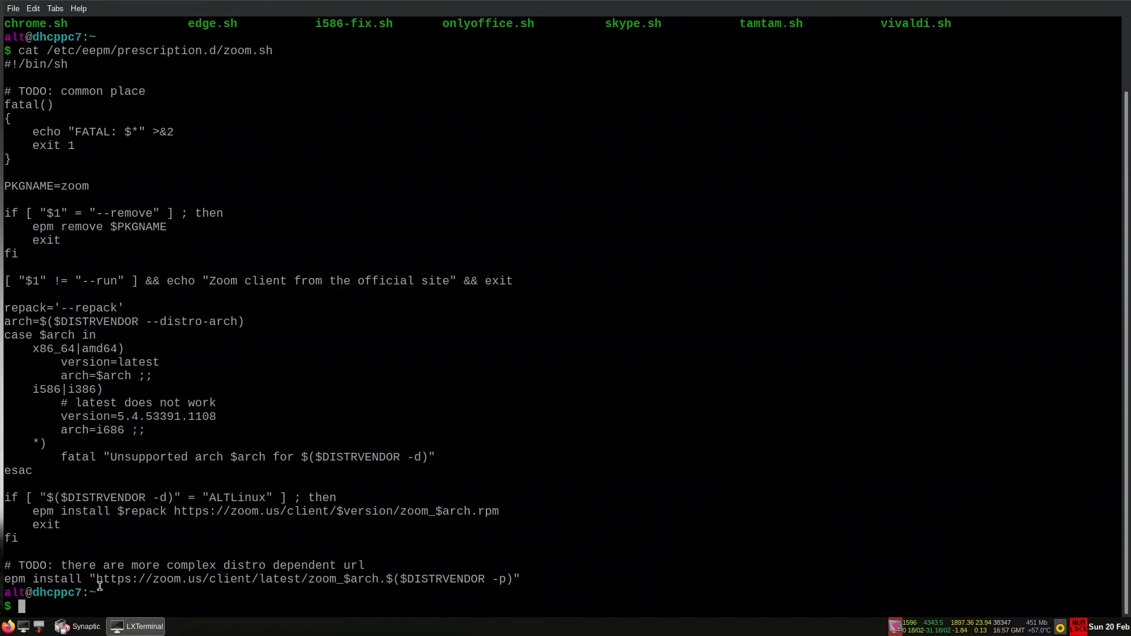
pyautogui.moveTo(320, 518)
pyautogui.write('cat /etc/eepm/prescription.d/s')
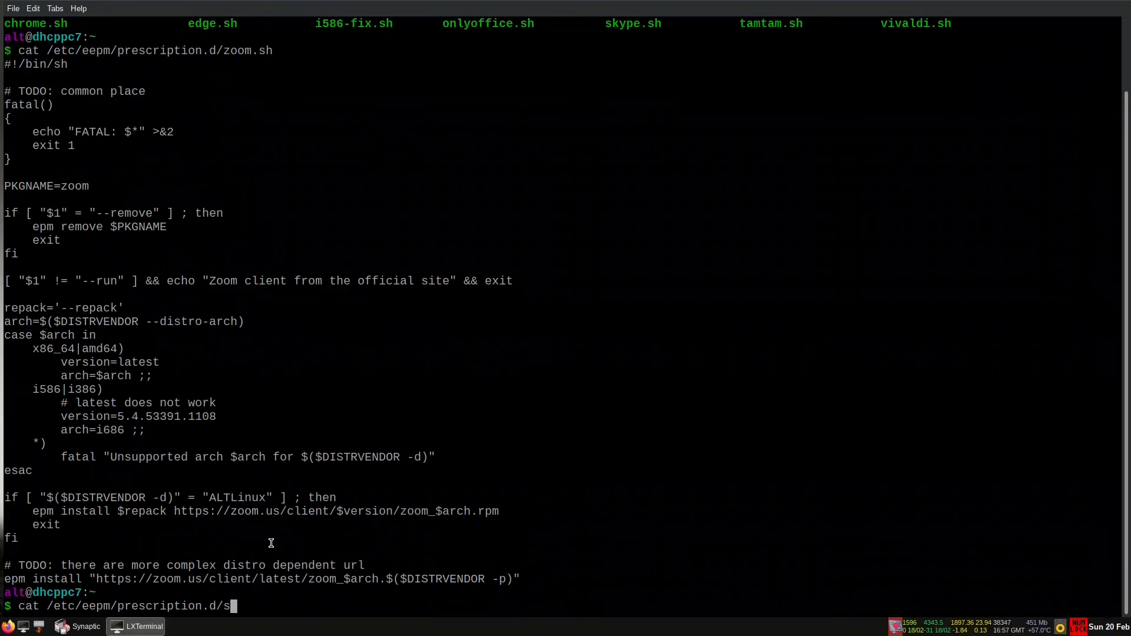
pyautogui.write('team.sh')
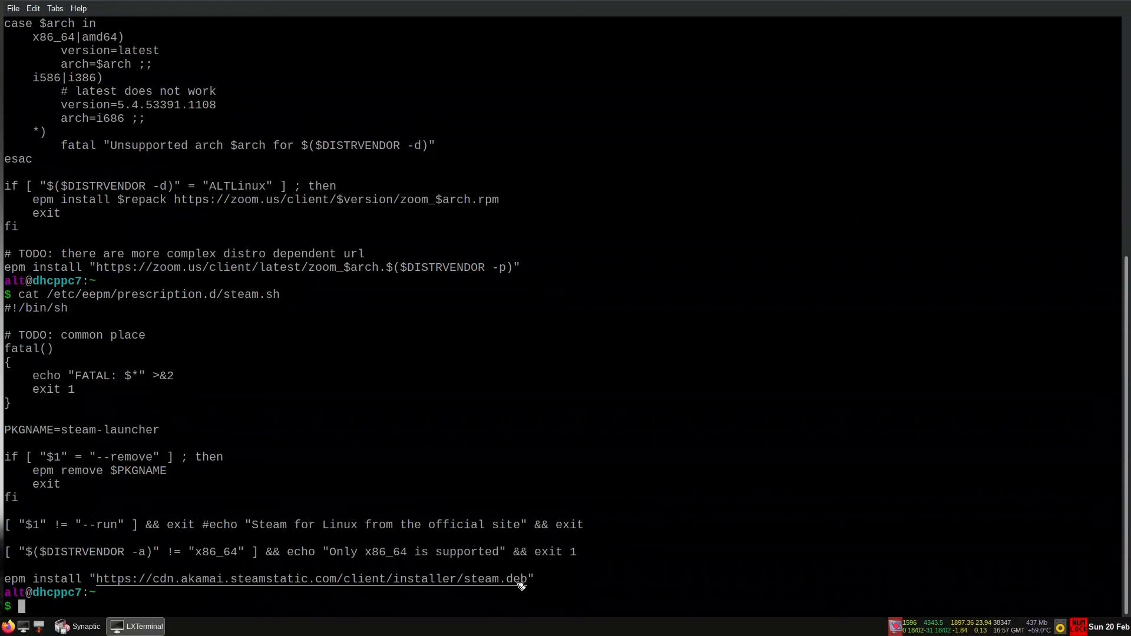
pyautogui.write('ls /etc/eepm/prescription.d/')
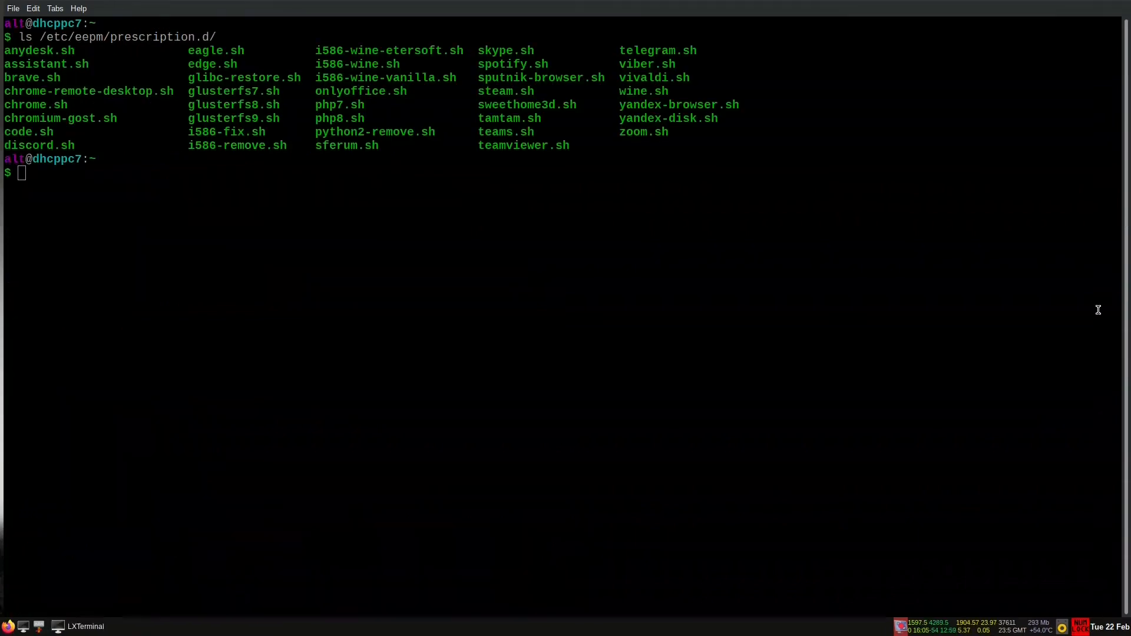
pyautogui.moveTo(48, 199)
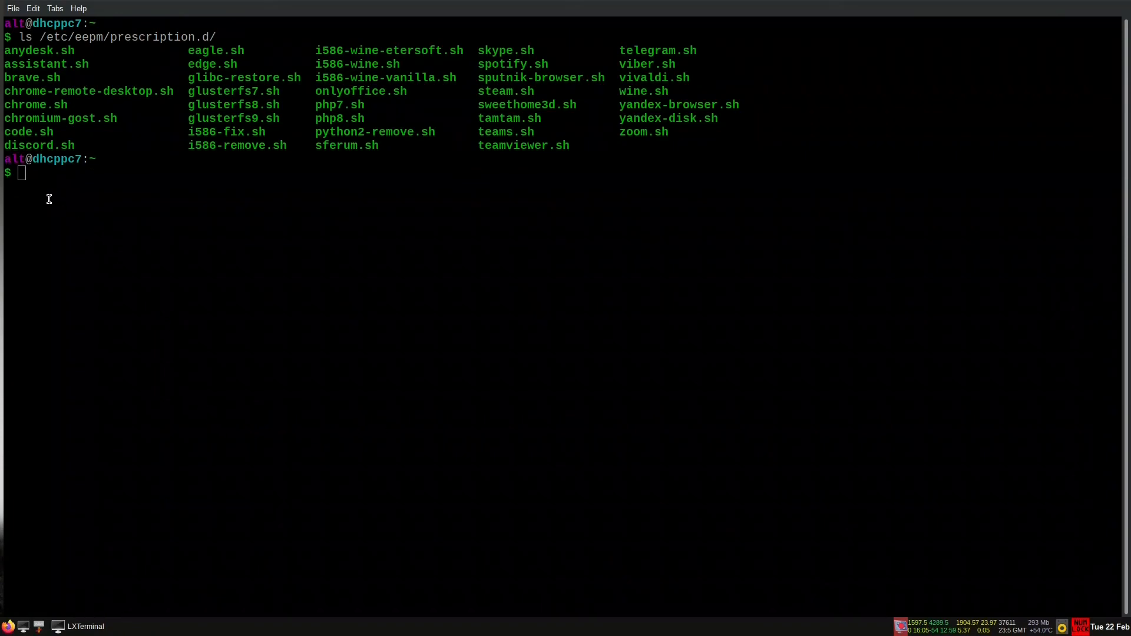
pyautogui.moveTo(36, 180)
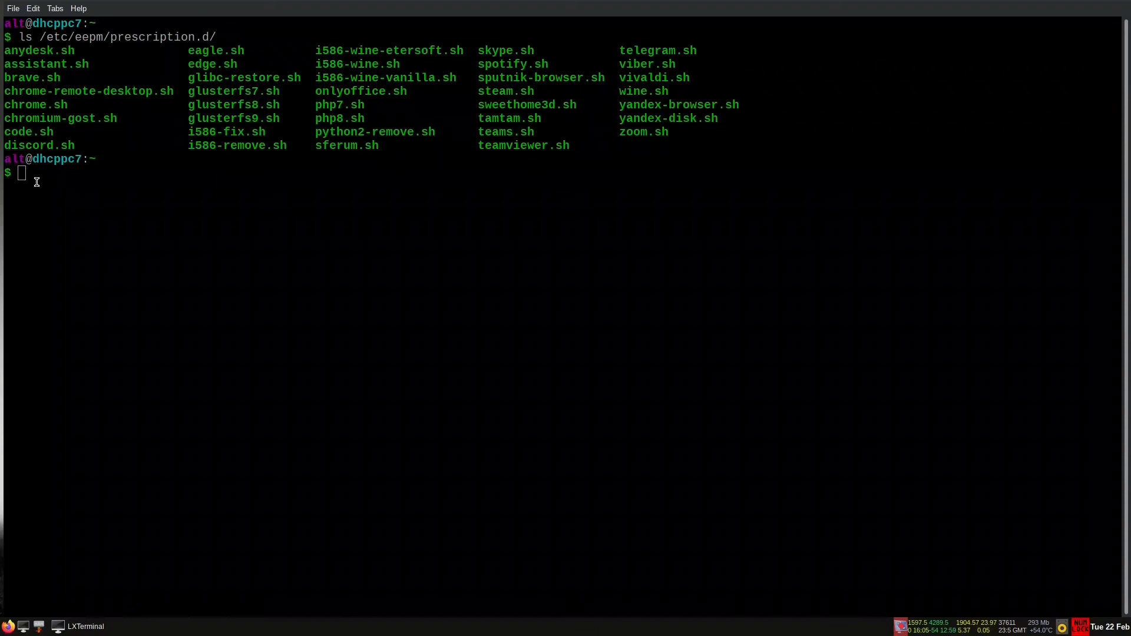
# - Run 'eepm play steams', which fails with a missing steams.sh script error
pyautogui.write('e')
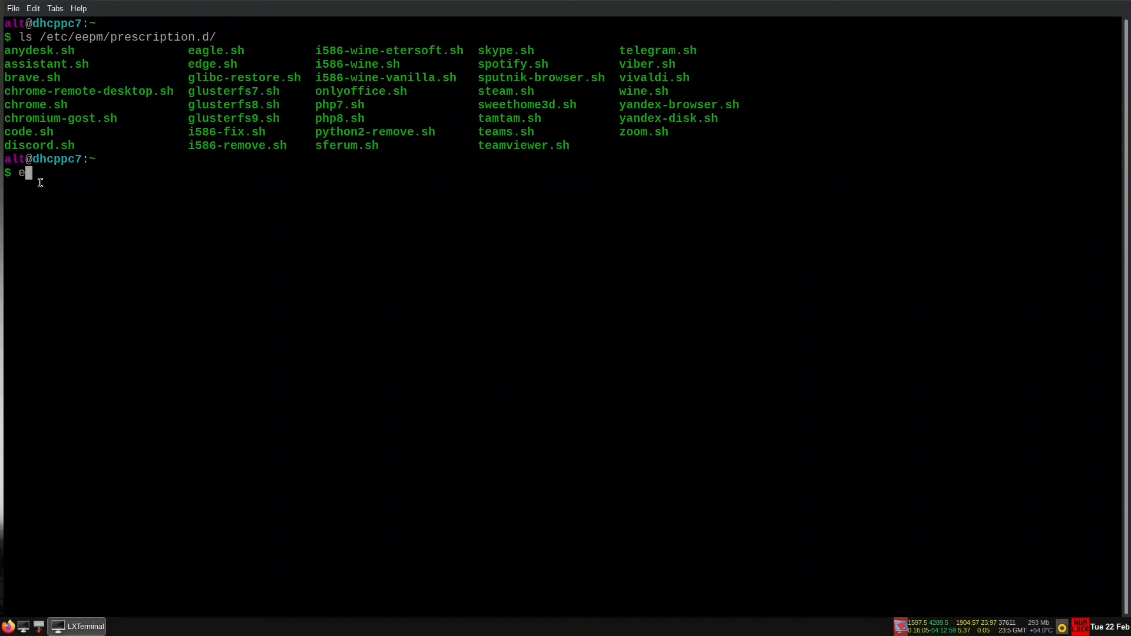
pyautogui.write('epm')
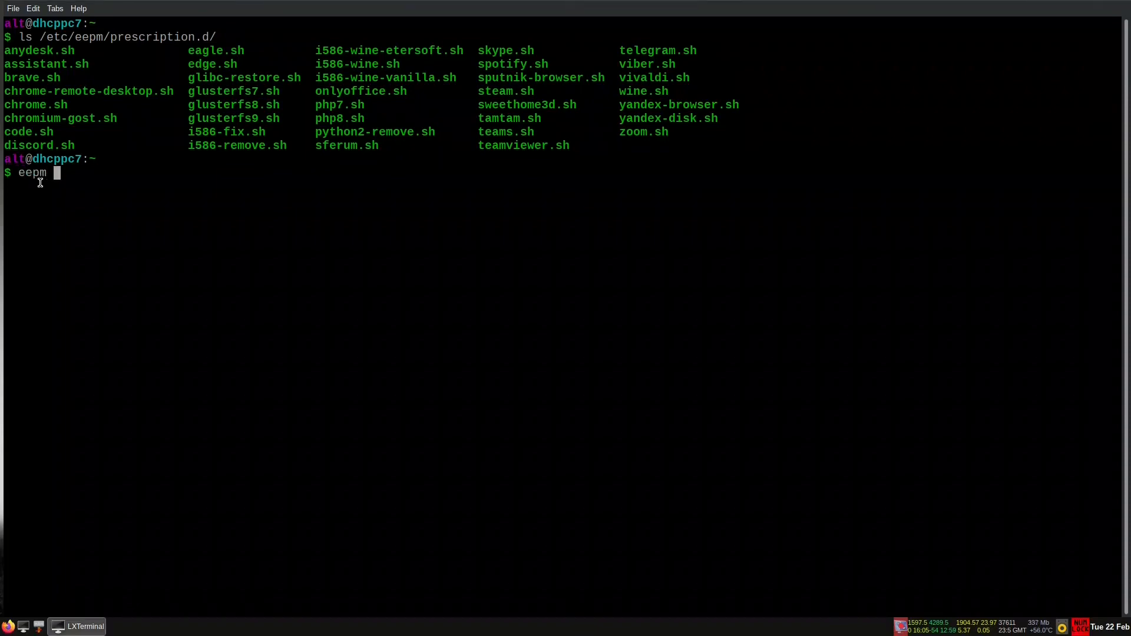
pyautogui.write('play steam')
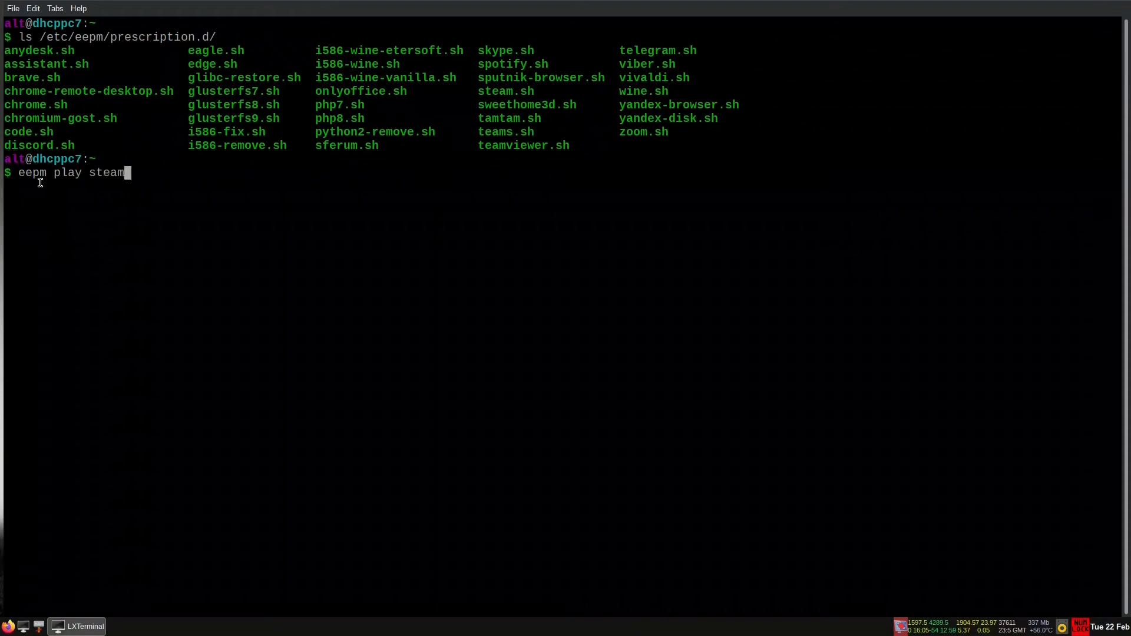
pyautogui.moveTo(51, 146)
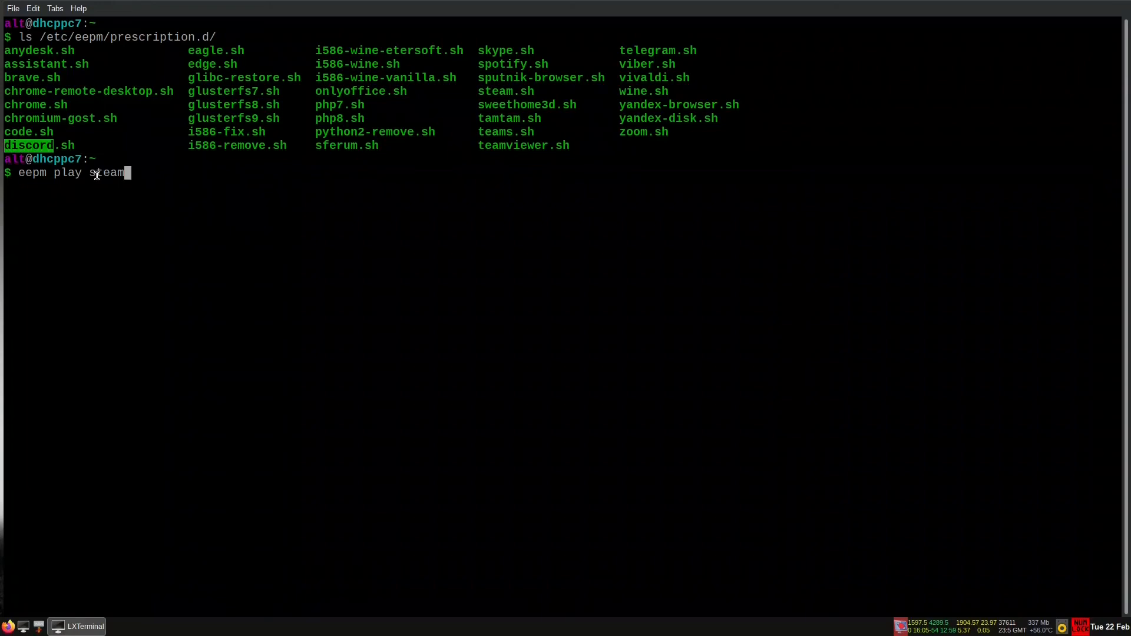
pyautogui.moveTo(52, 122)
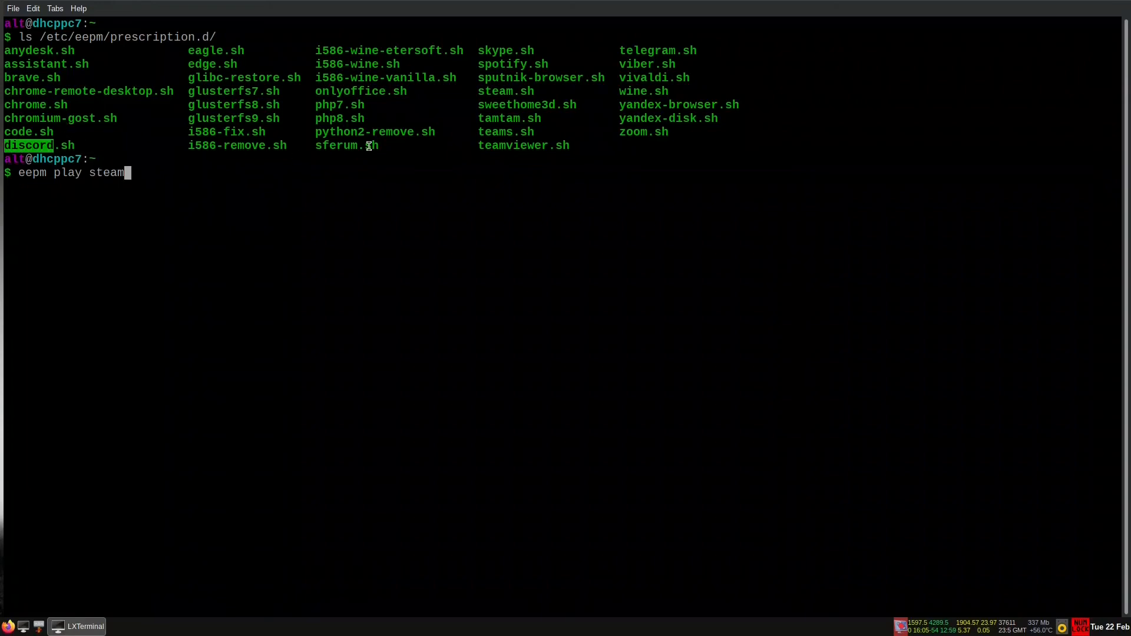
pyautogui.moveTo(510, 131)
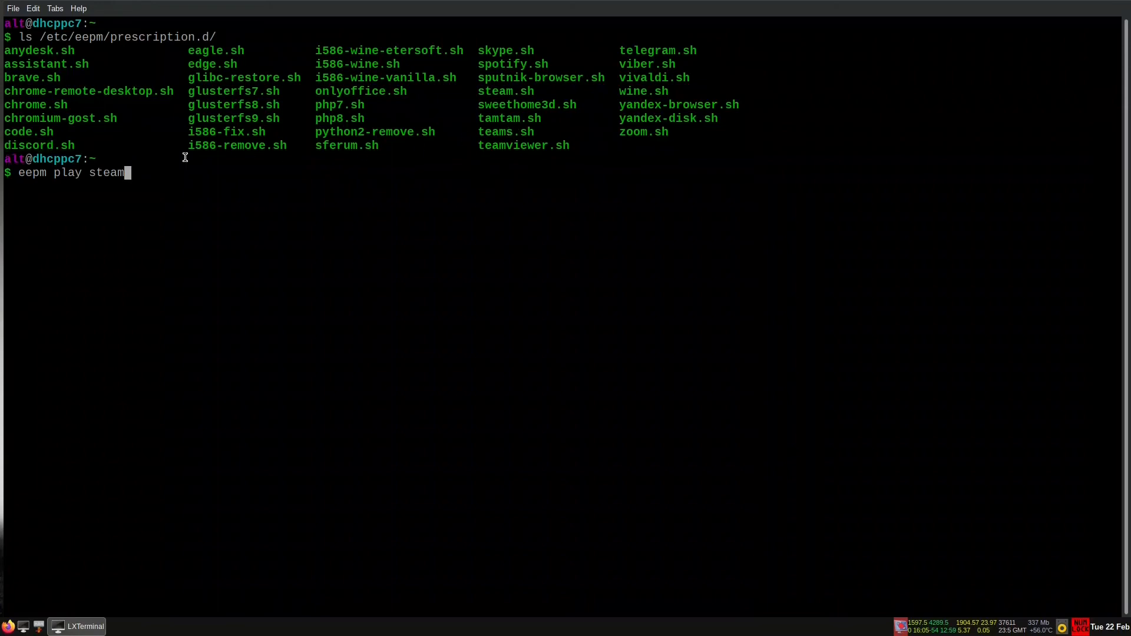
pyautogui.write('s')
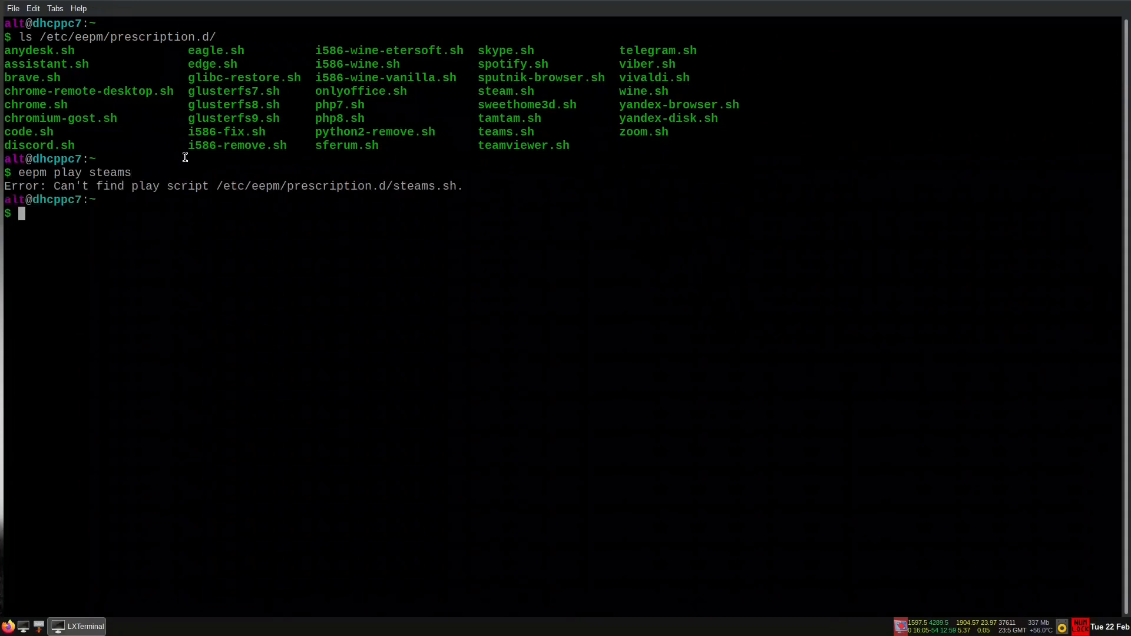
pyautogui.moveTo(429, 186)
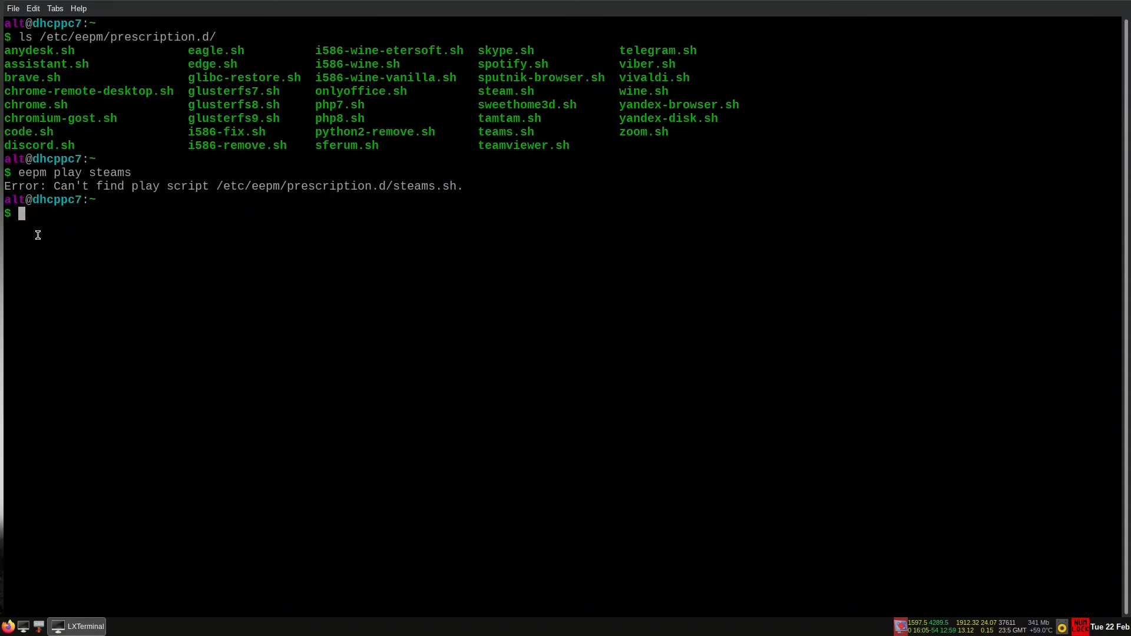
# - Run df to show filesystem usage, with /dev/sda2 at 48%
pyautogui.write('df')
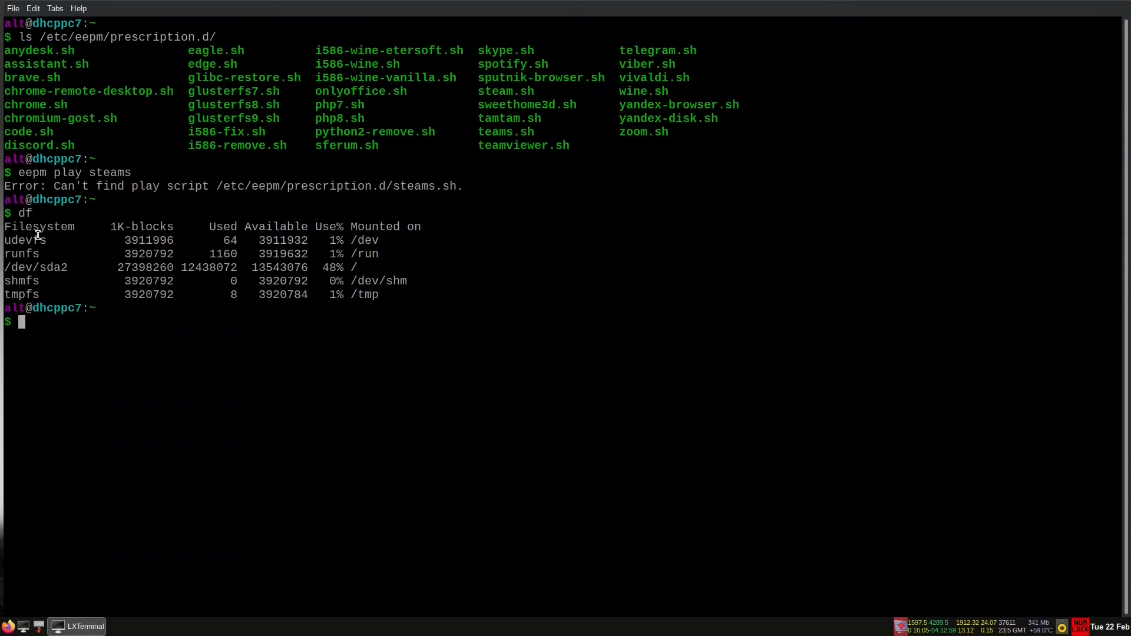
pyautogui.moveTo(80, 282)
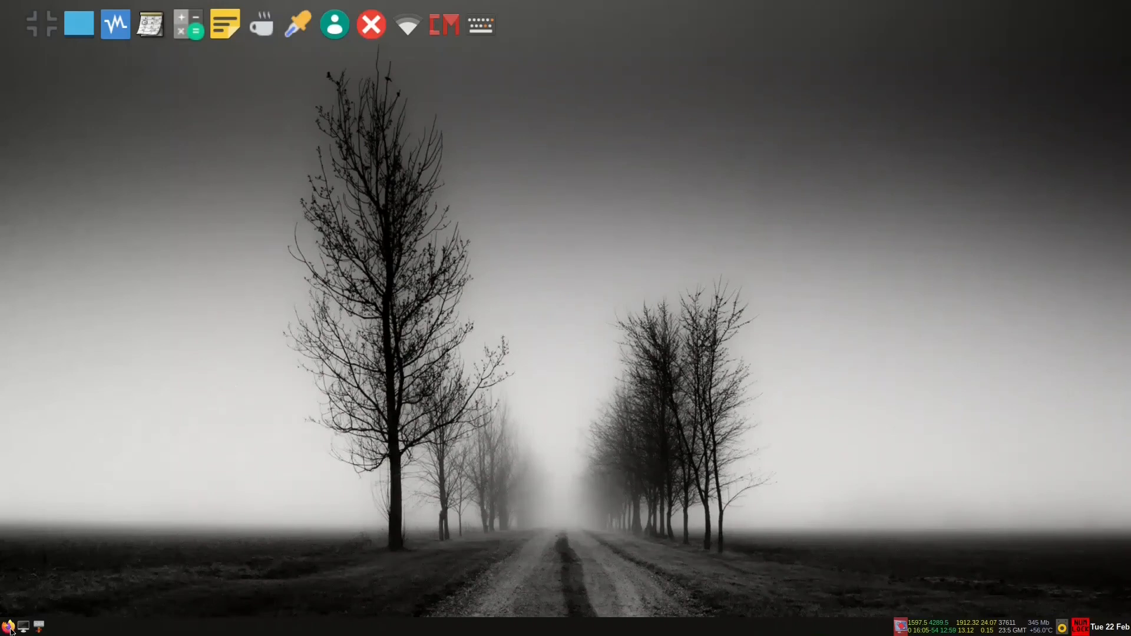
pyautogui.moveTo(238, 417)
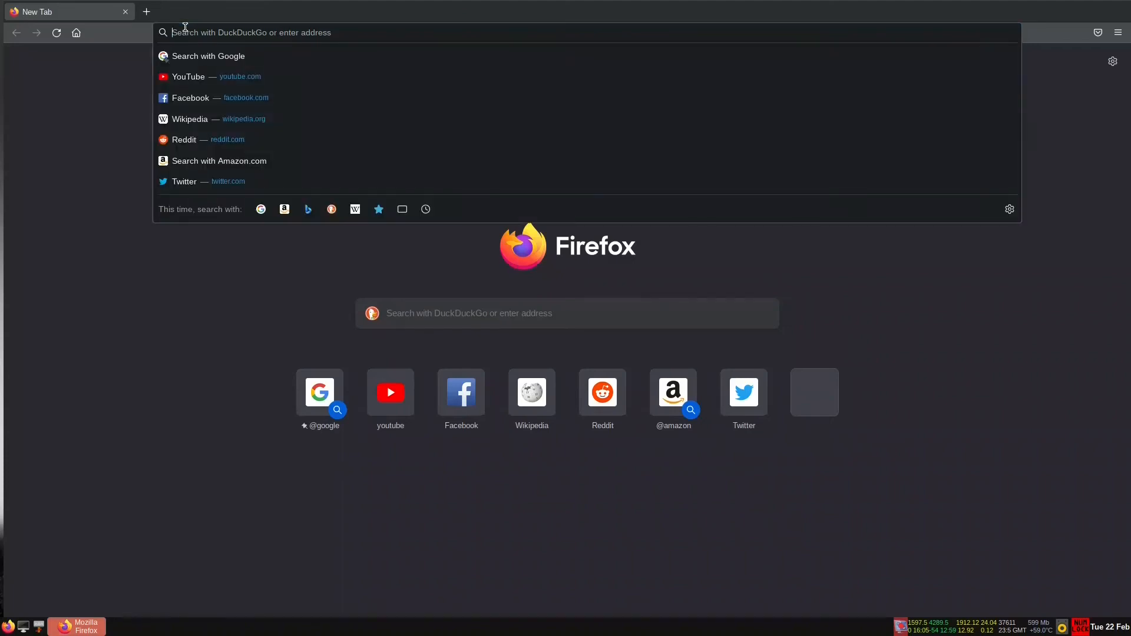
# - Search 'altlinux virtualbox' in Firefox and open the VirtualBox — ALT Linux Wiki article
pyautogui.write('altlinux')
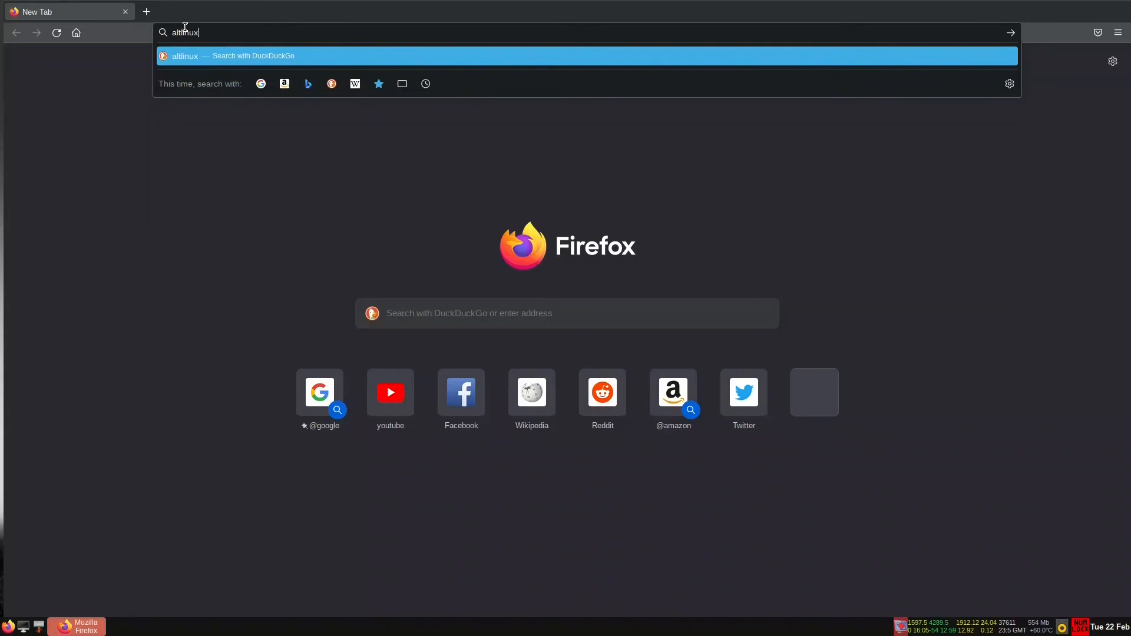
pyautogui.write('virtualbox&ia=web')
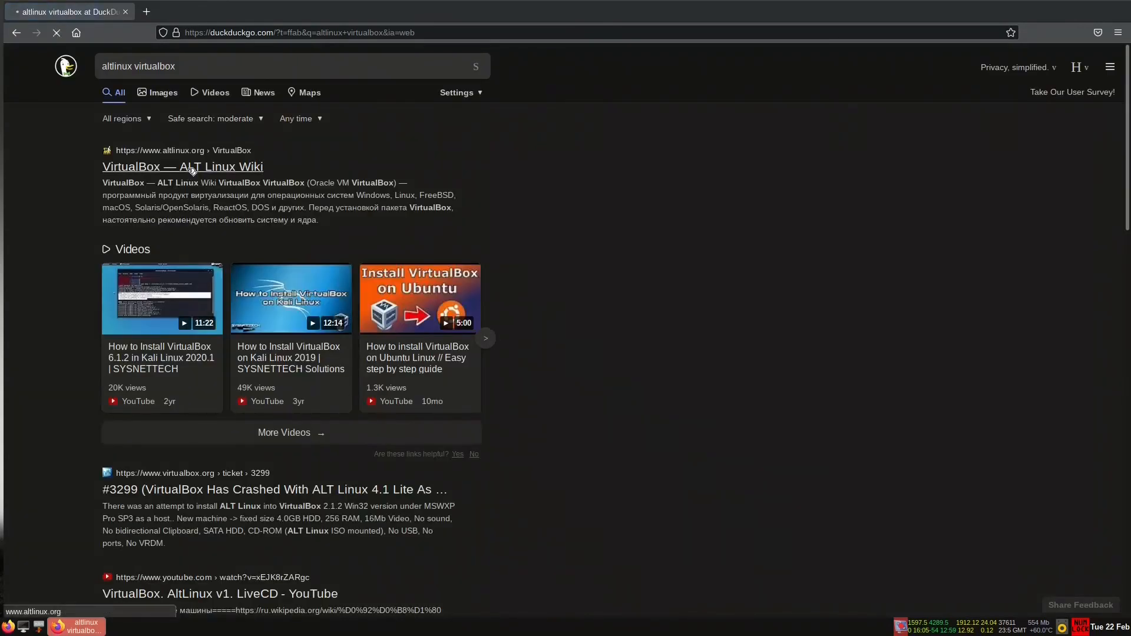
pyautogui.click(182, 167)
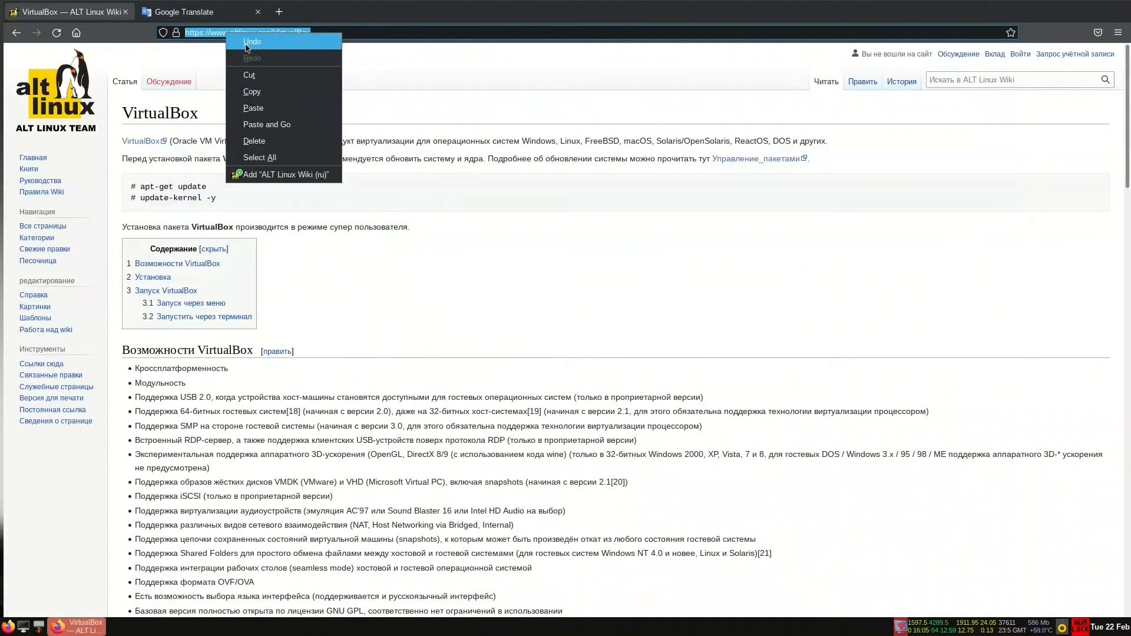
pyautogui.click(191, 12)
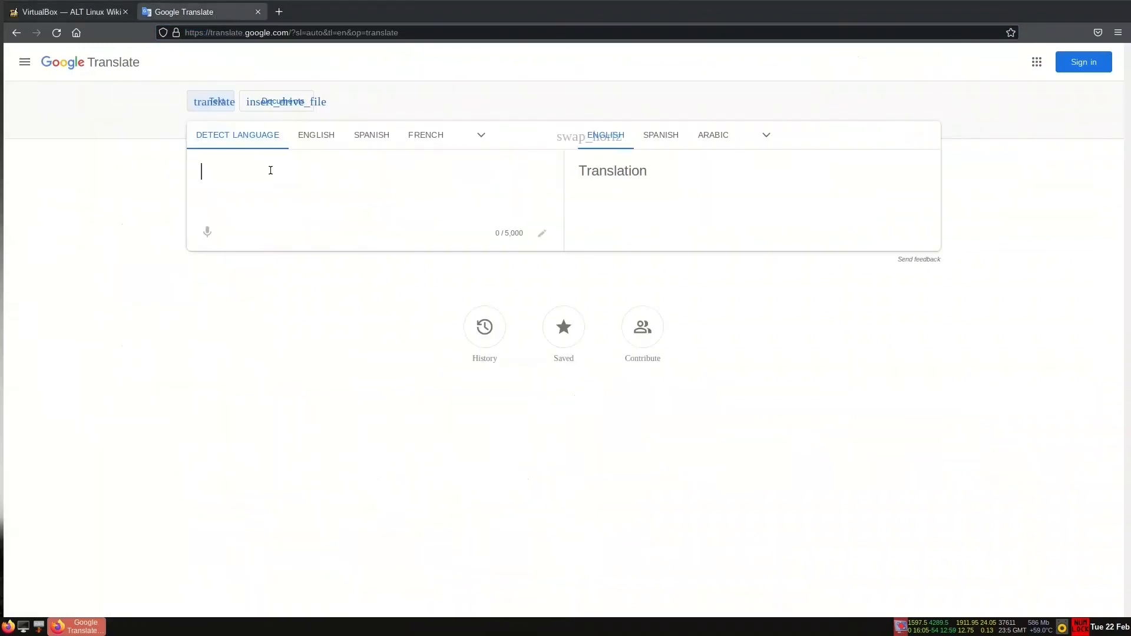
pyautogui.write('https://www.altlinux.org/VirtualBox')
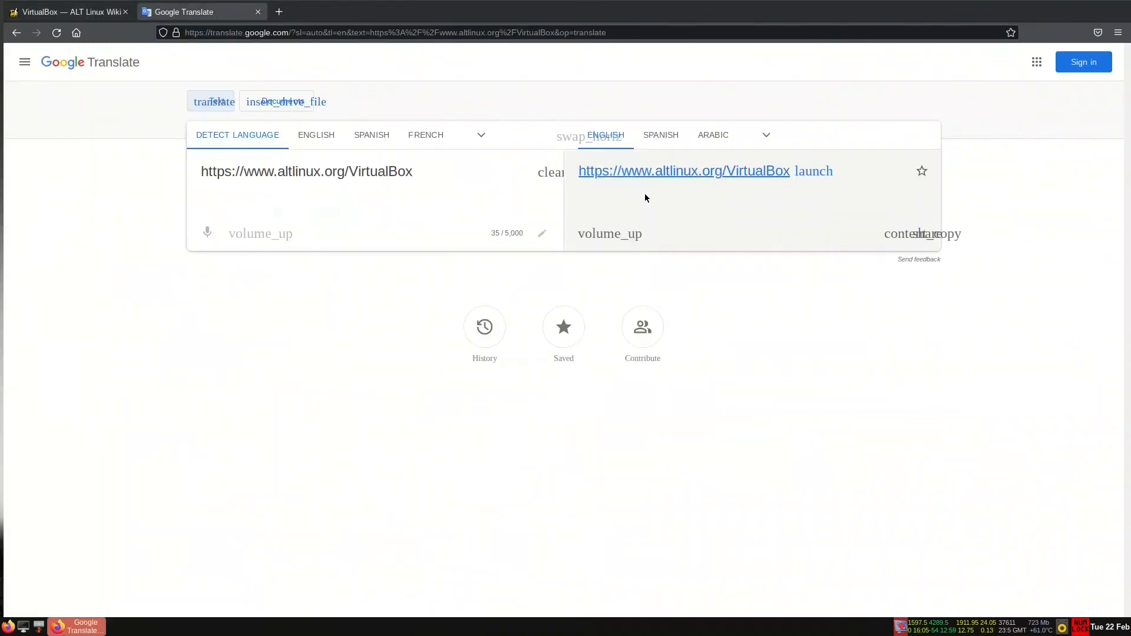
pyautogui.click(683, 171)
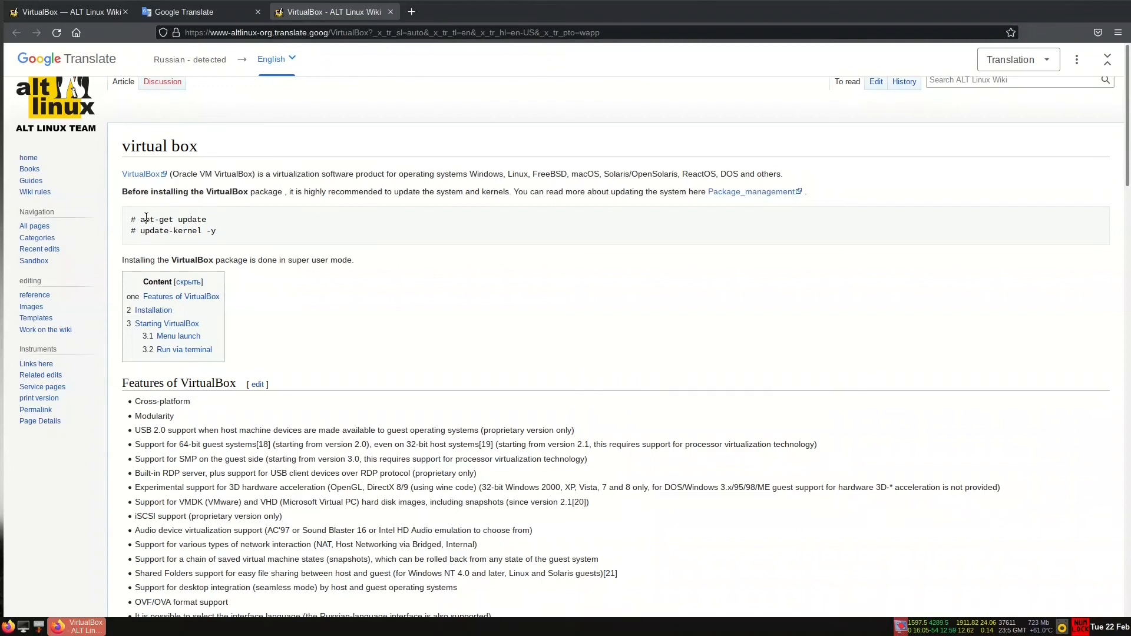
pyautogui.moveTo(439, 315)
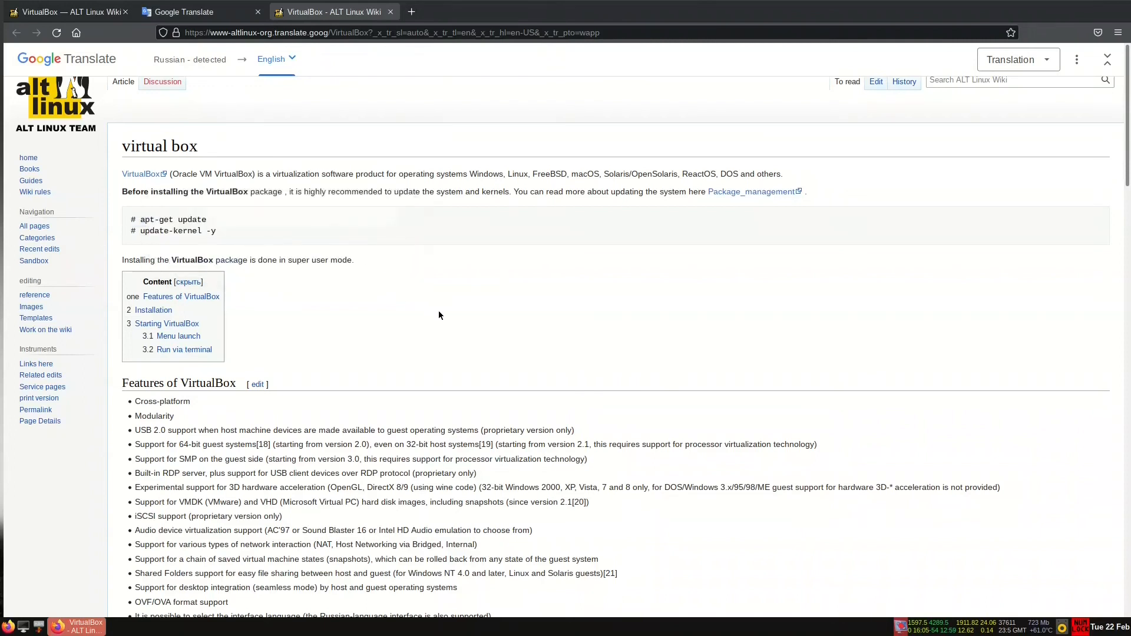
pyautogui.moveTo(208, 224)
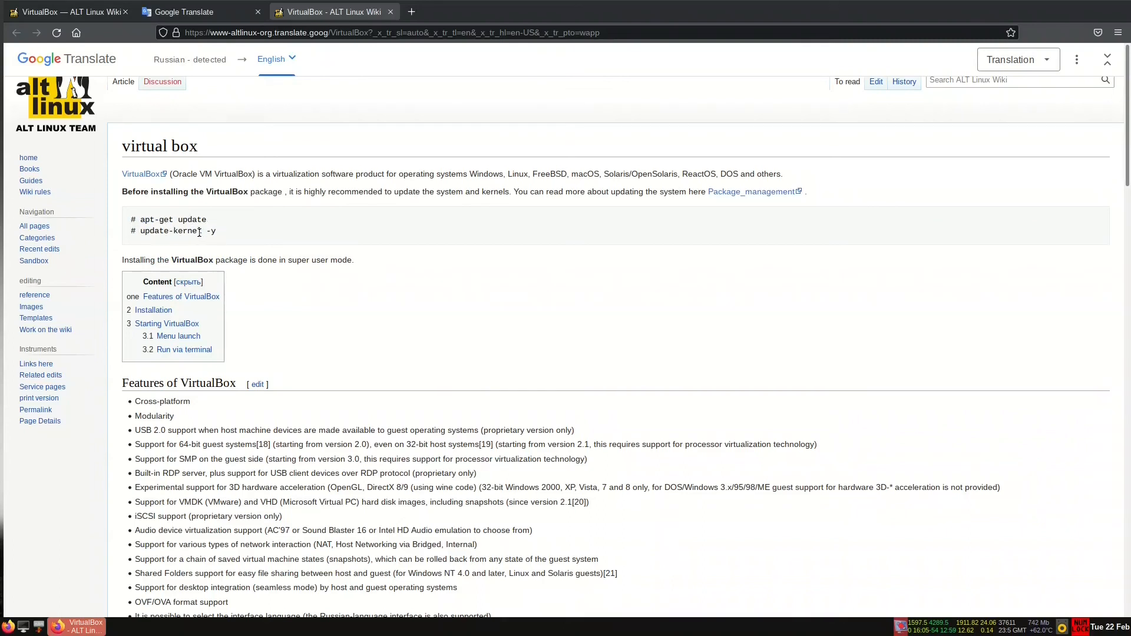
pyautogui.moveTo(390, 327)
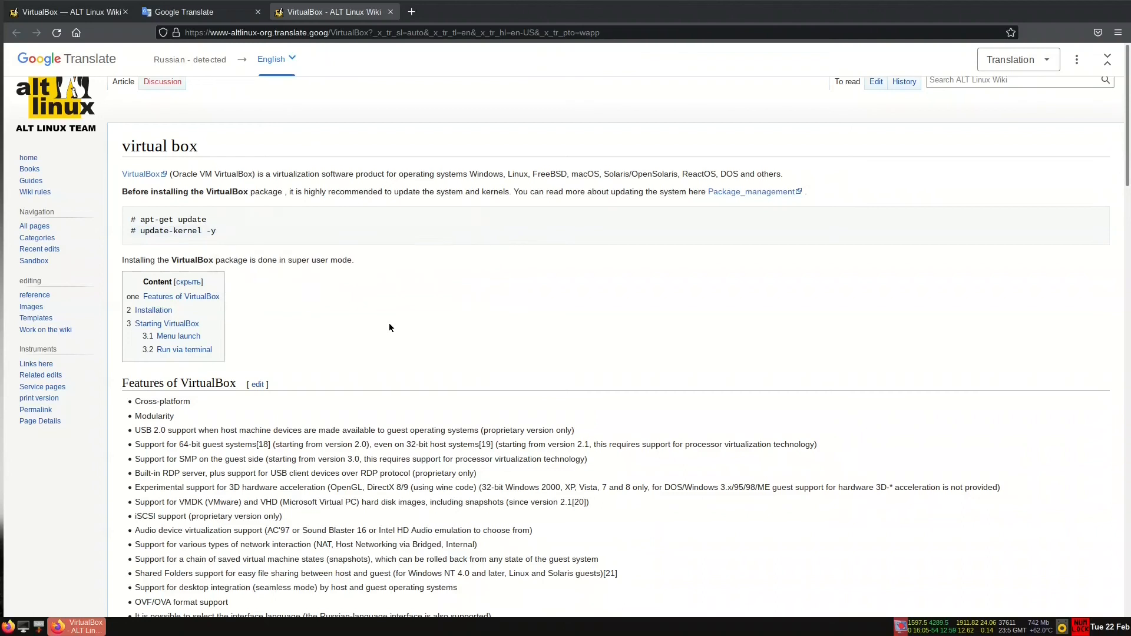
# - Scroll the translated VirtualBox page down to the Installation and Launching VirtualBox sections
pyautogui.scroll(-3)
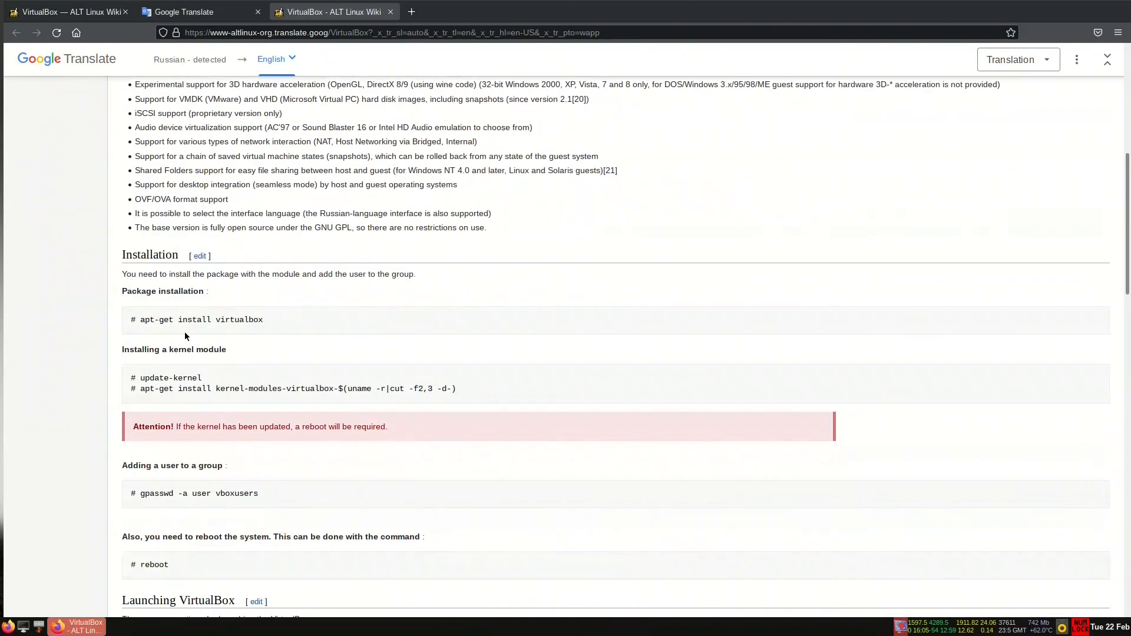
pyautogui.moveTo(332, 347)
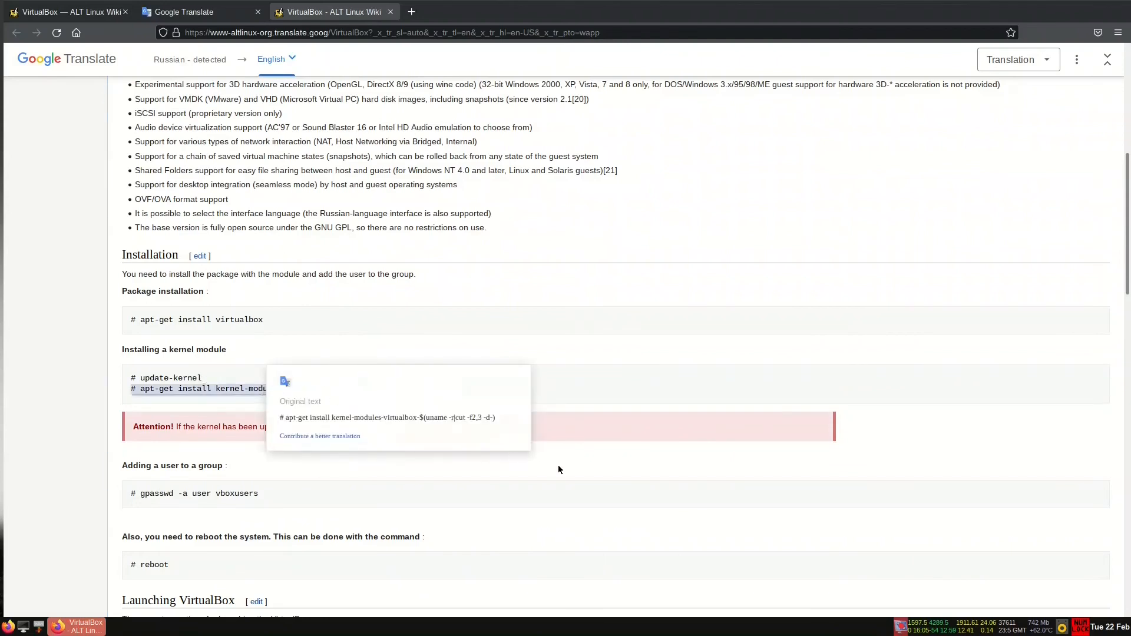
pyautogui.scroll(-3)
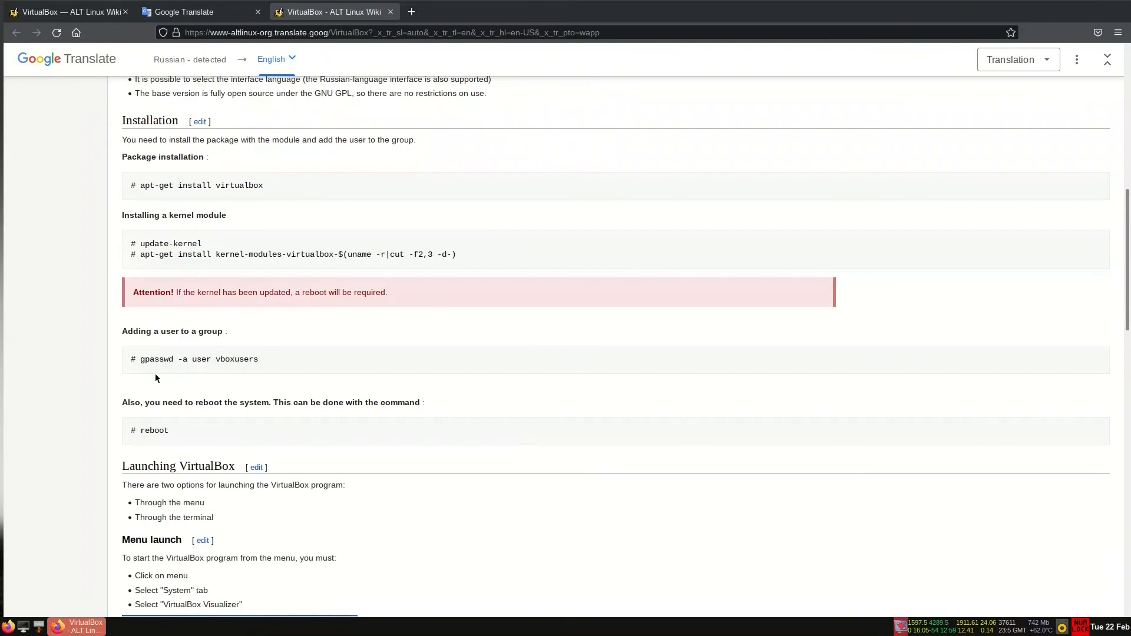
pyautogui.moveTo(208, 370)
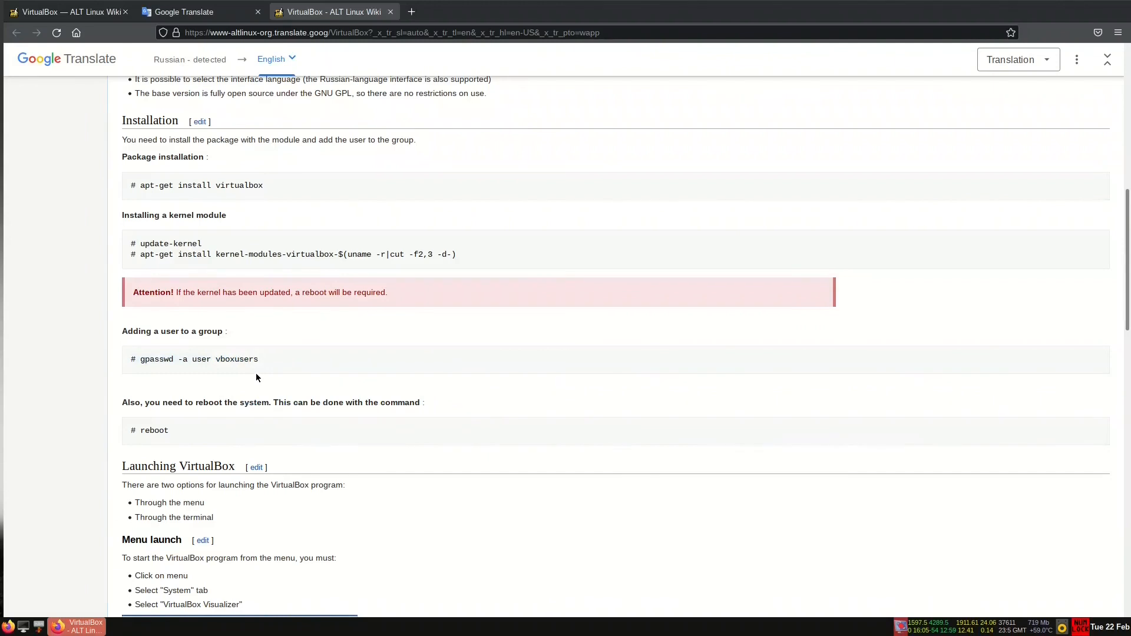
pyautogui.moveTo(462, 427)
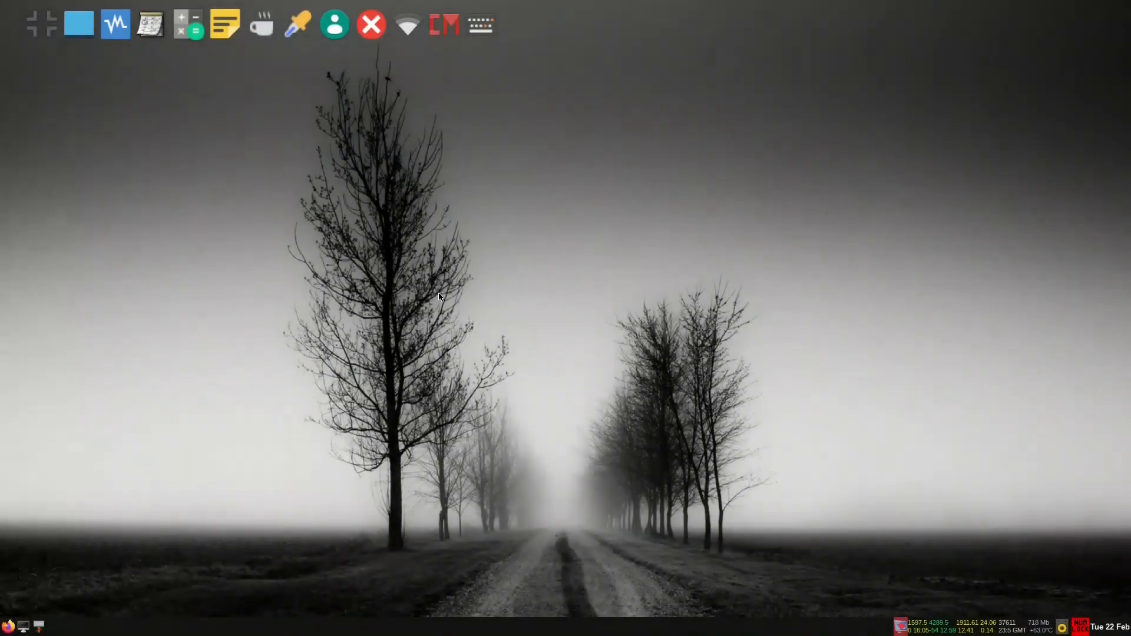
pyautogui.moveTo(564, 339)
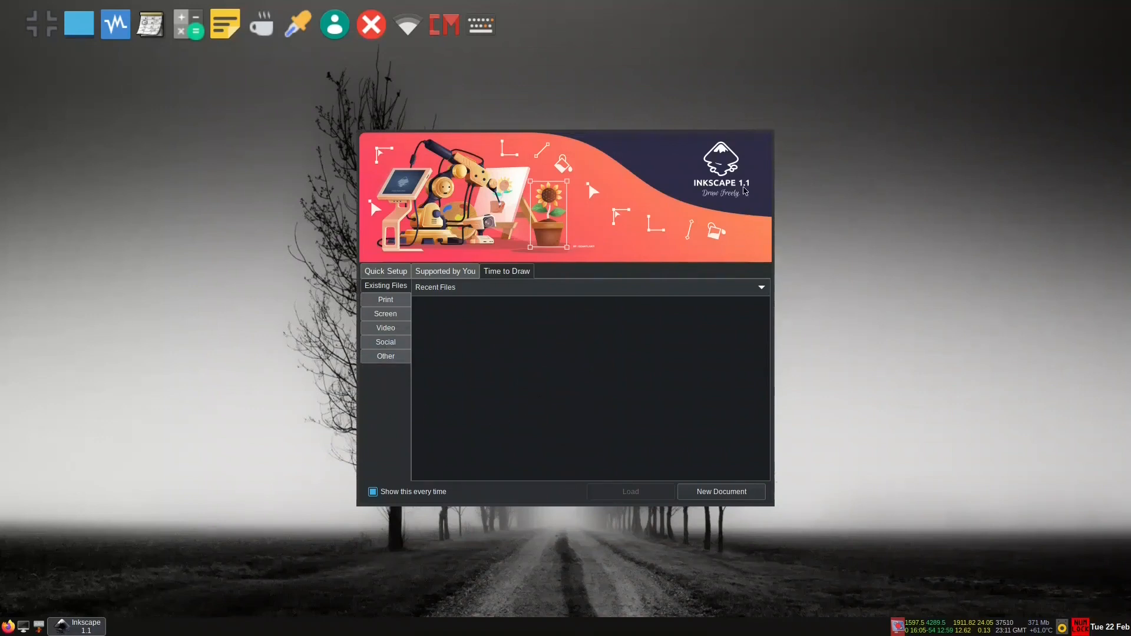
pyautogui.moveTo(752, 191)
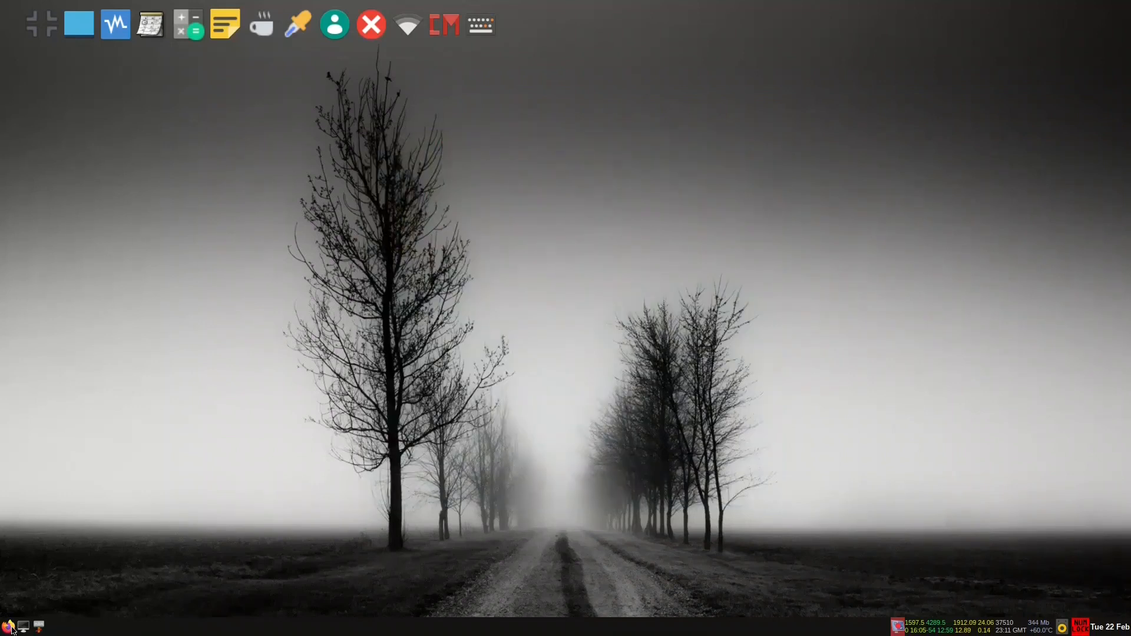
pyautogui.click(9, 626)
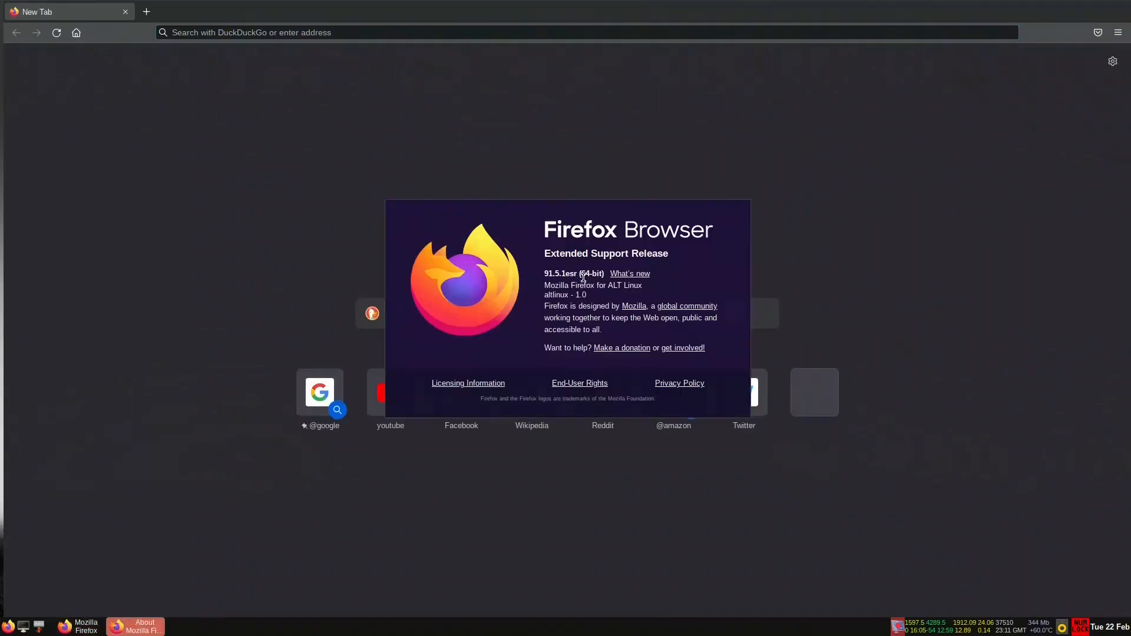
pyautogui.moveTo(587, 273)
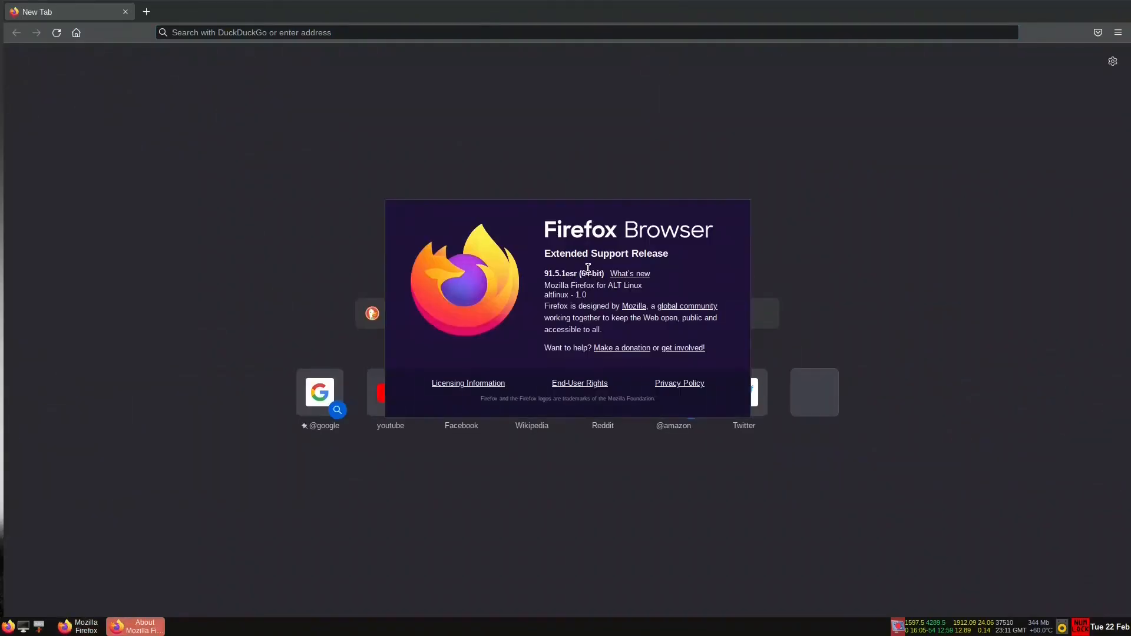
pyautogui.moveTo(613, 267)
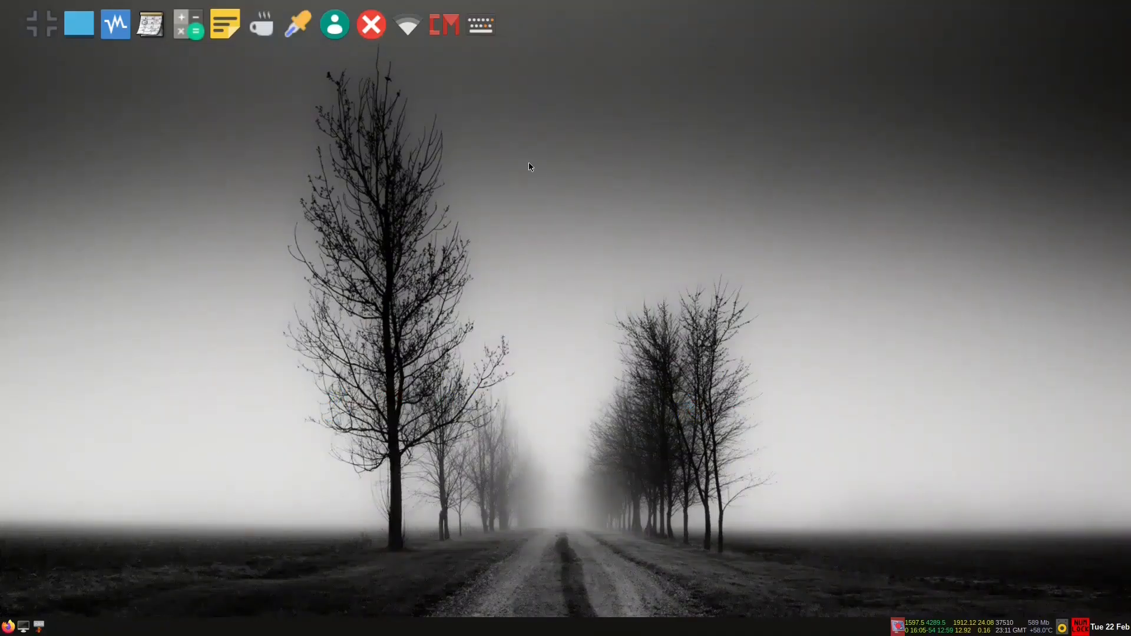
# - Right-click the desktop to bring up the Openbox application menu
pyautogui.rightClick(530, 167)
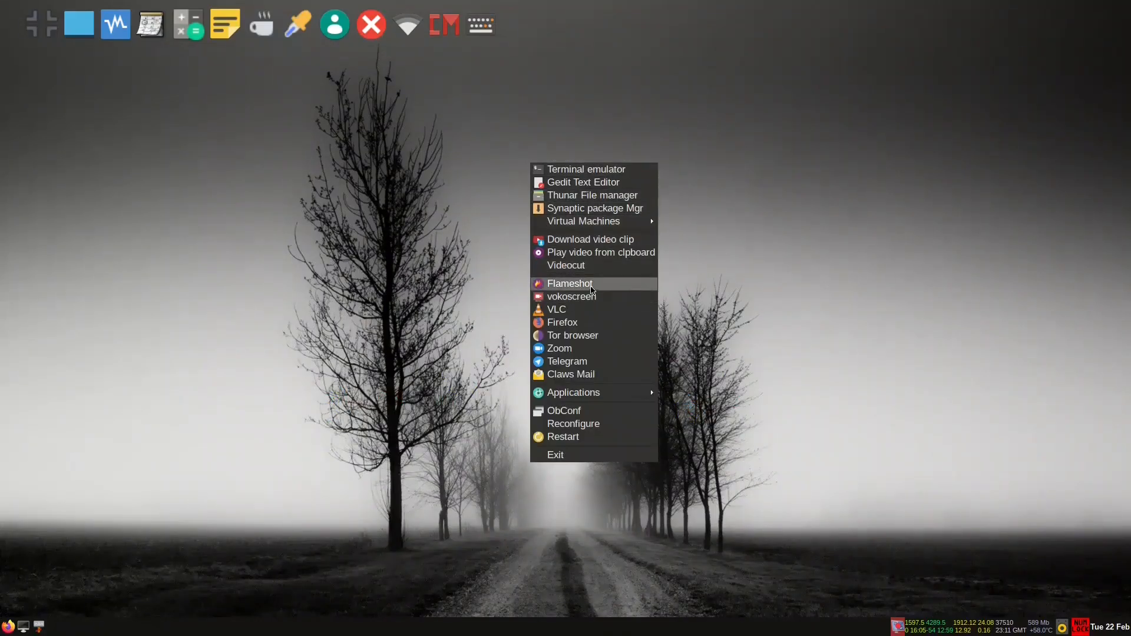
pyautogui.moveTo(588, 292)
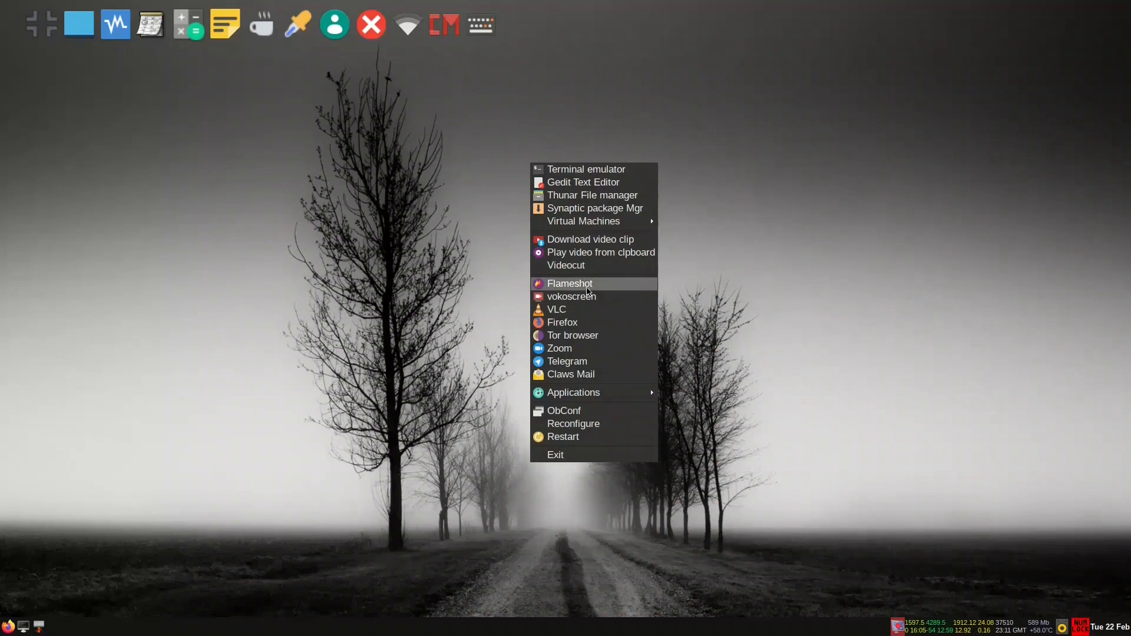
pyautogui.click(569, 283)
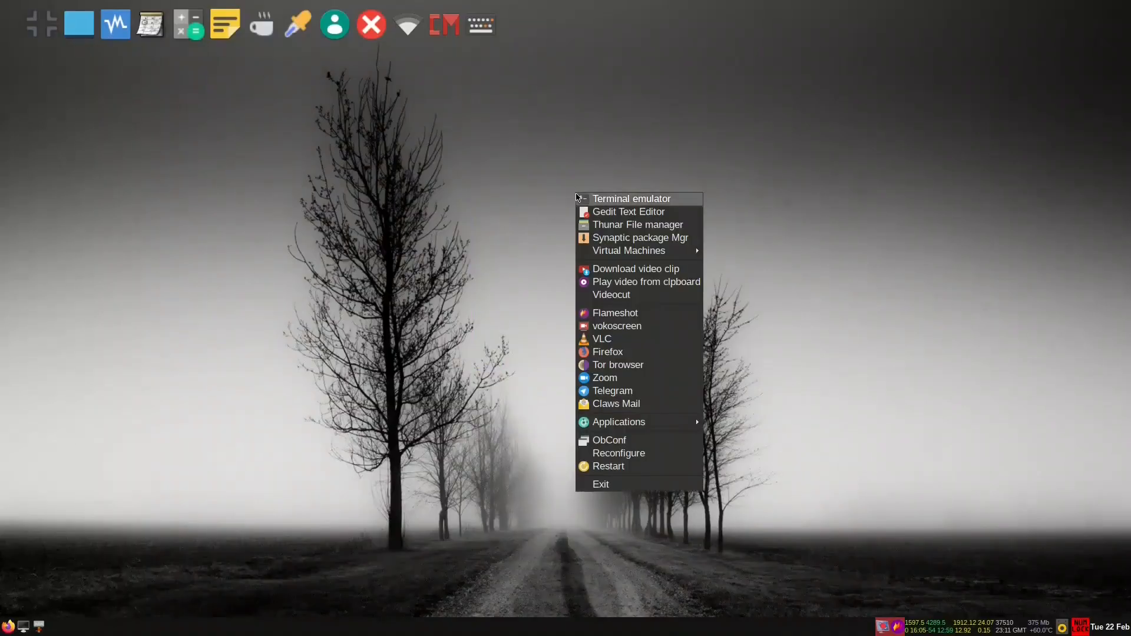
pyautogui.moveTo(601, 339)
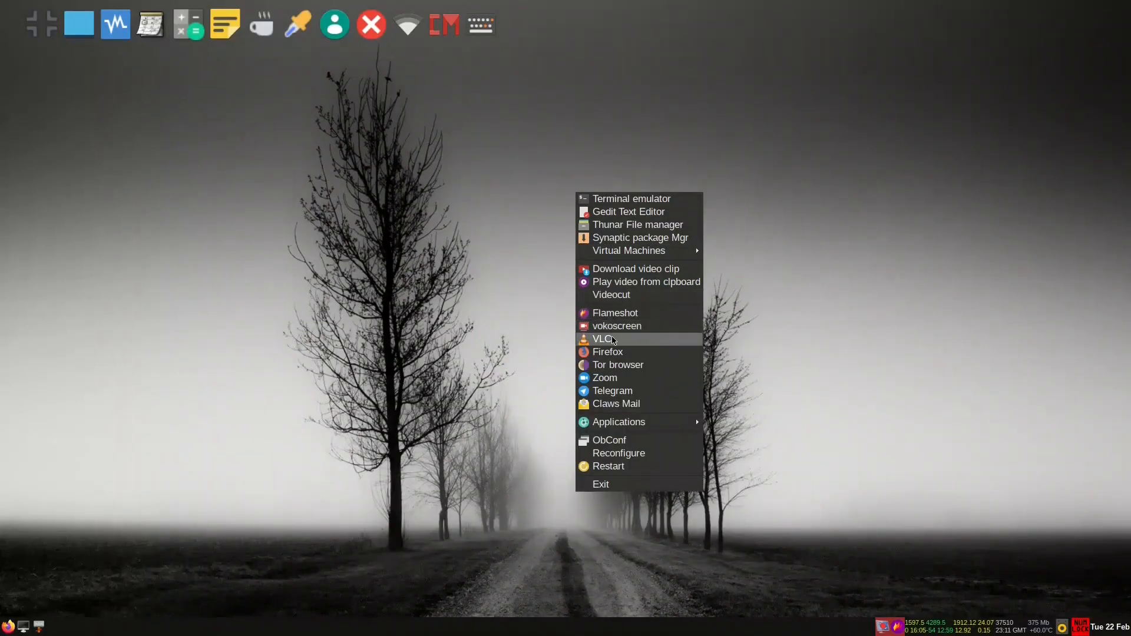
pyautogui.moveTo(608, 352)
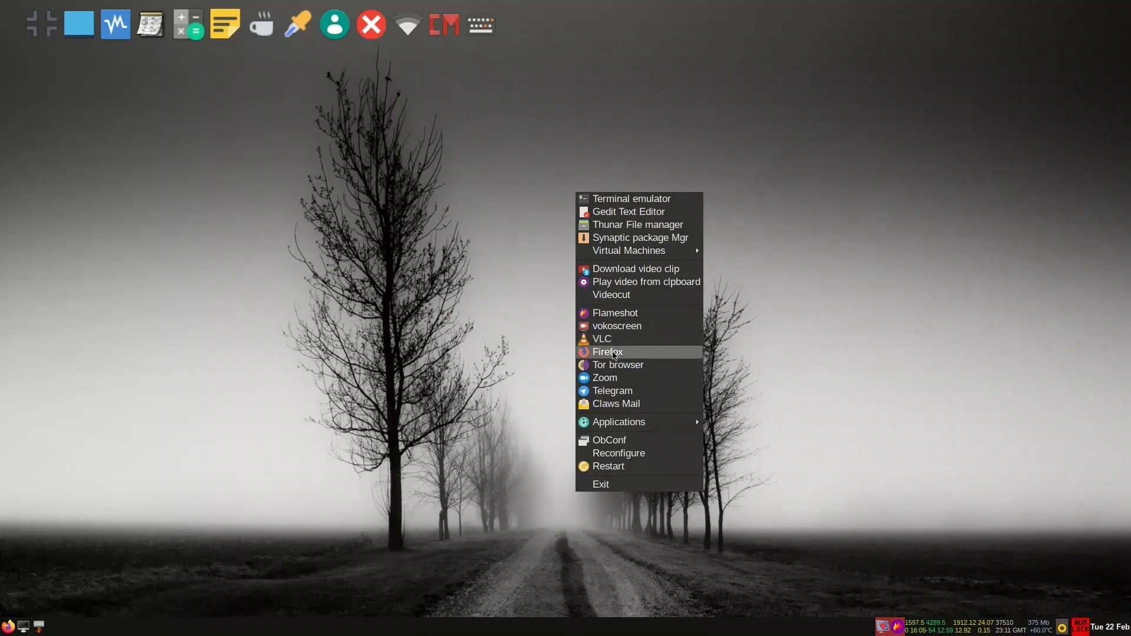
pyautogui.moveTo(617, 364)
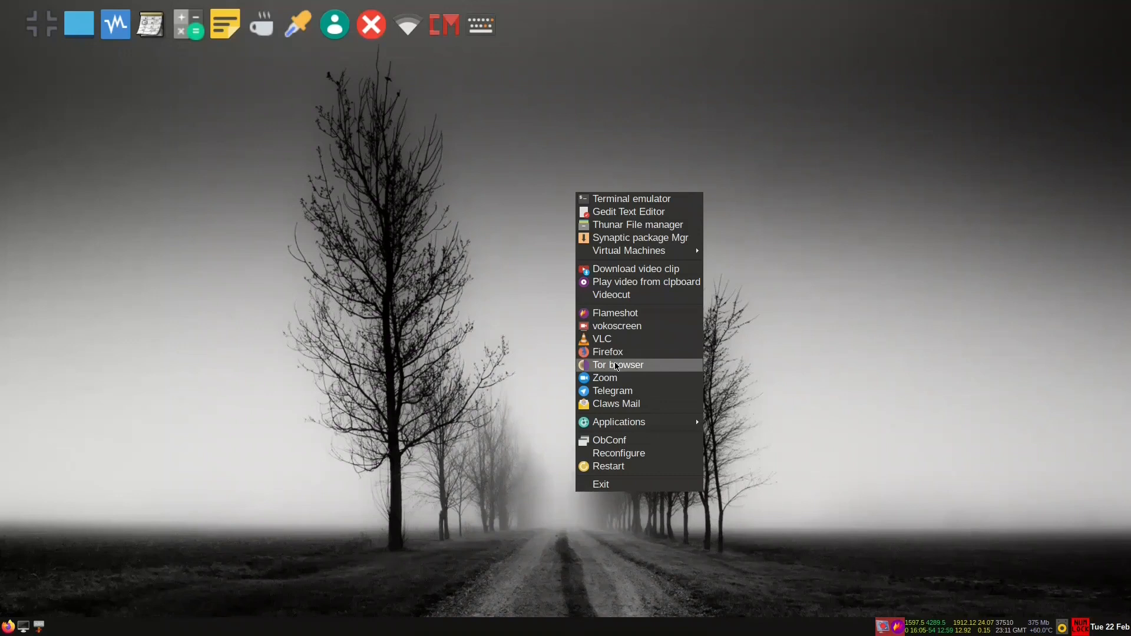
pyautogui.moveTo(605, 377)
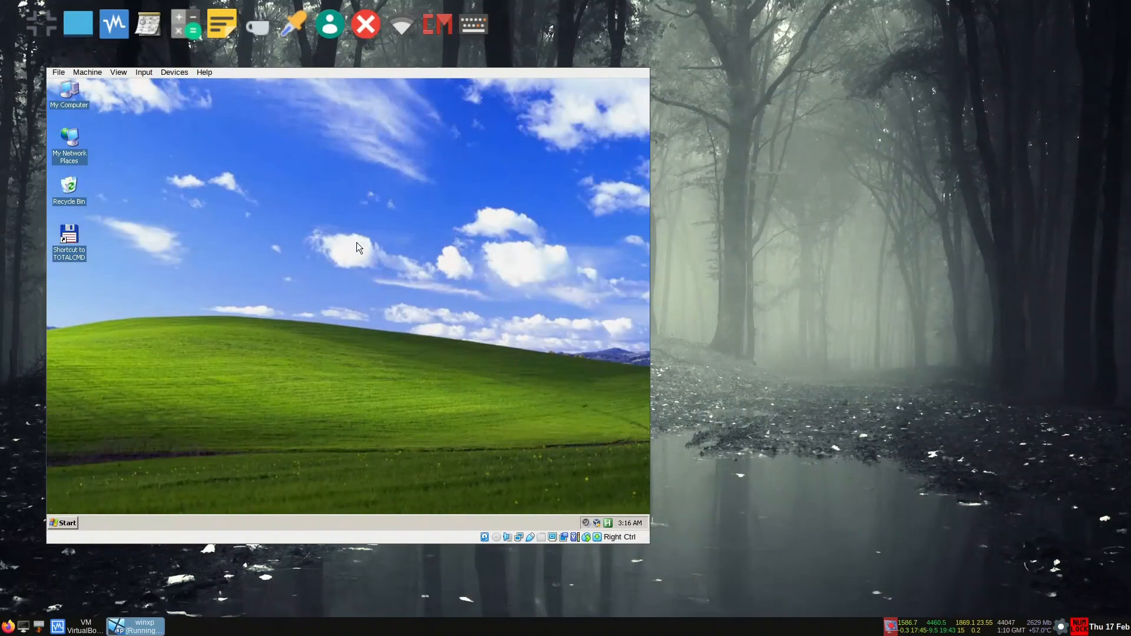
pyautogui.moveTo(67, 128)
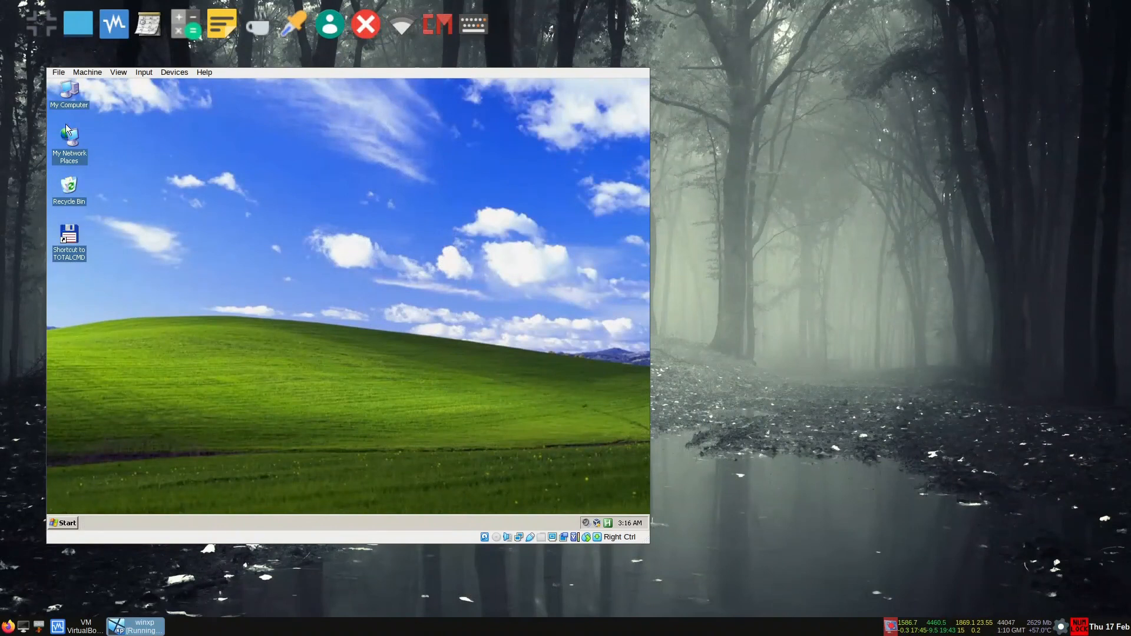
# - Open My Computer on the Windows XP guest desktop to show Local Disk (C:)
pyautogui.doubleClick(69, 93)
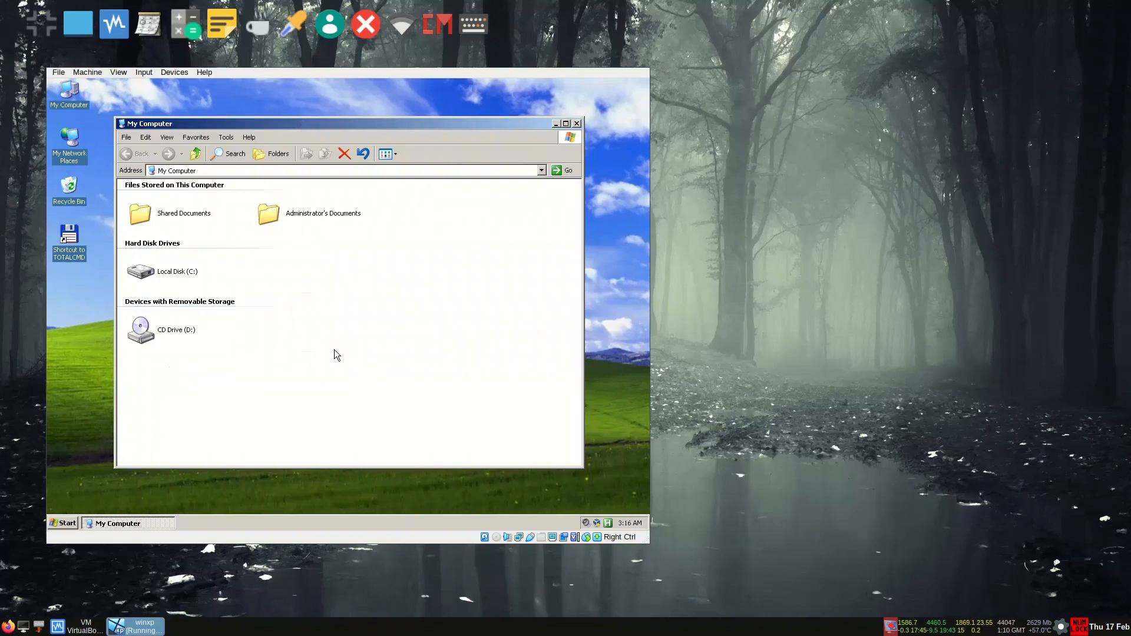
pyautogui.moveTo(345, 369)
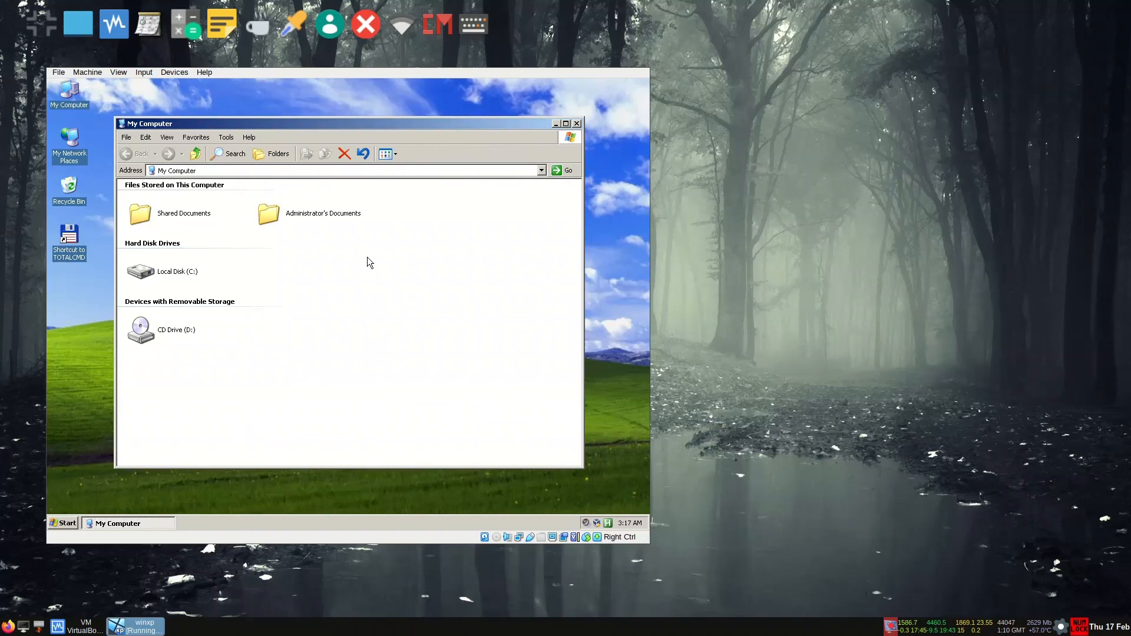
pyautogui.moveTo(681, 434)
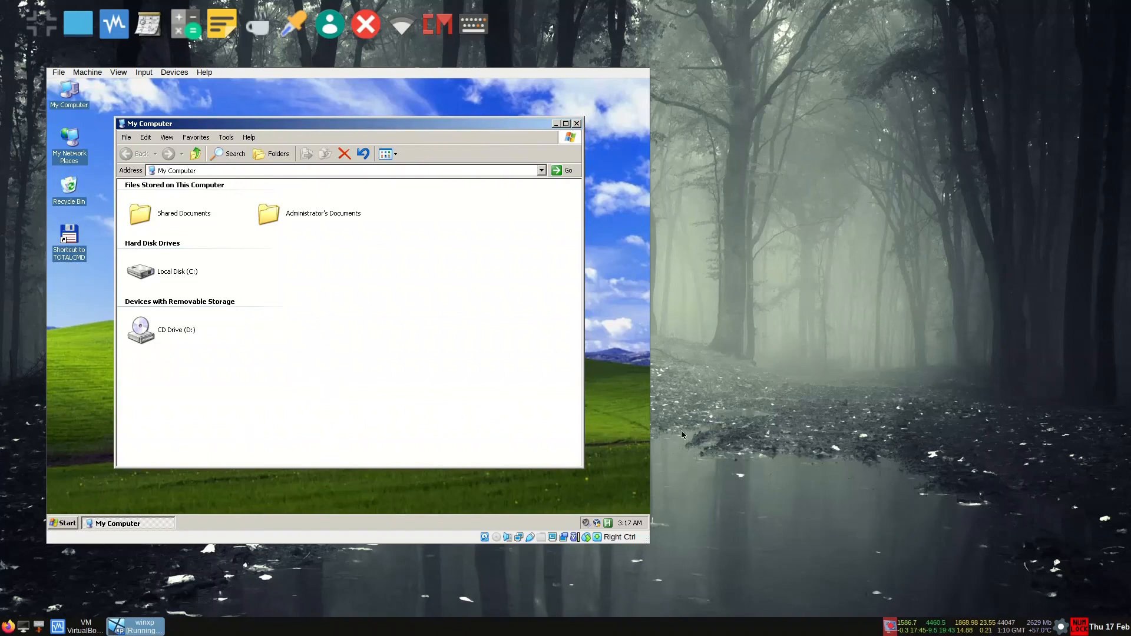
pyautogui.moveTo(770, 460)
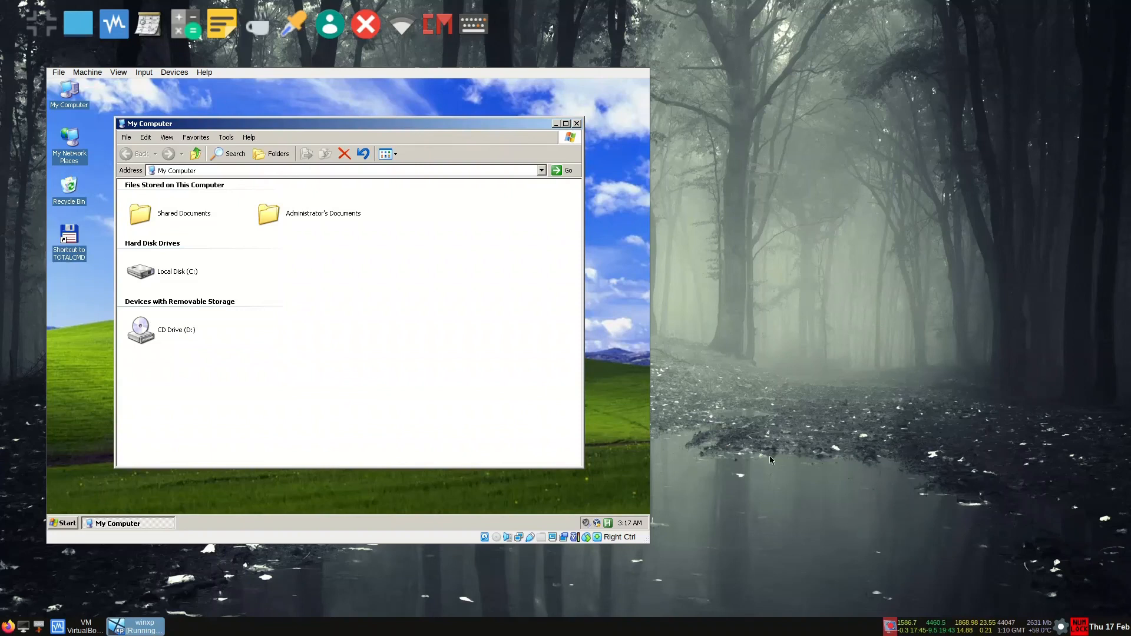
pyautogui.moveTo(487, 219)
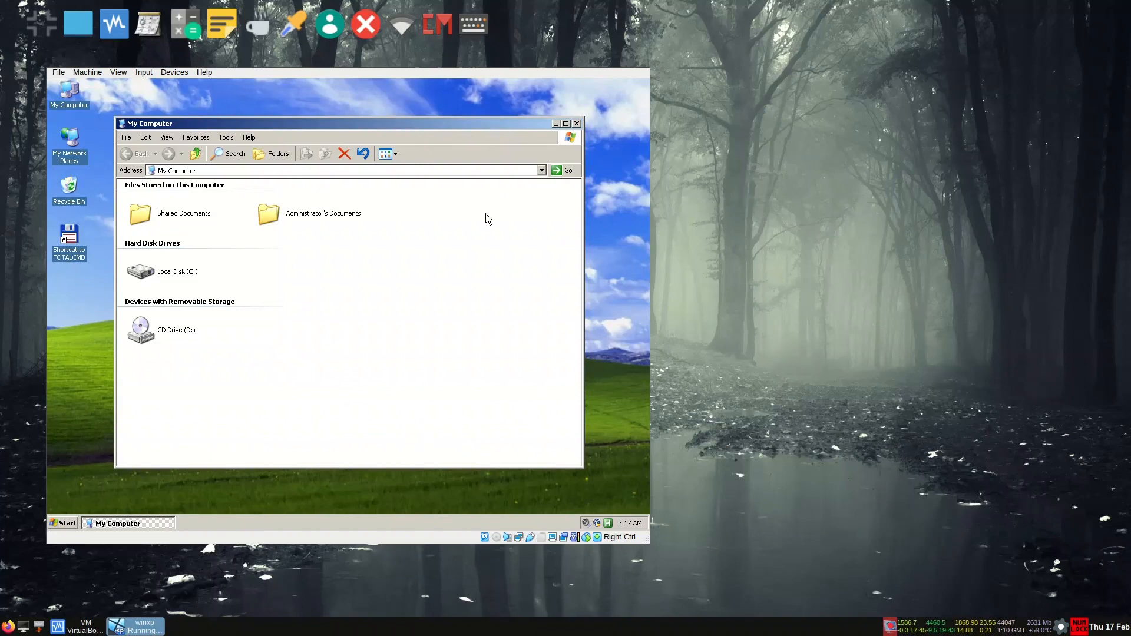